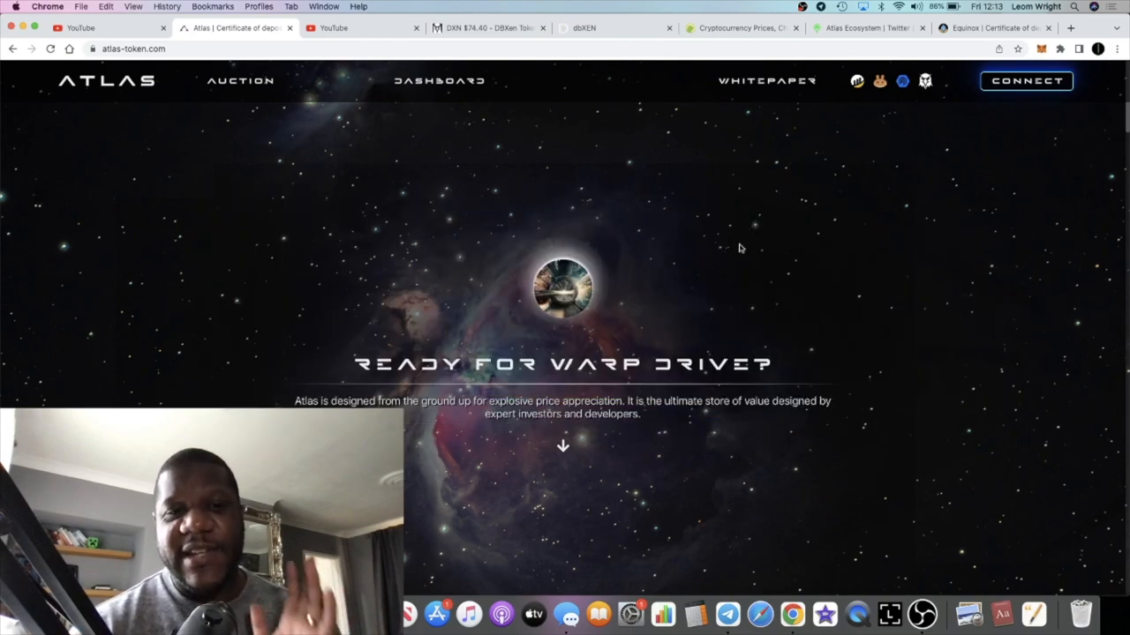
- Go to the Atlas auction page showing the Join the Auction countdown, day 12 of 90
left_click(240, 81)
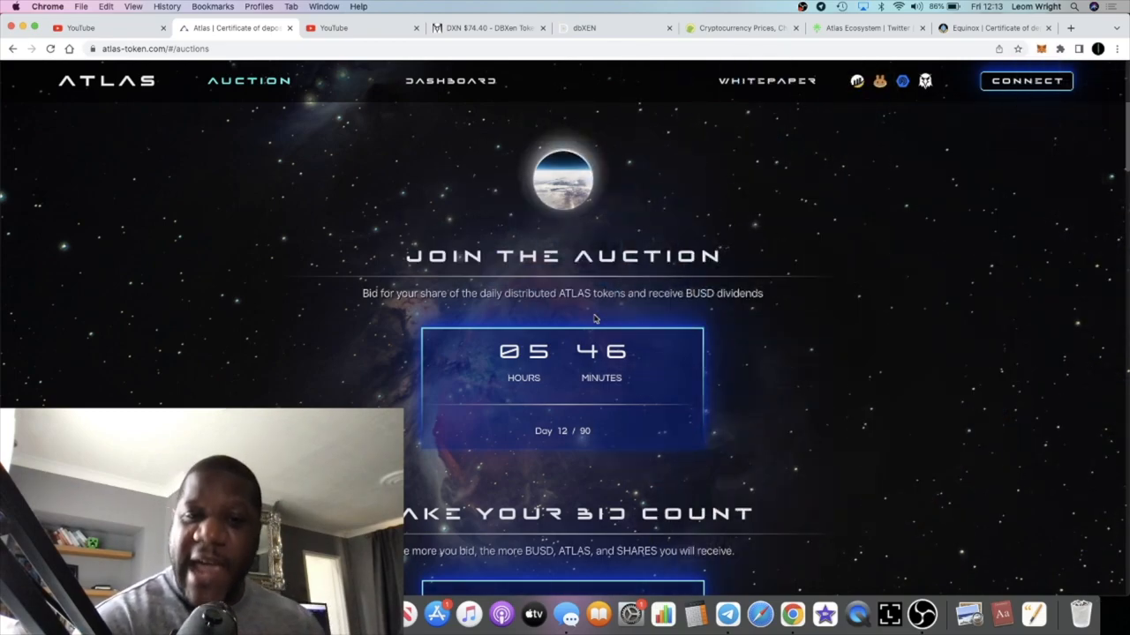
- Switch to the Equinox Token site showing its certificate-of-deposit token home page
left_click(992, 31)
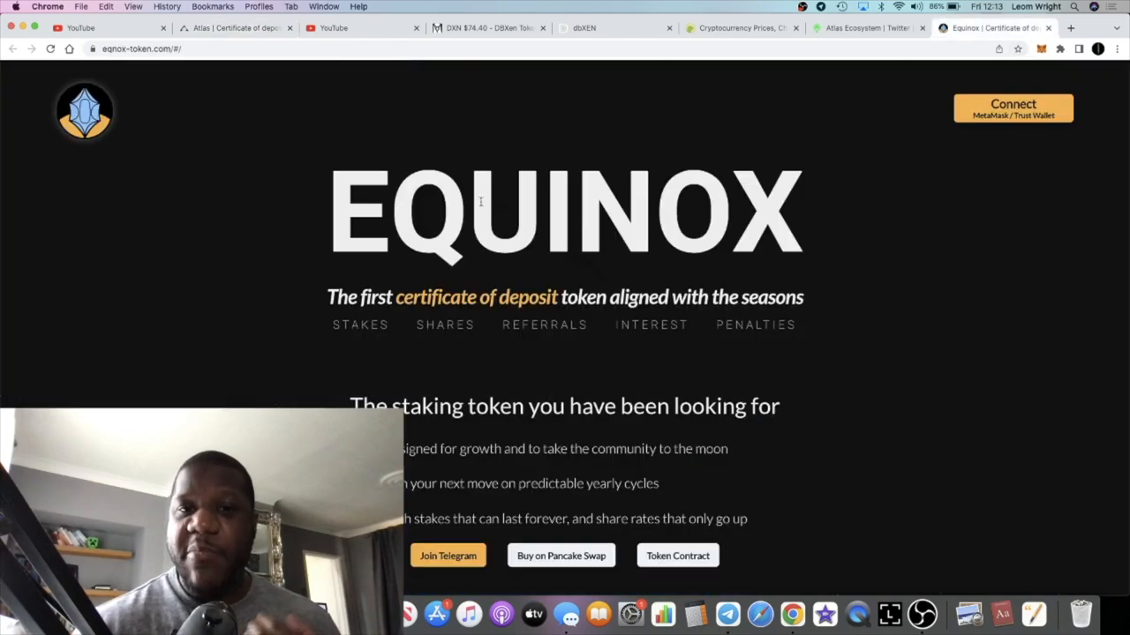
mouse_move(254, 28)
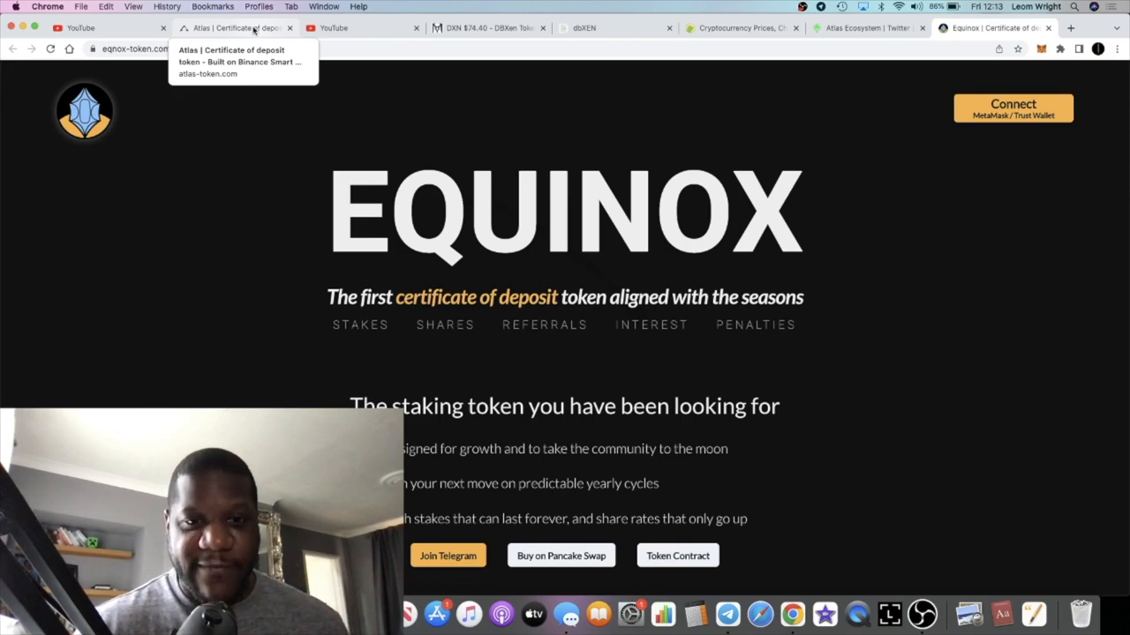
mouse_move(296, 100)
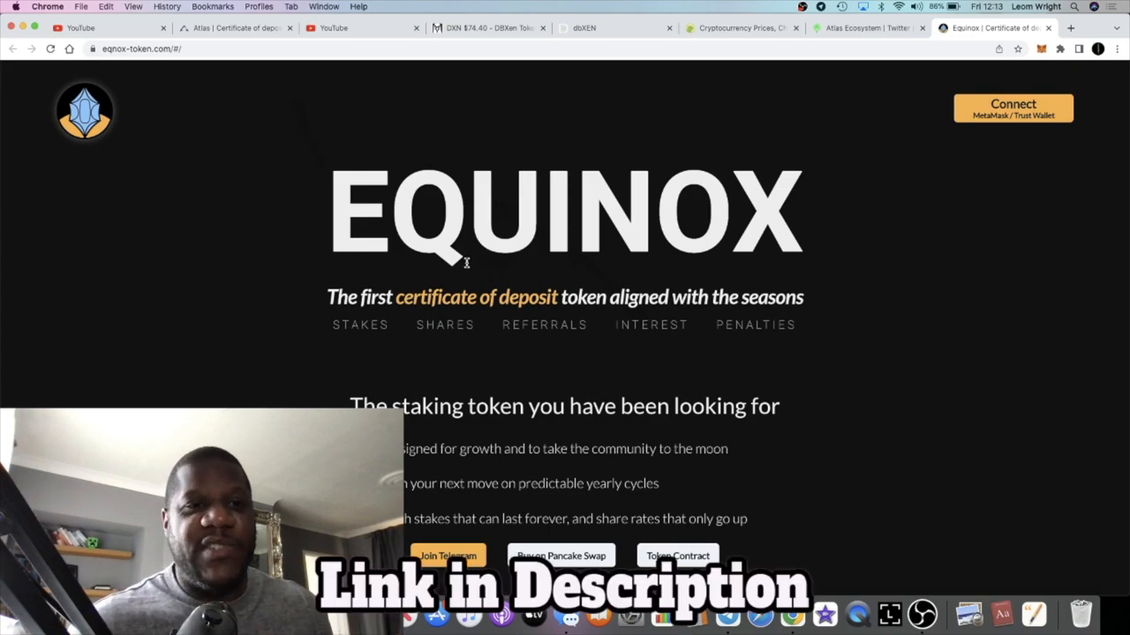
- Return to the Atlas auction page and review the Auction Stats section below the countdown
left_click(233, 28)
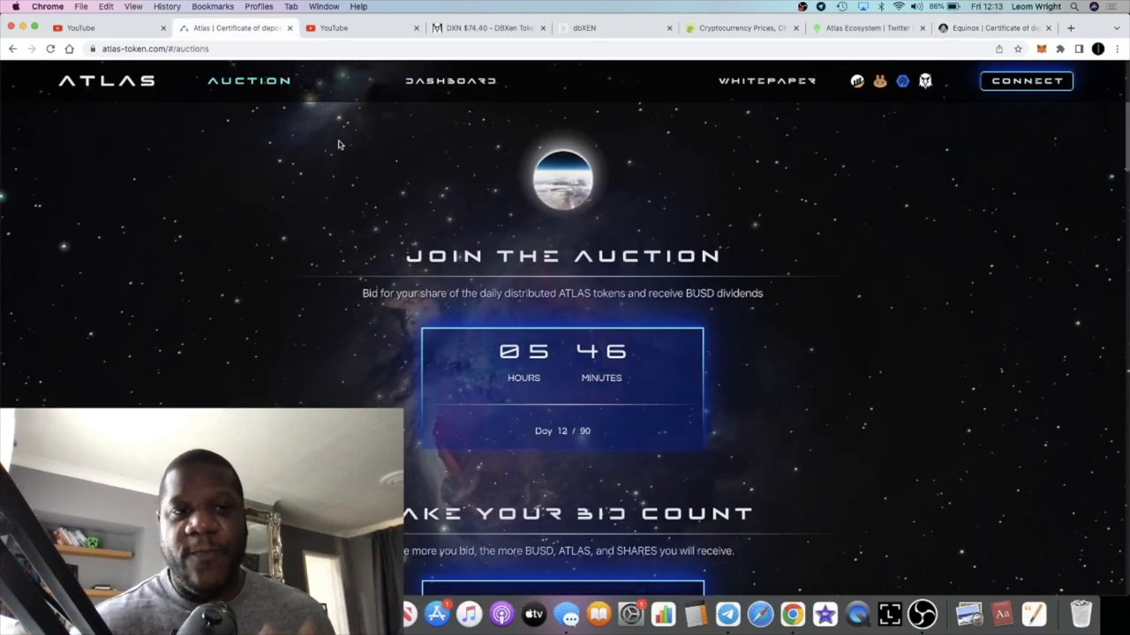
scroll("down", 3)
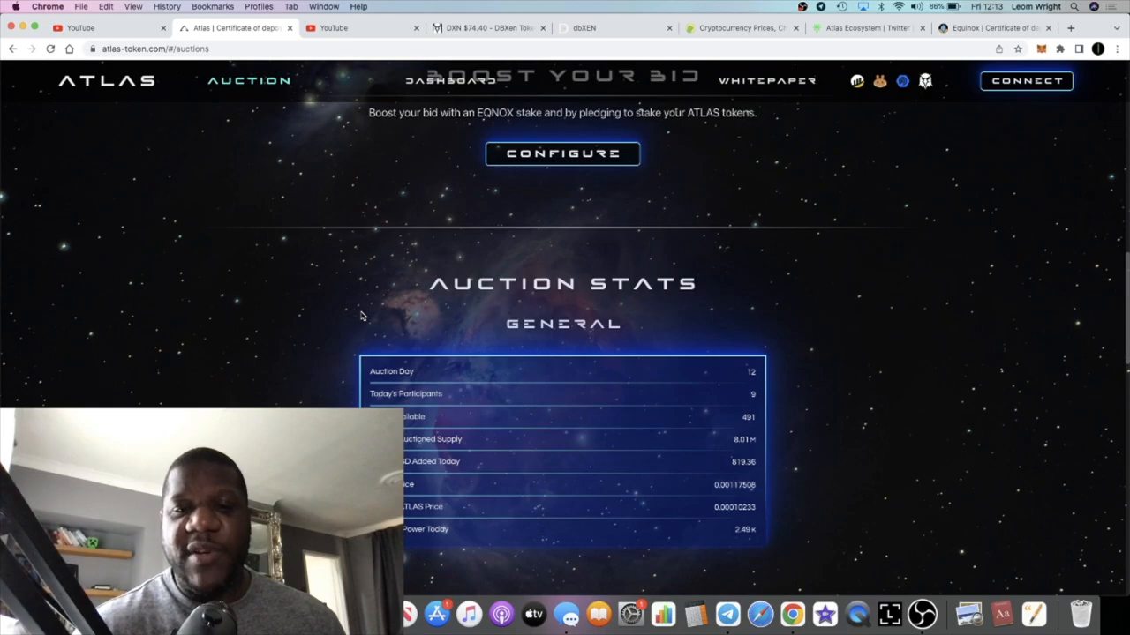
scroll("down", 3)
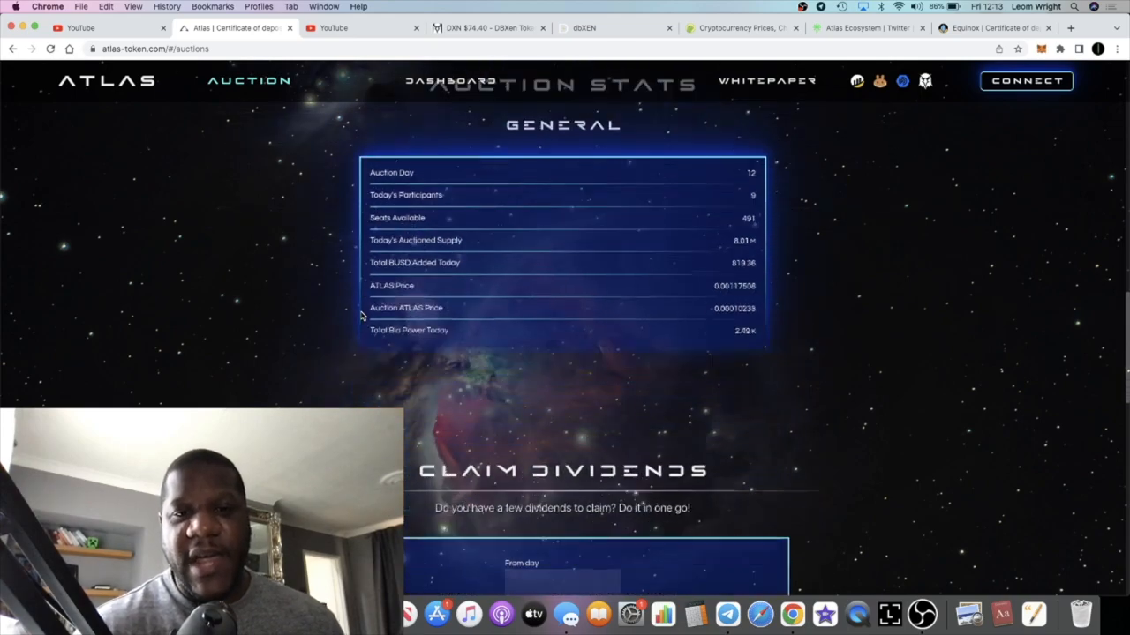
scroll("down", 3)
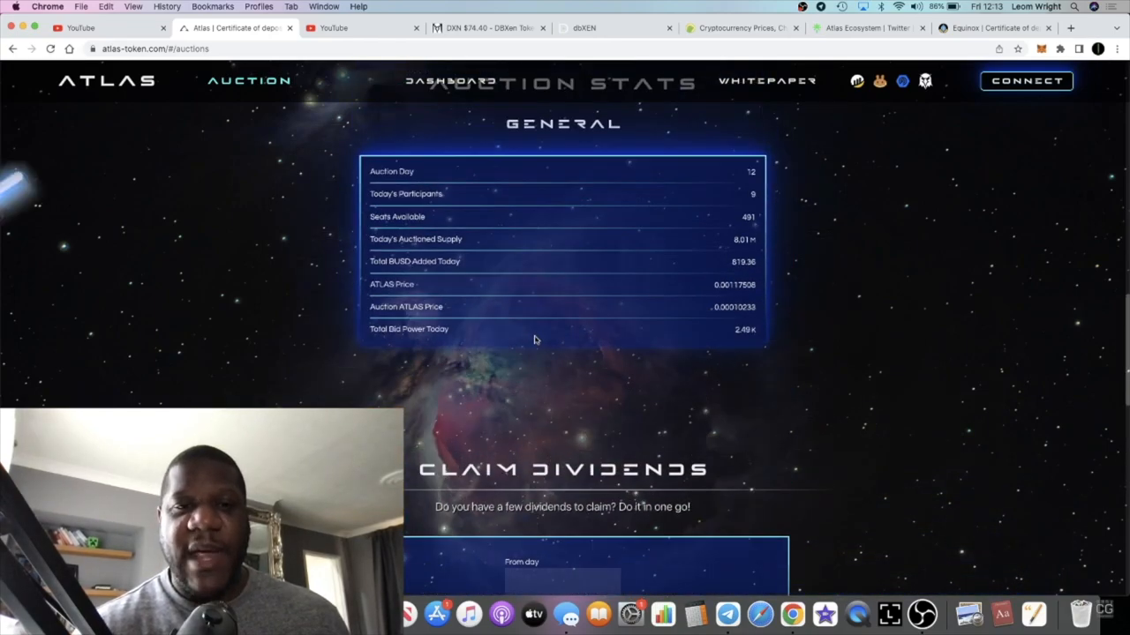
scroll("down", 3)
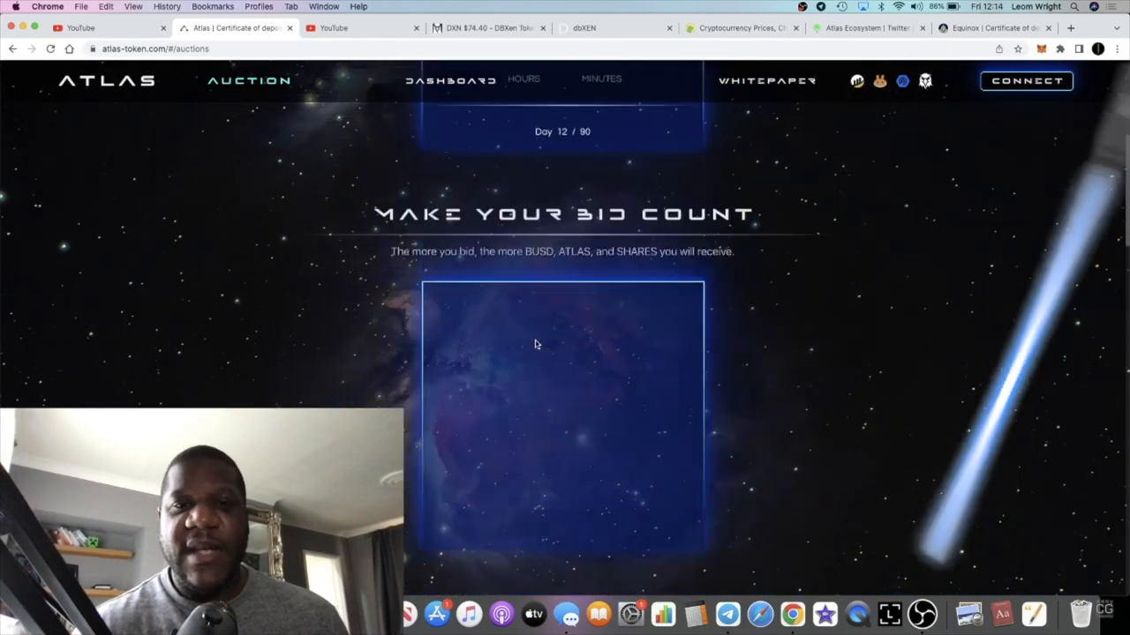
scroll("up", 3)
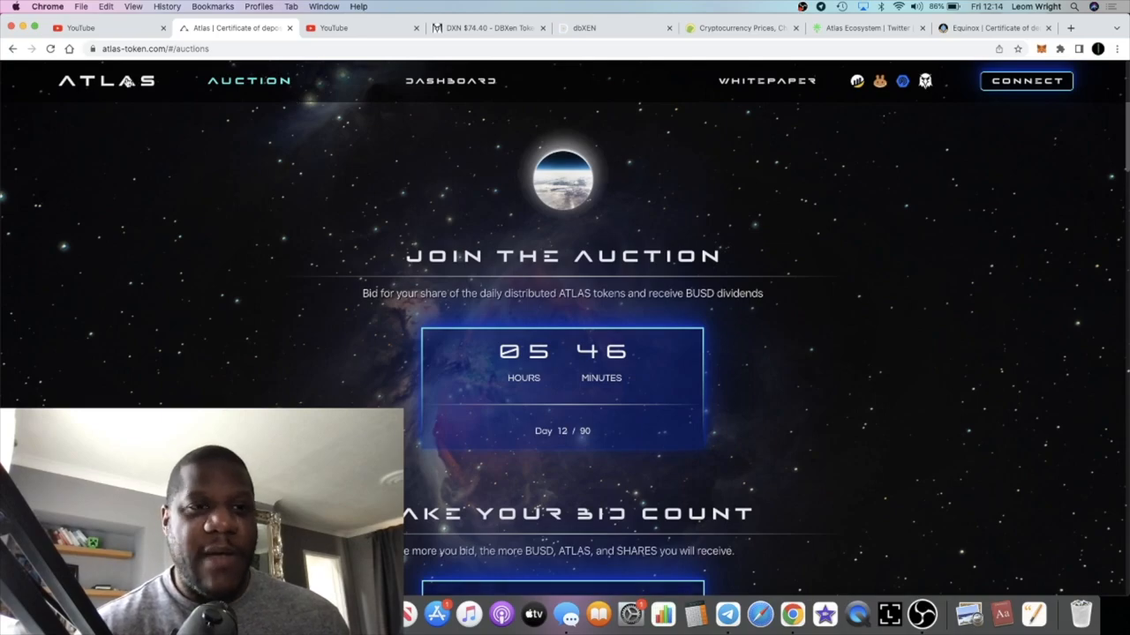
- Go to the Atlas home page and highlight the Equinox stakes sentence in the Staking Bonus card
left_click(108, 82)
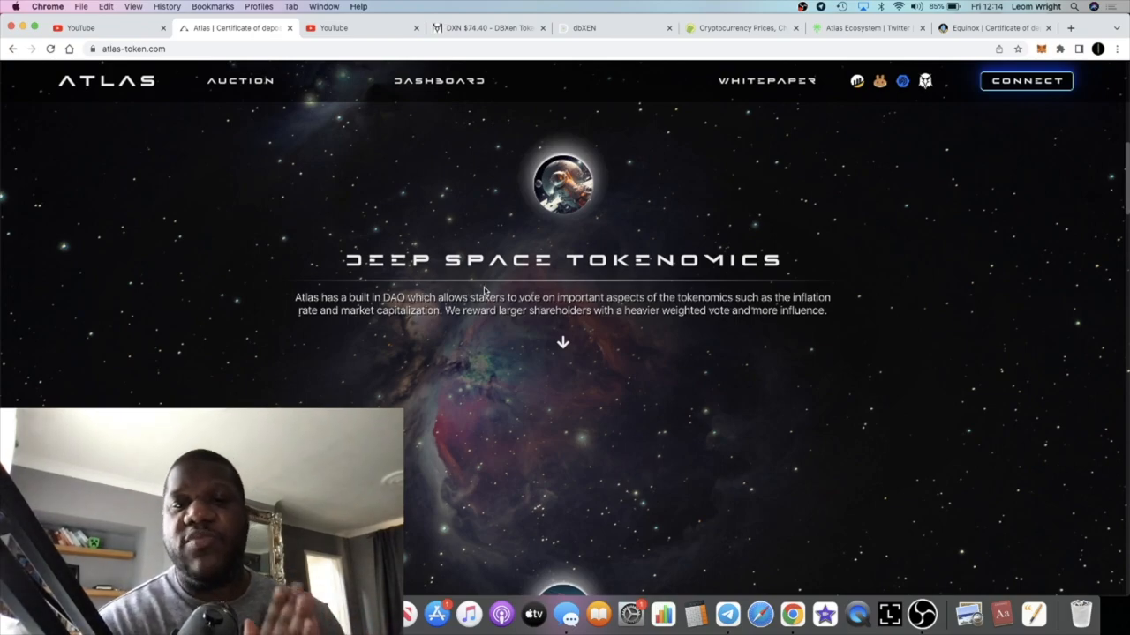
scroll("down", 3)
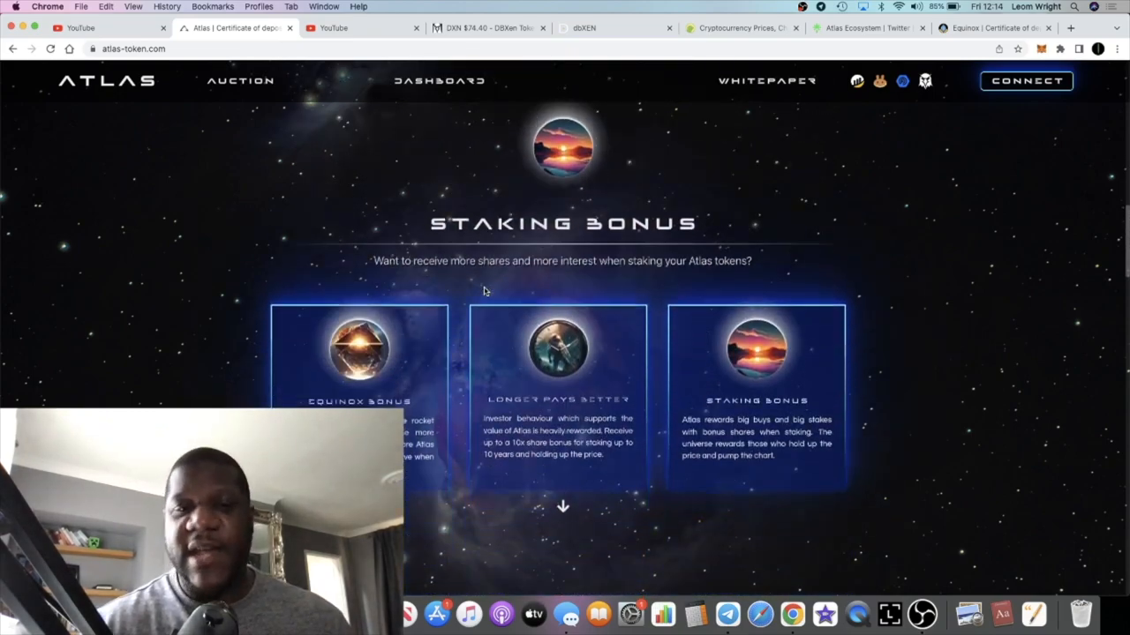
scroll("down", 3)
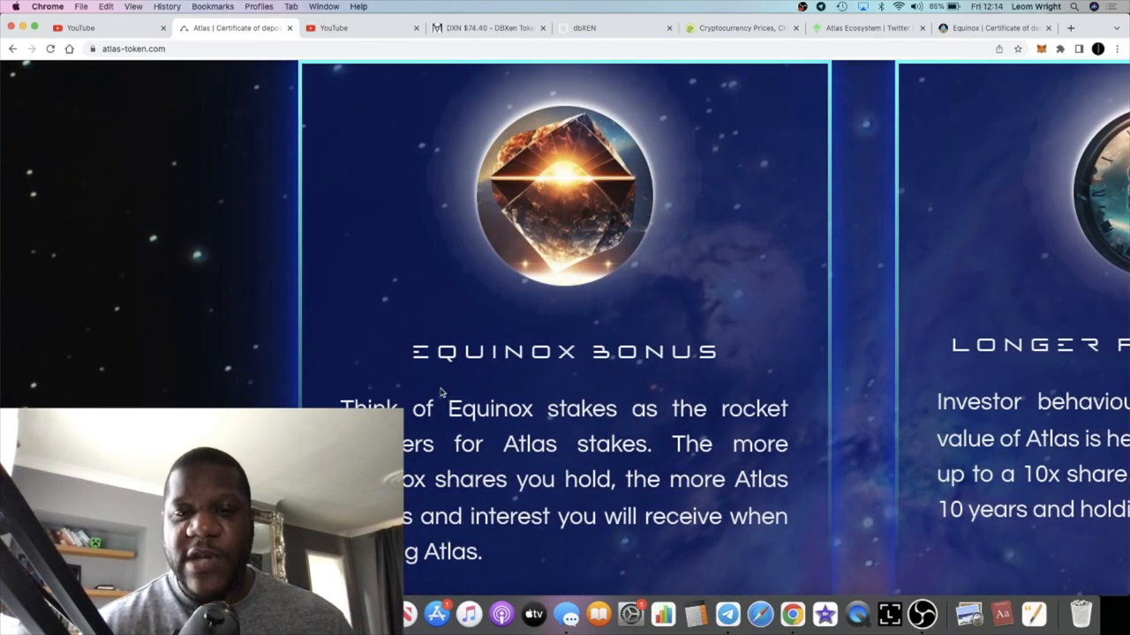
left_click_drag(448, 407, 706, 408)
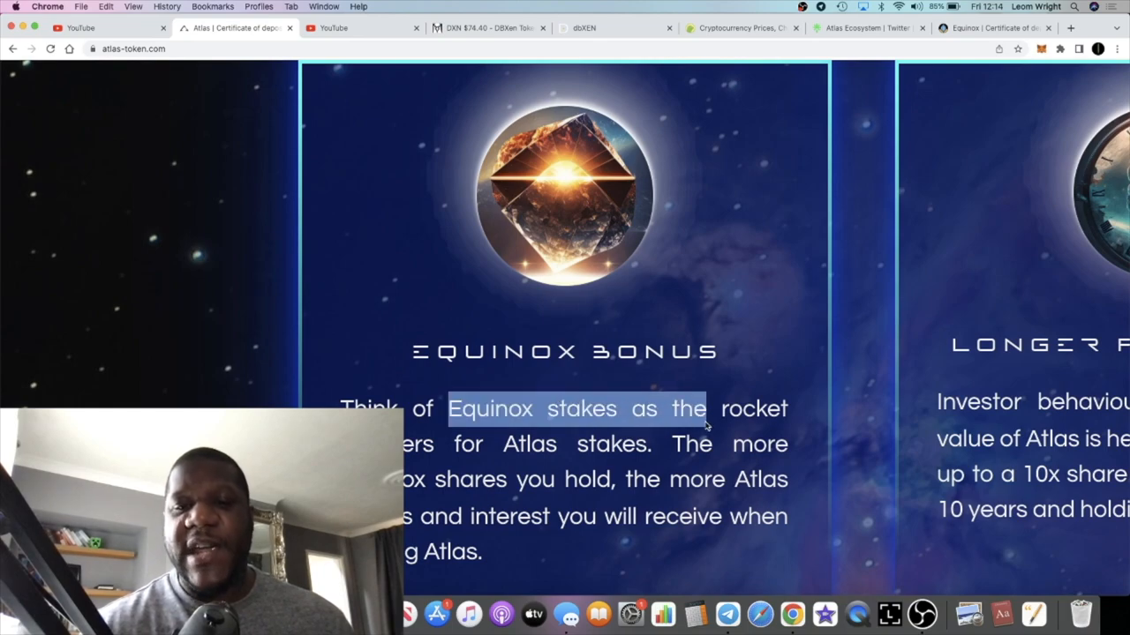
left_click_drag(698, 410, 692, 445)
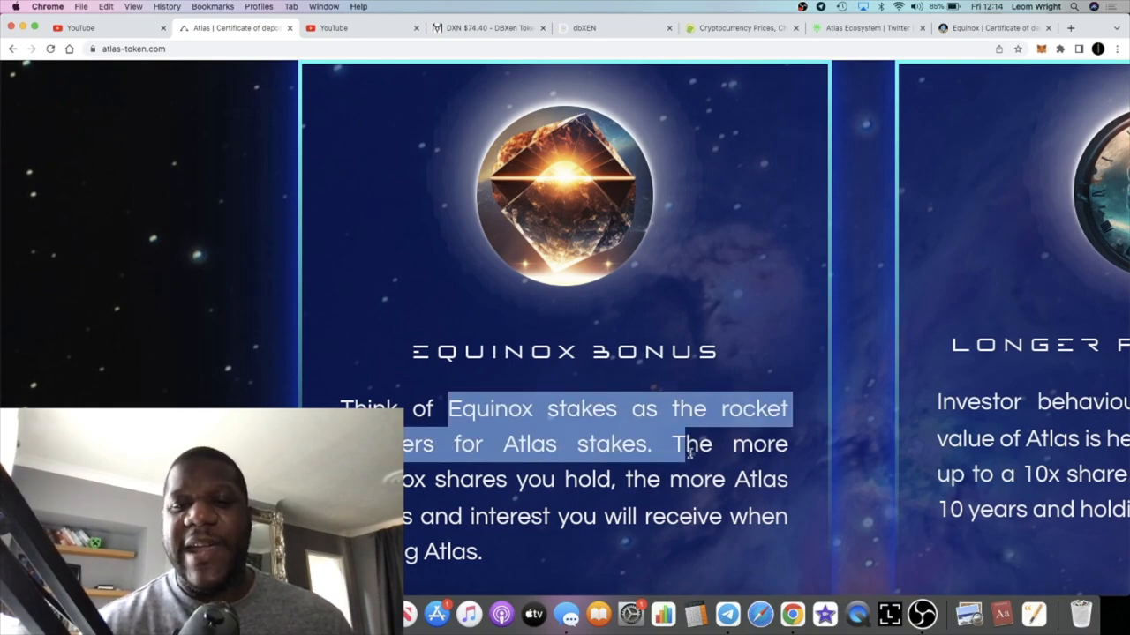
left_click(687, 459)
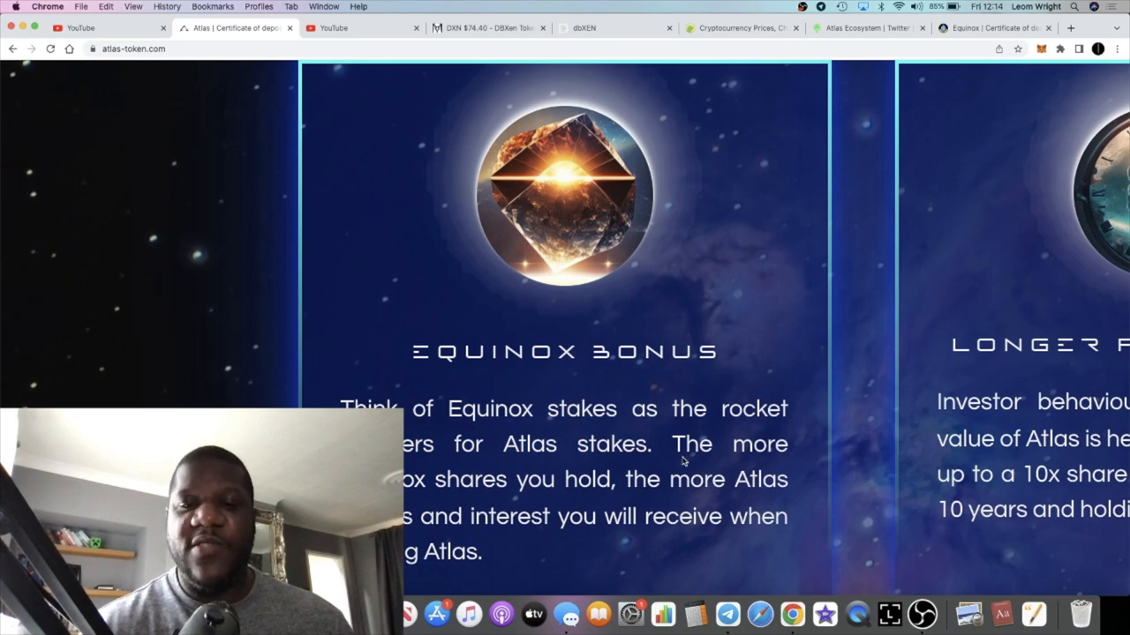
- Continue down the home page to the Intelligent Taxes section, highlighting a line there
scroll("down", 3)
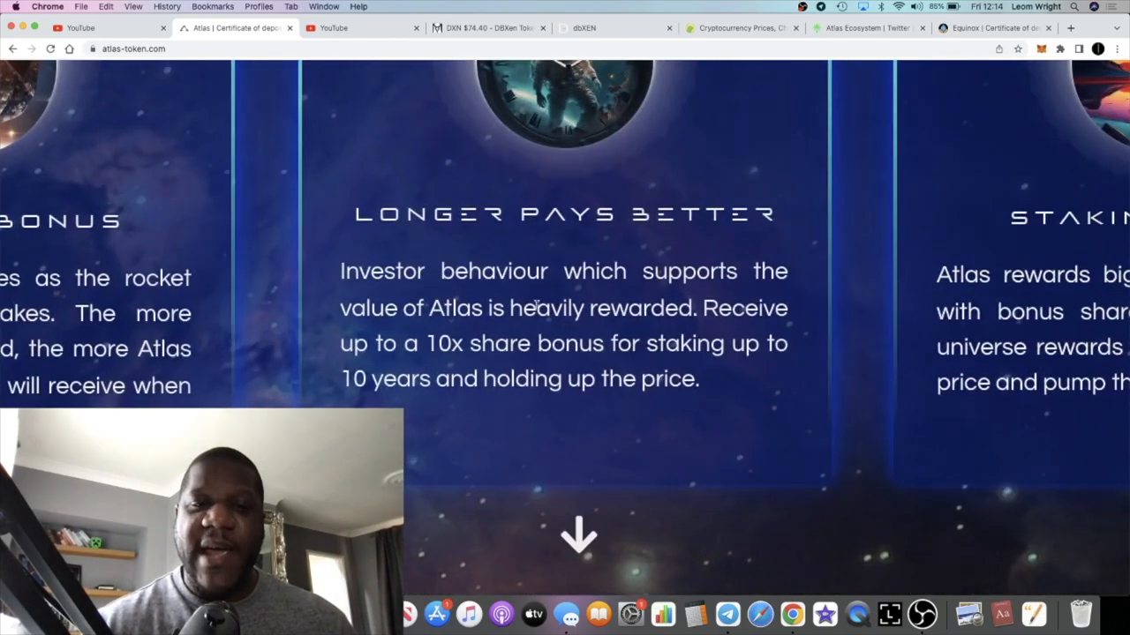
left_click_drag(423, 343, 511, 342)
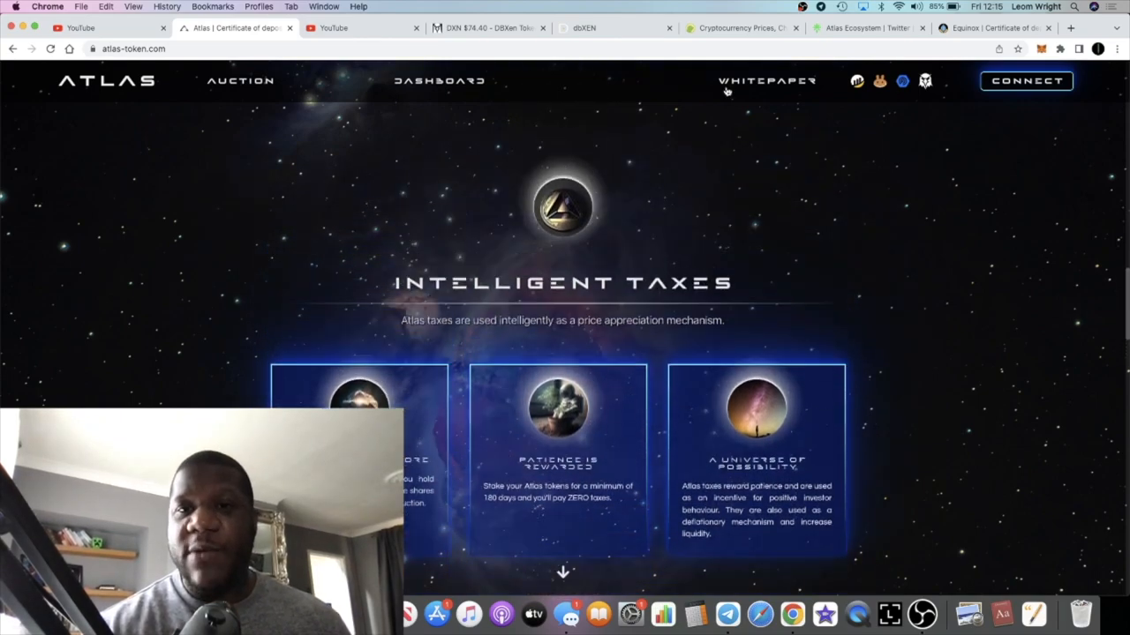
- Read the whitepaper's Tokenomics section down to the Staking Bonuses (amount, time, EQNOX)
left_click(768, 81)
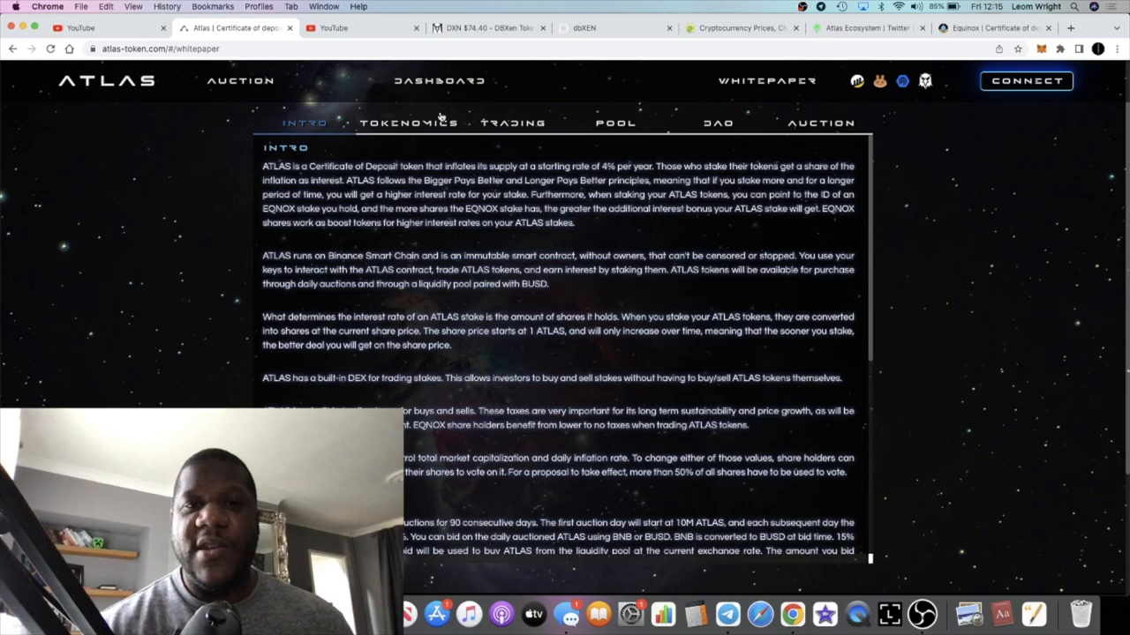
left_click(412, 123)
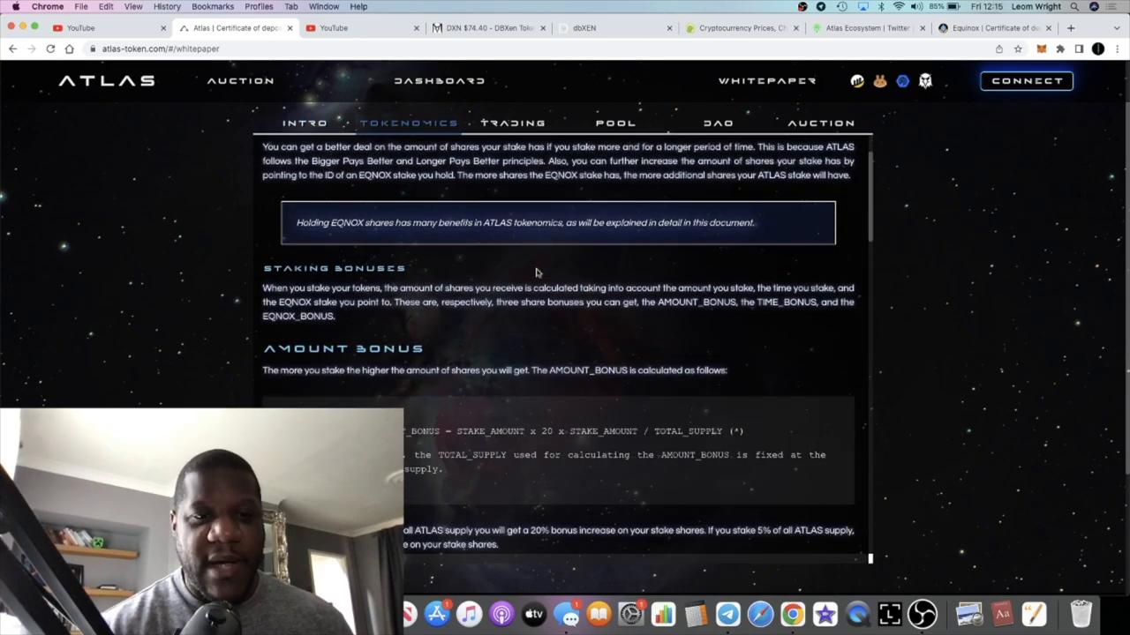
scroll("down", 3)
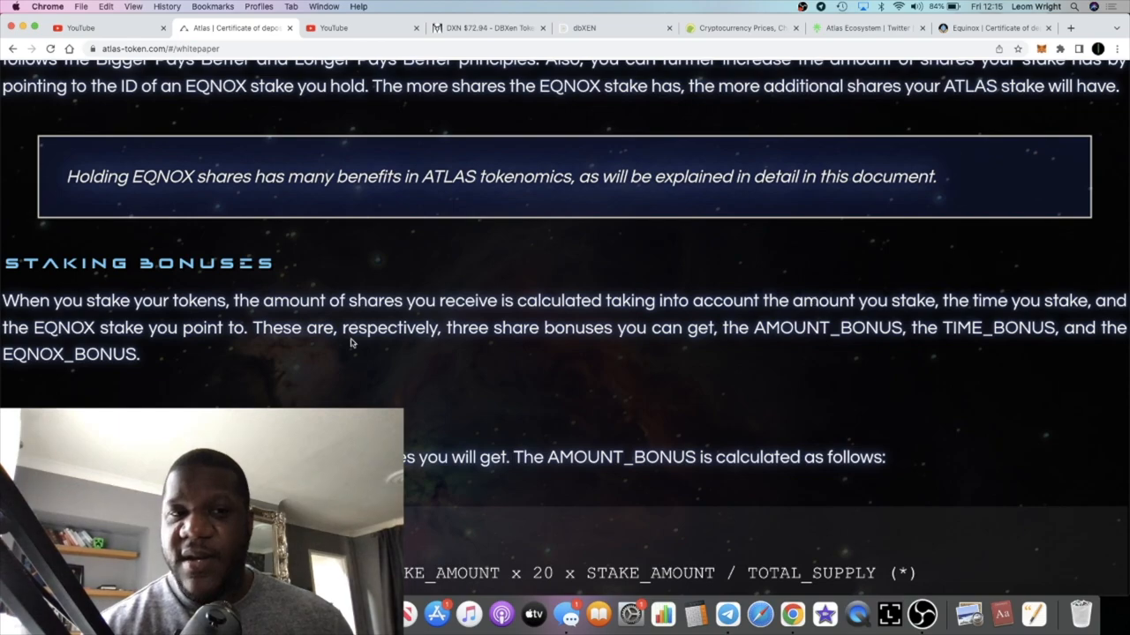
mouse_move(363, 339)
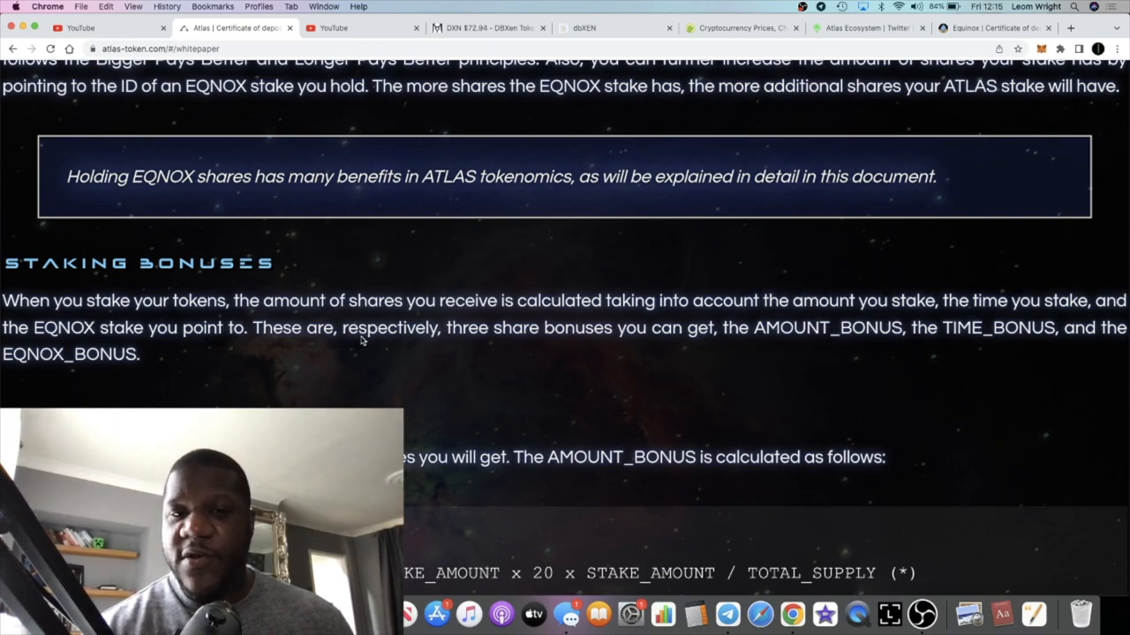
mouse_move(604, 343)
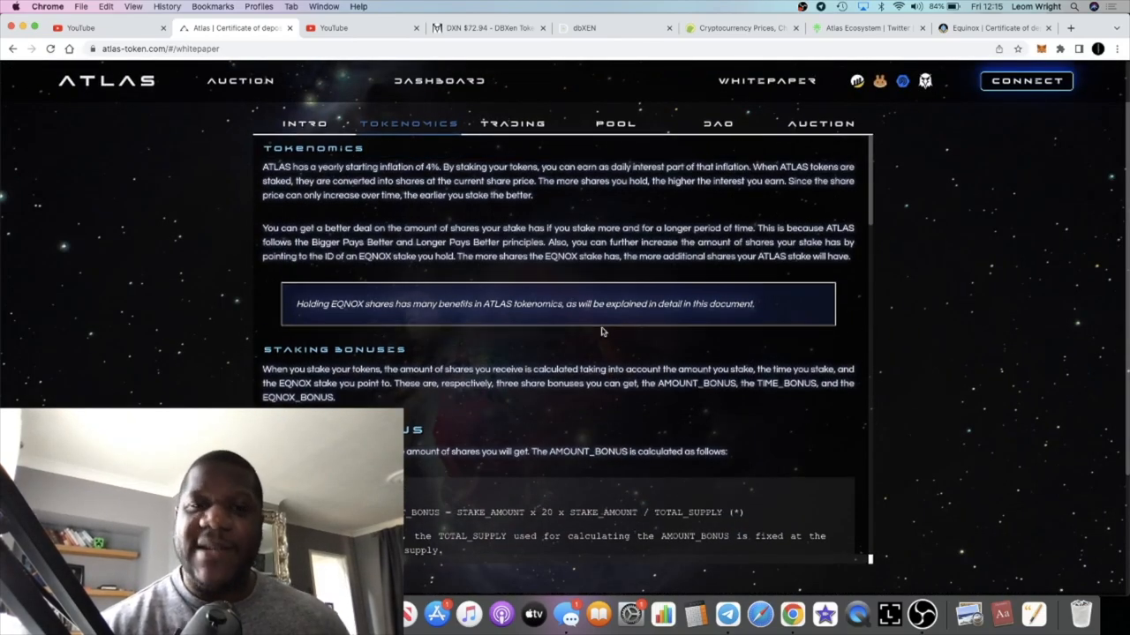
- Glance at the Equinox site and return to the Atlas whitepaper's Tokenomics section
left_click(996, 28)
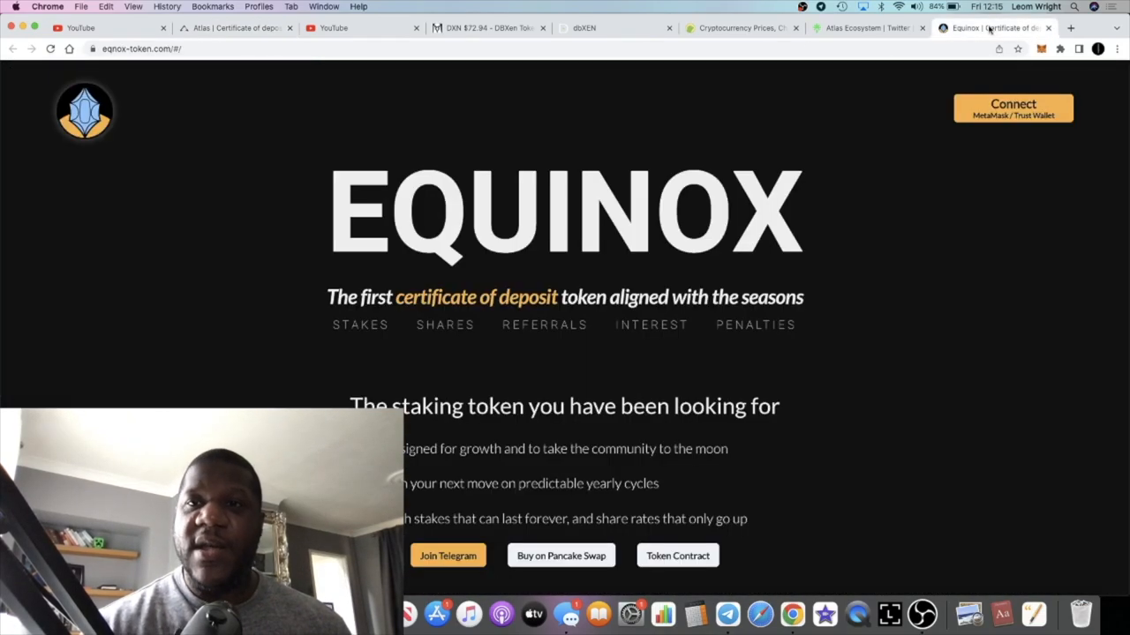
left_click(238, 28)
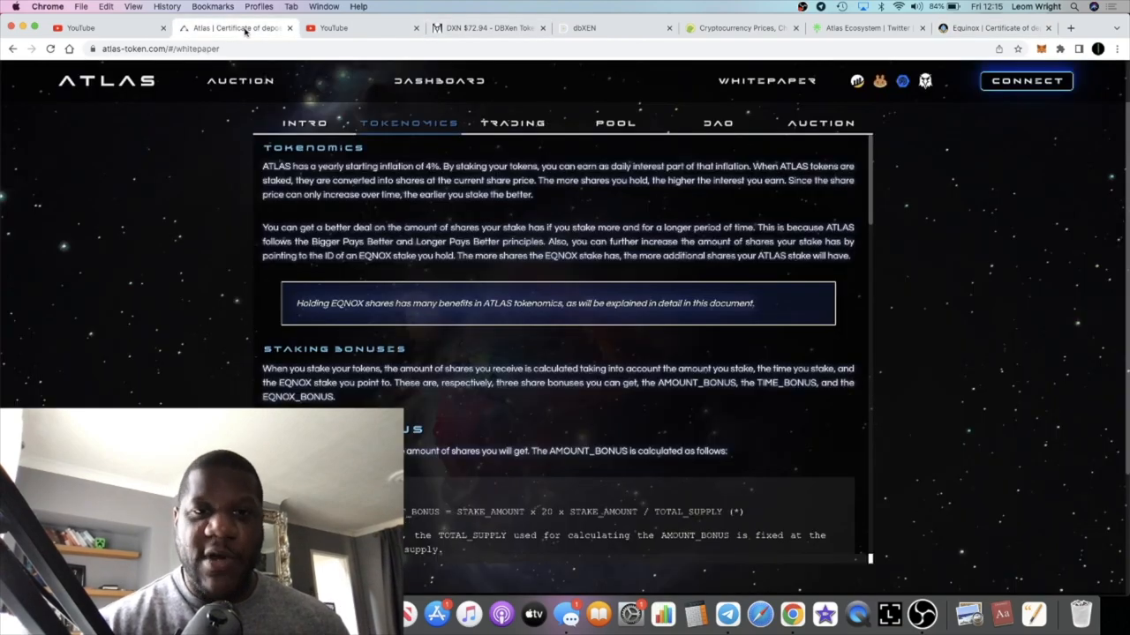
mouse_move(600, 282)
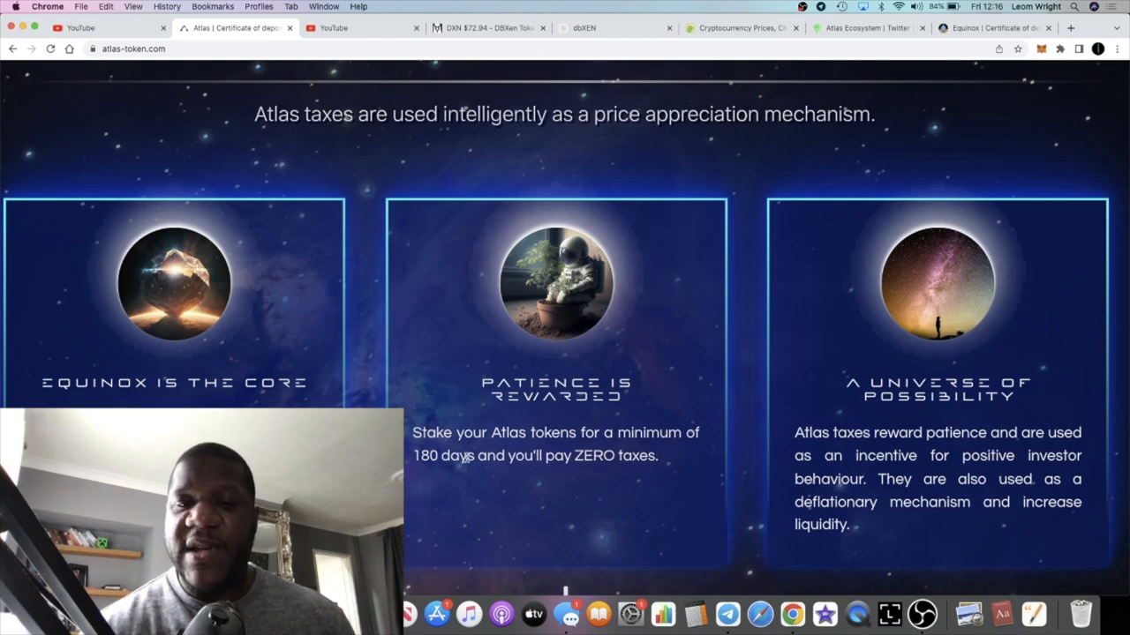
- Move down the home page past Intelligent Taxes to the Atlas Auctions section
left_click_drag(544, 456, 657, 455)
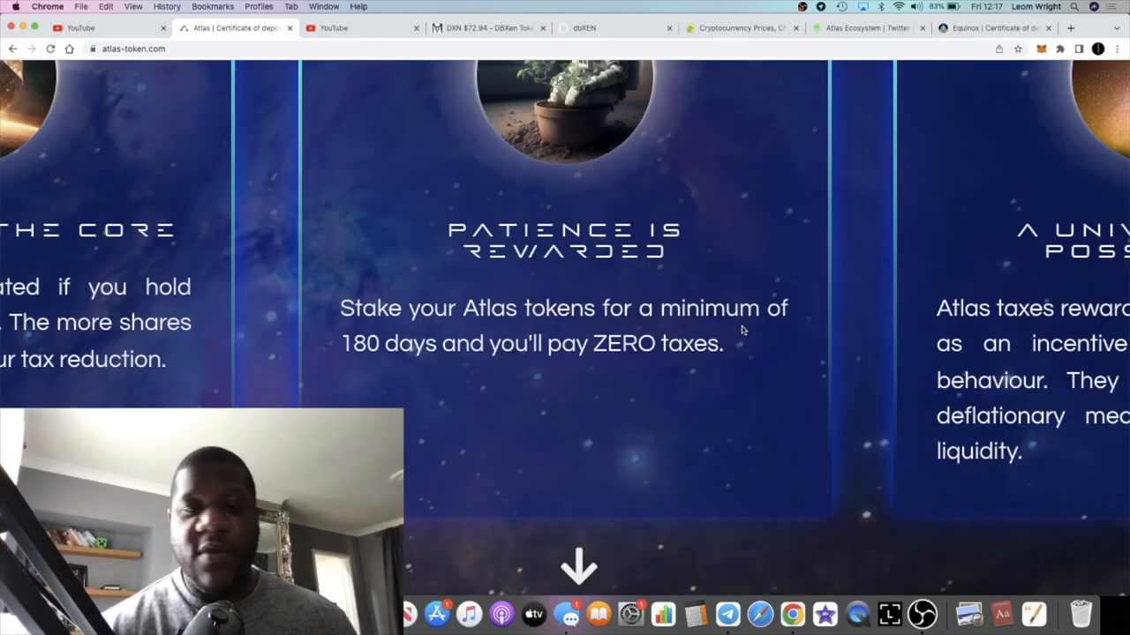
scroll("down", 3)
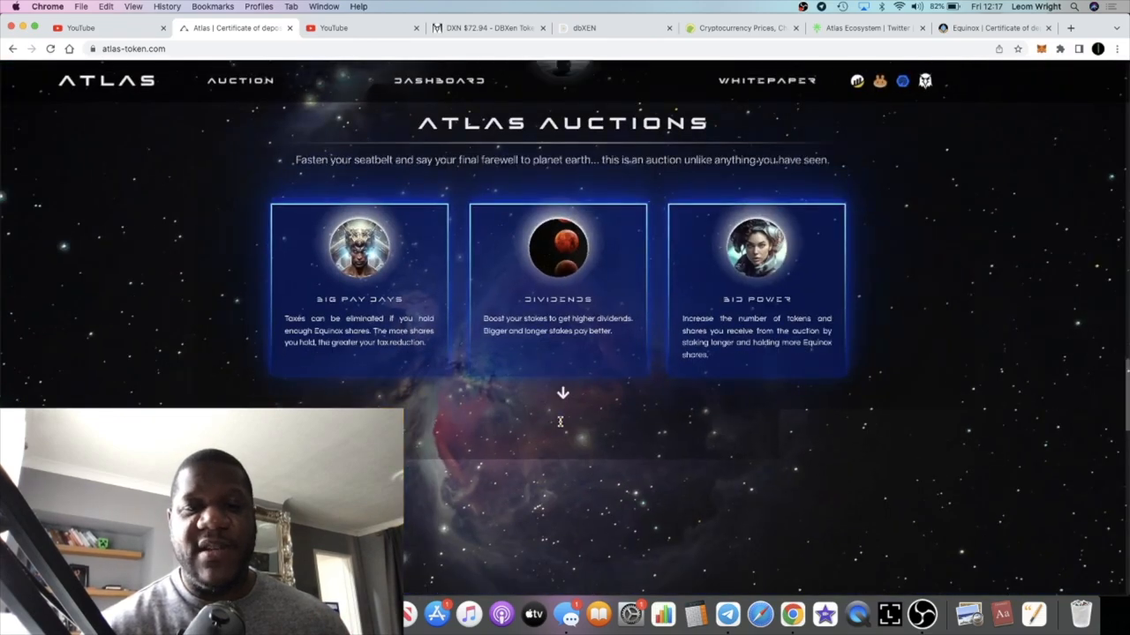
- Scroll through Universal Influence and the Atlas Pilots team cards to the footer links
scroll("down", 3)
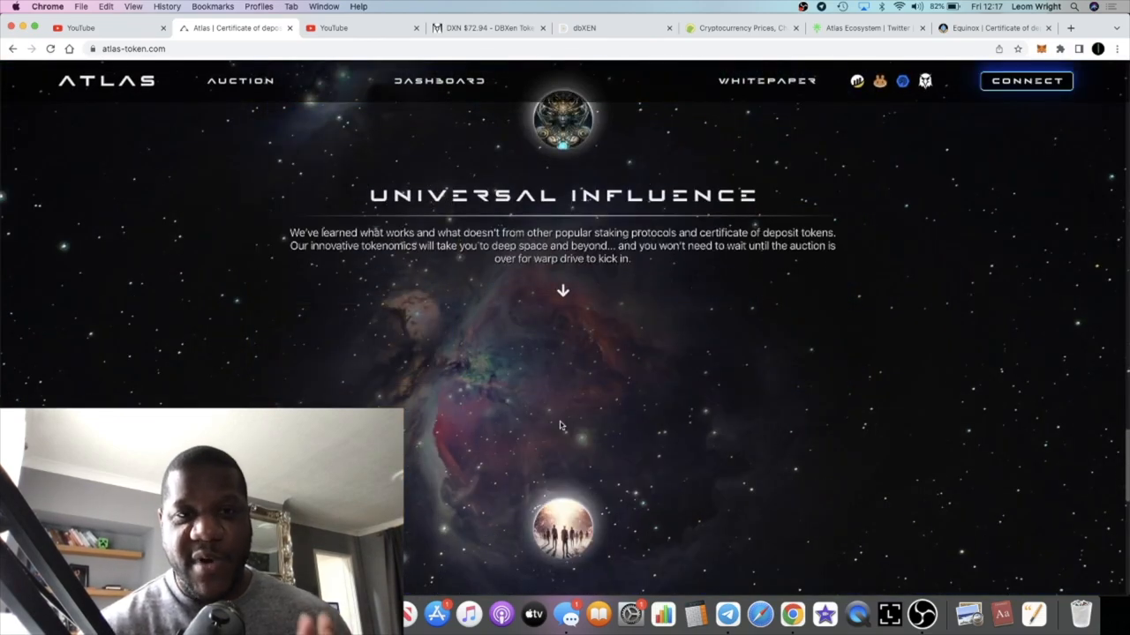
scroll("down", 3)
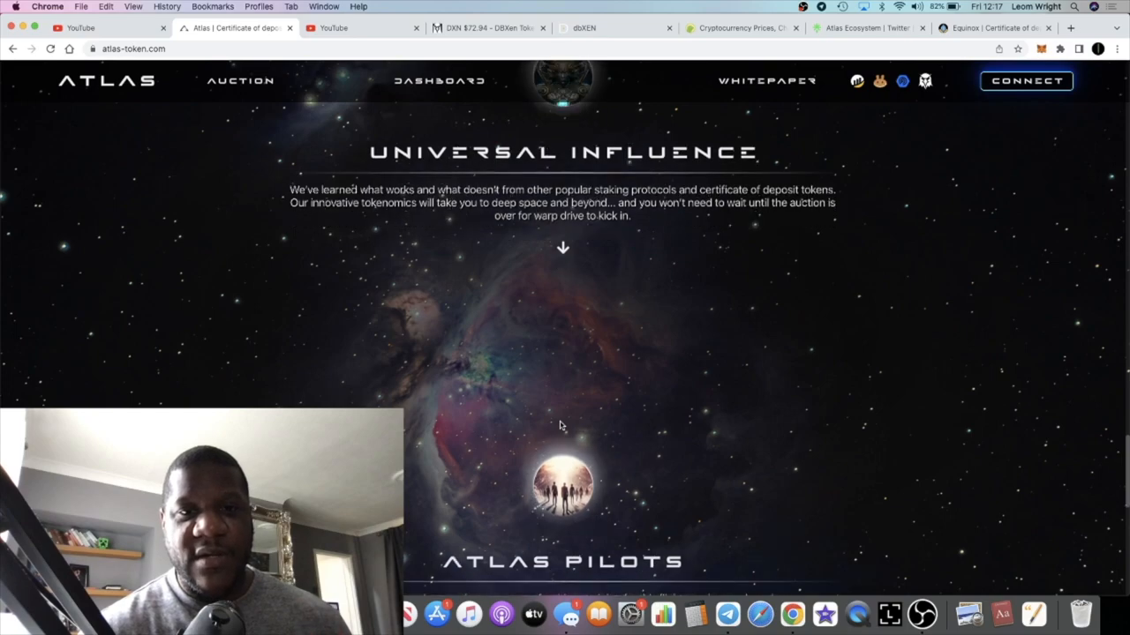
scroll("down", 3)
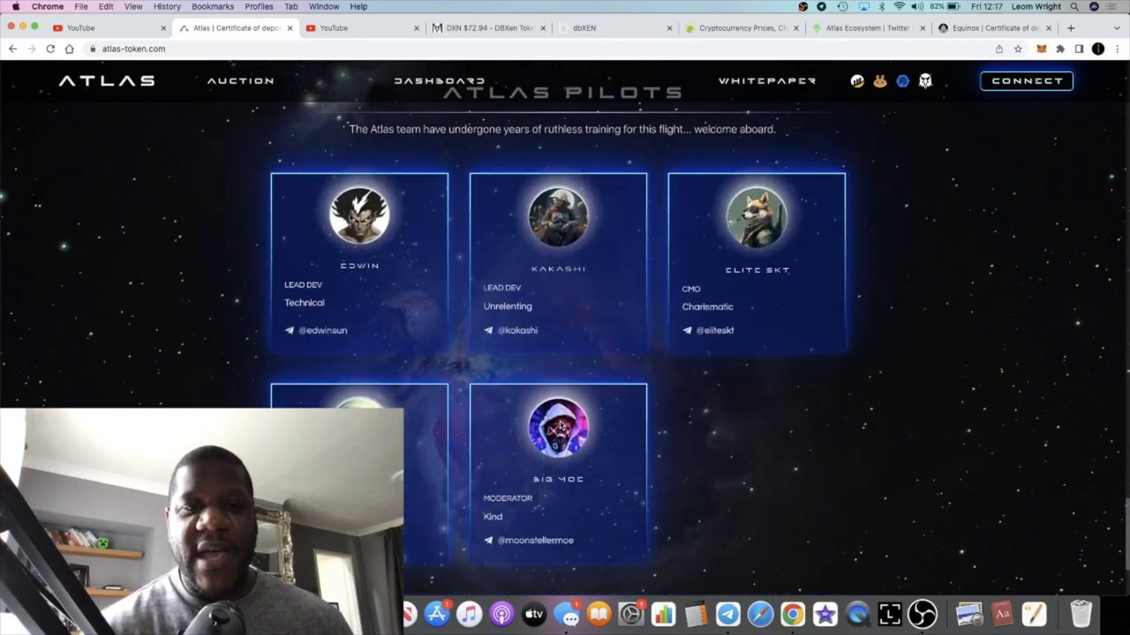
scroll("down", 3)
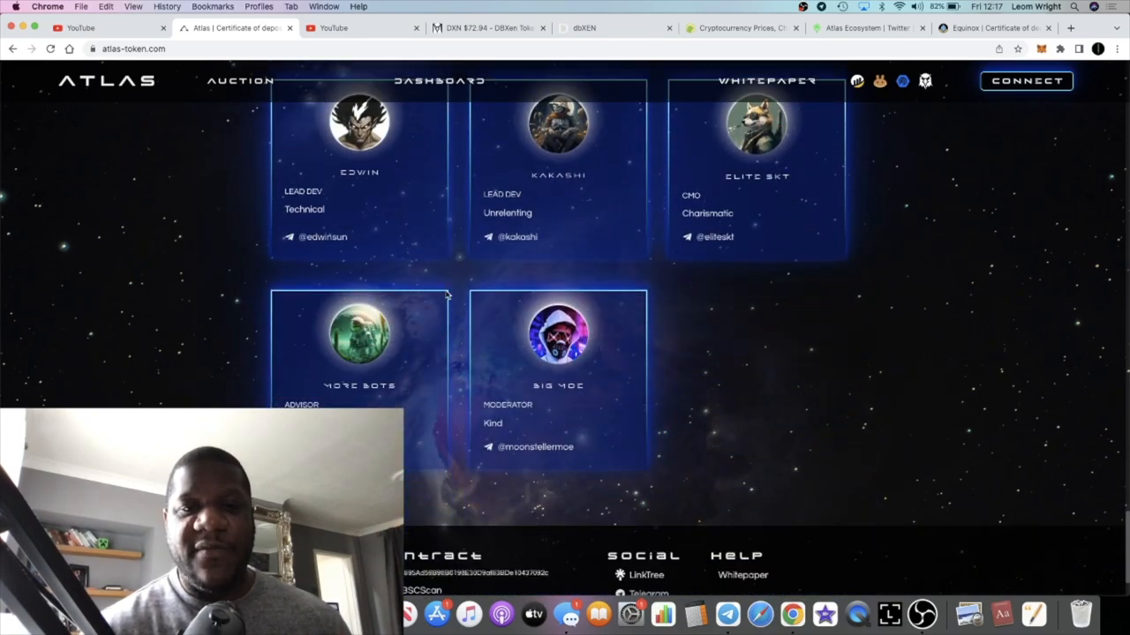
scroll("down", 3)
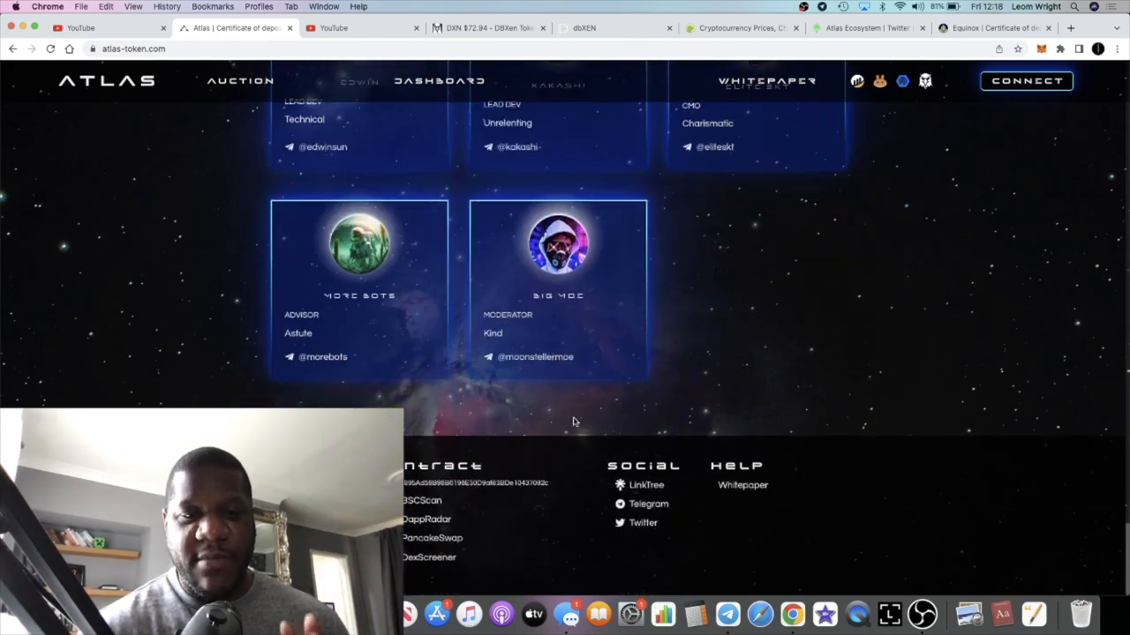
left_click(992, 28)
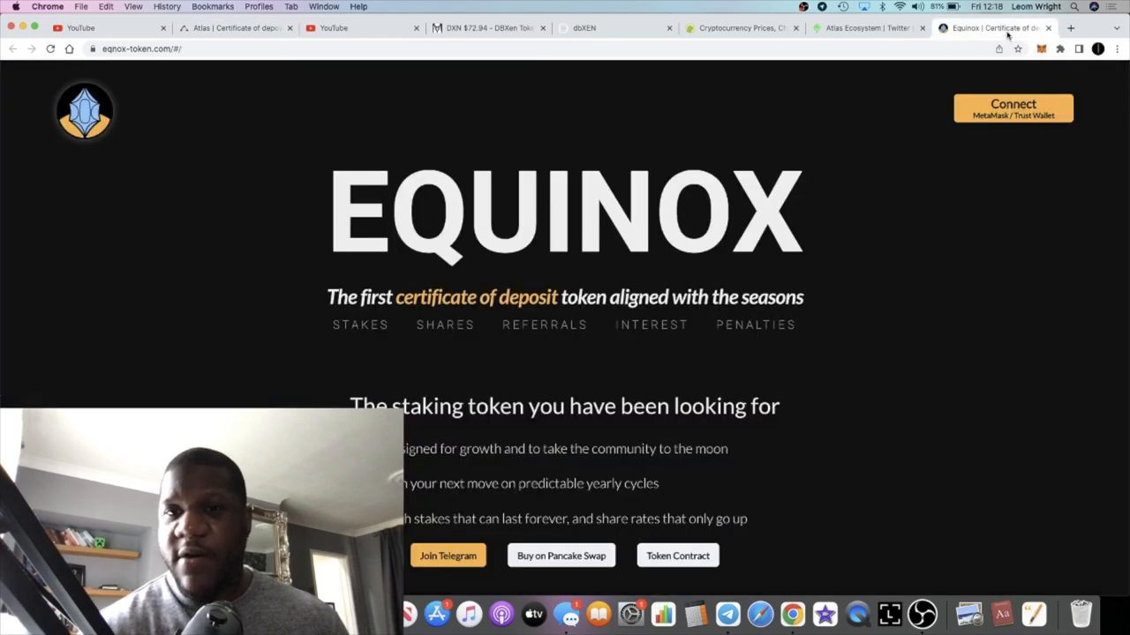
mouse_move(851, 159)
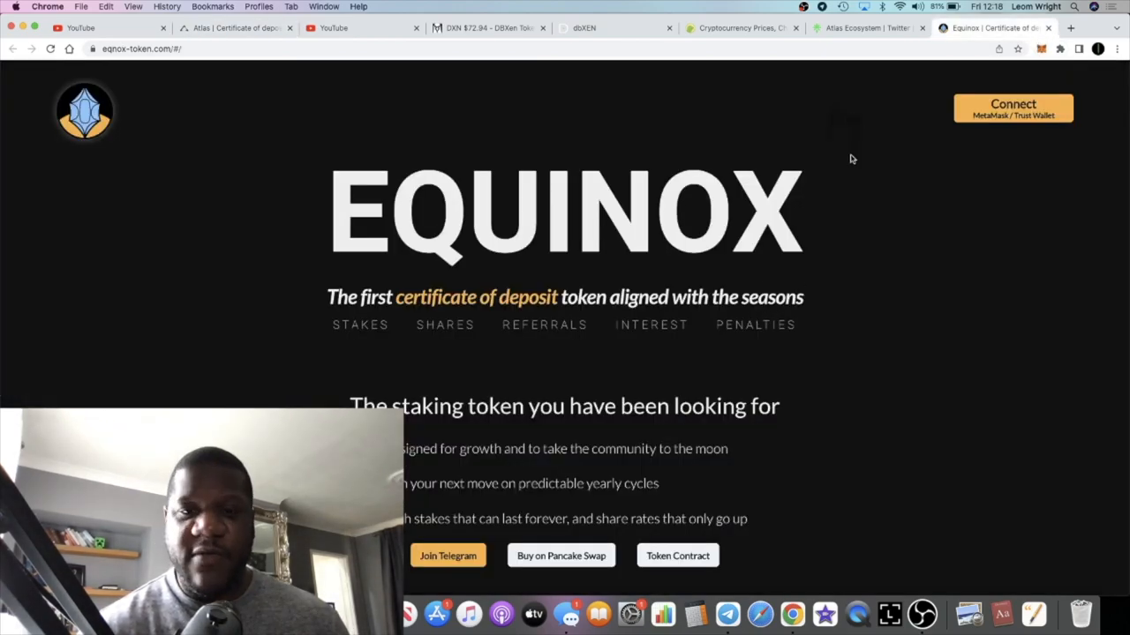
scroll("down", 3)
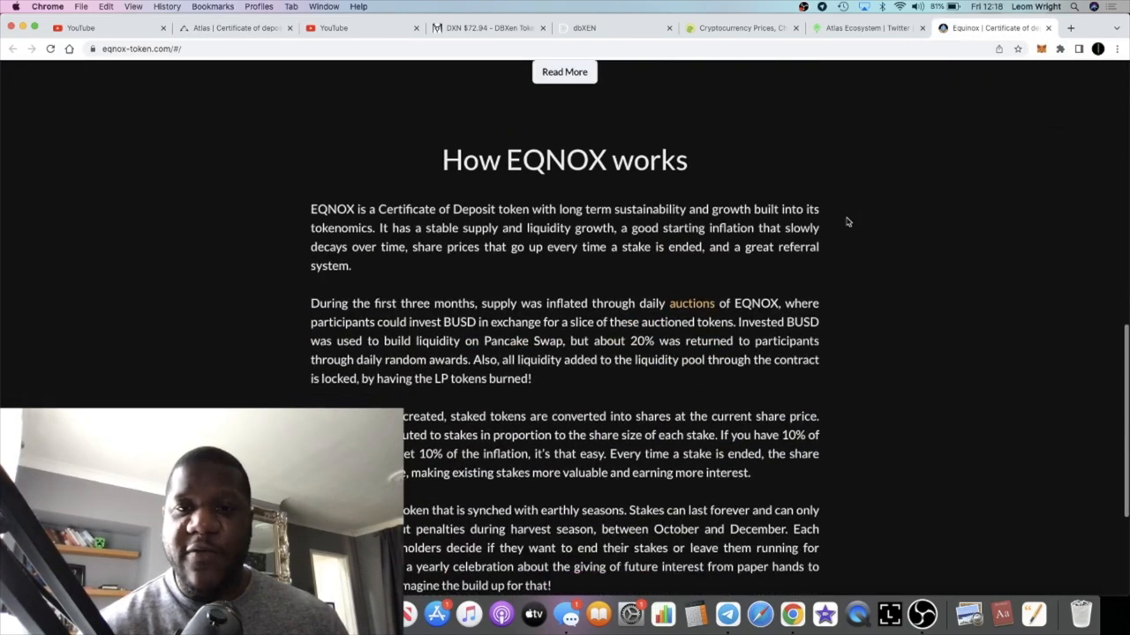
scroll("down", 3)
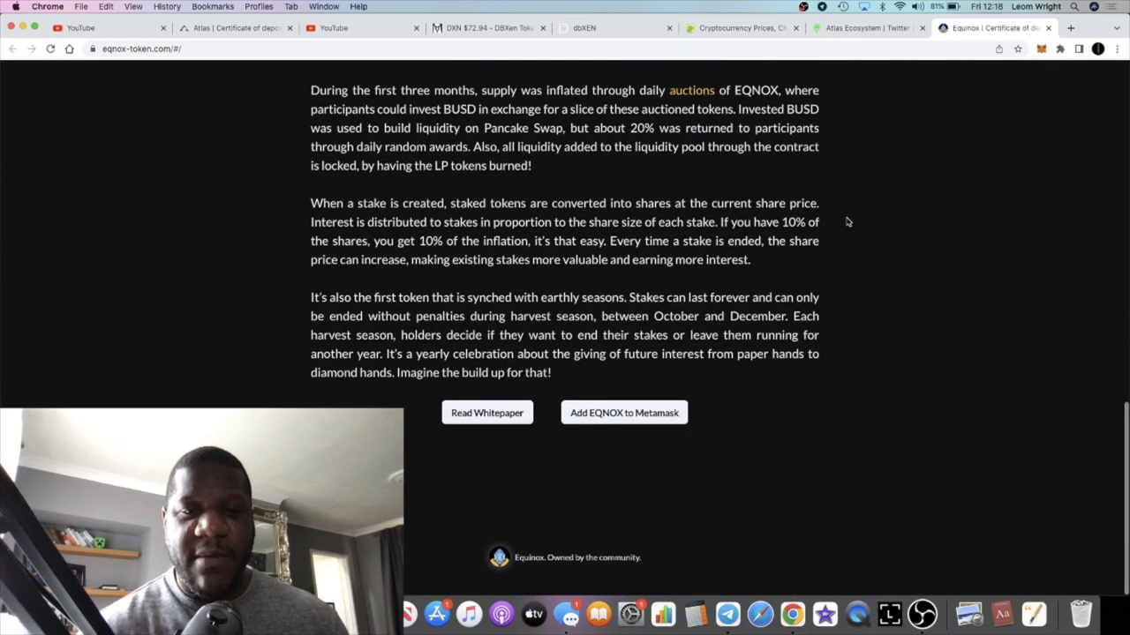
scroll("up", 3)
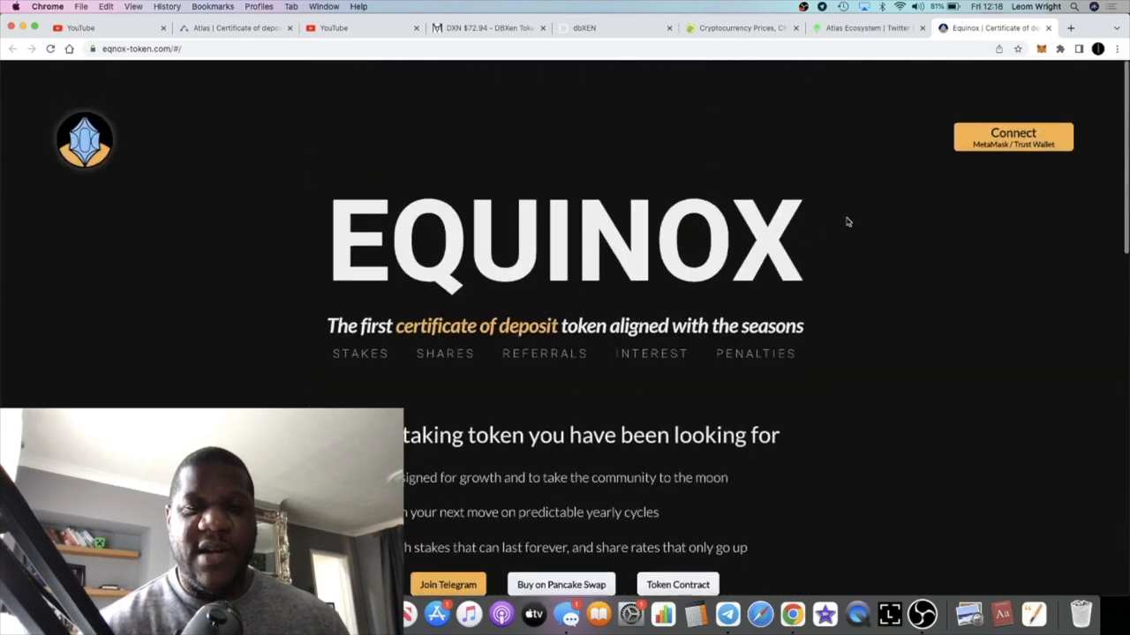
left_click(226, 29)
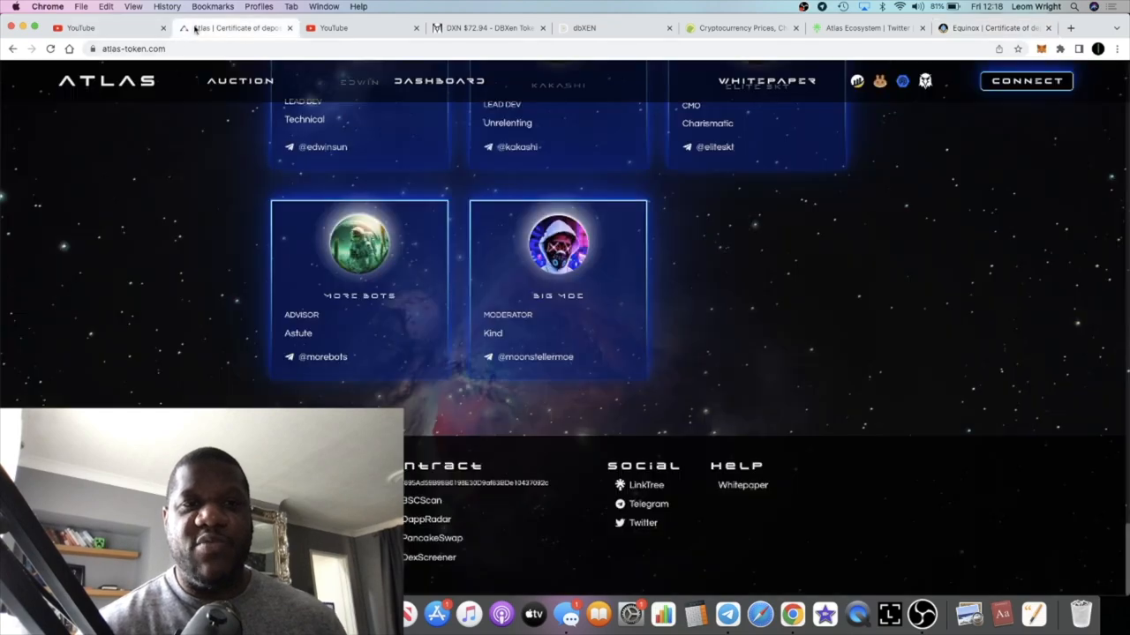
mouse_move(469, 335)
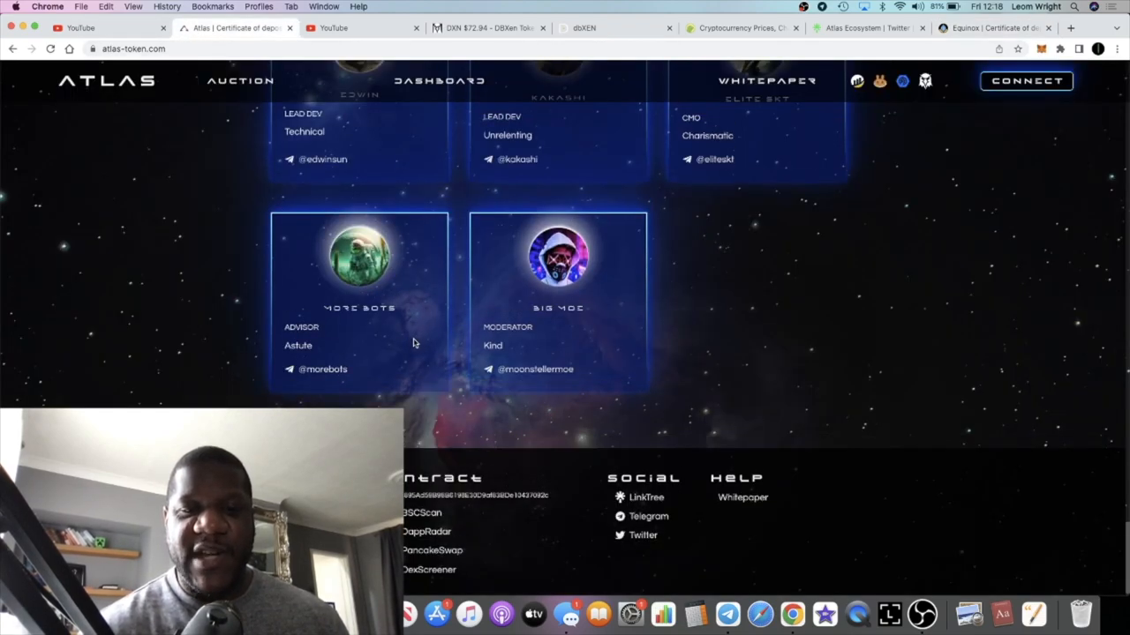
scroll("up", 3)
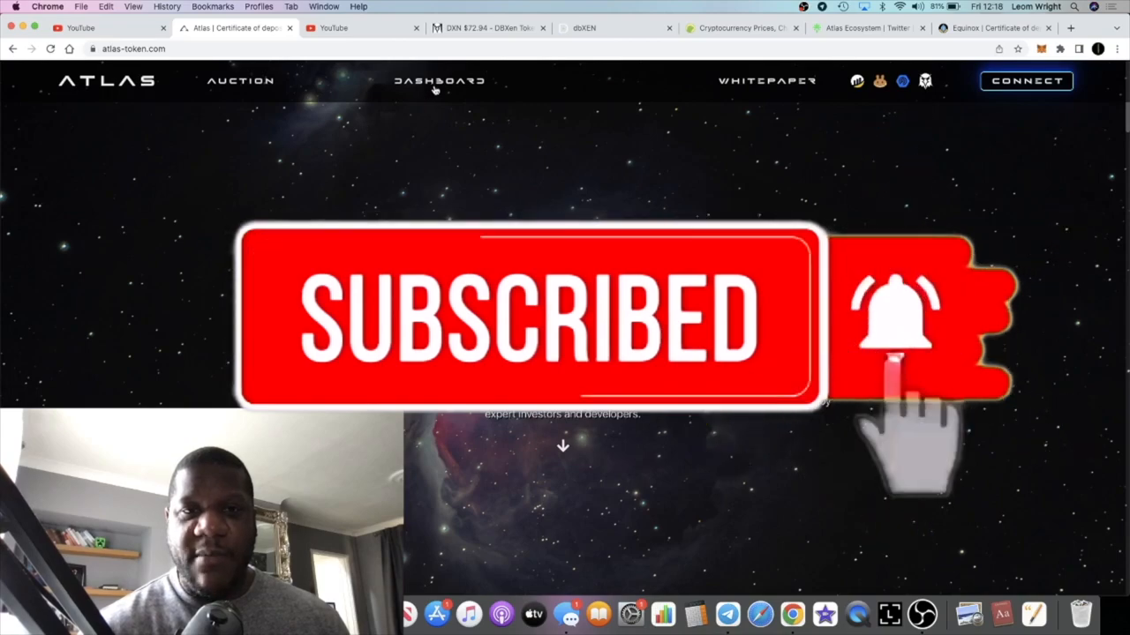
- View the PooCoin ATLAS/BUSD price chart, check the Equinox tab, then return to the Atlas site
left_click(768, 82)
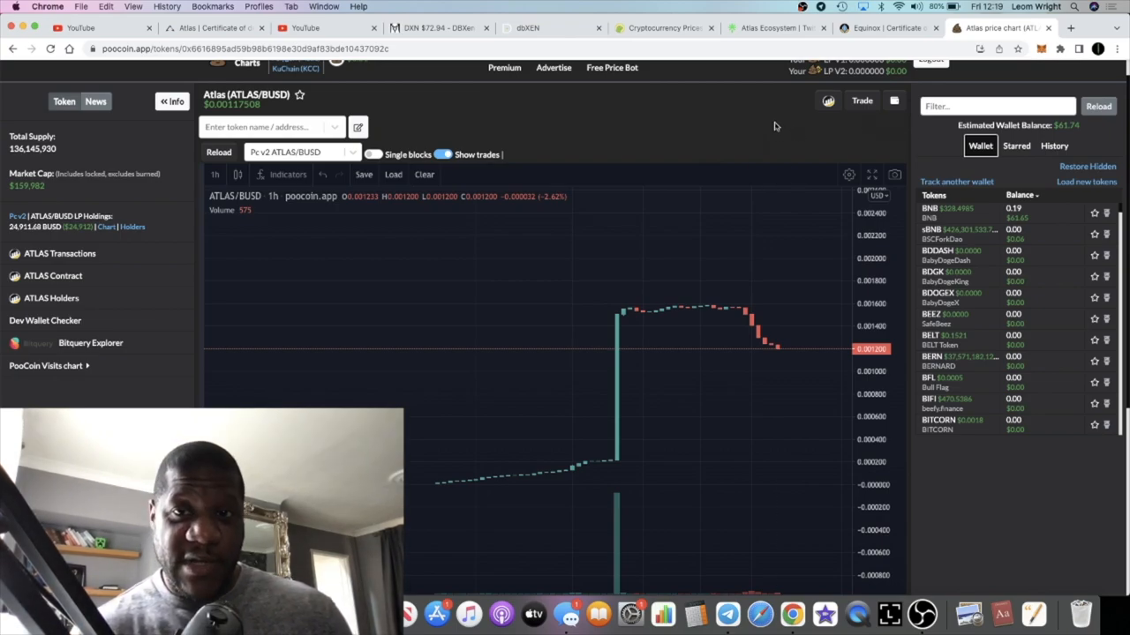
left_click(883, 28)
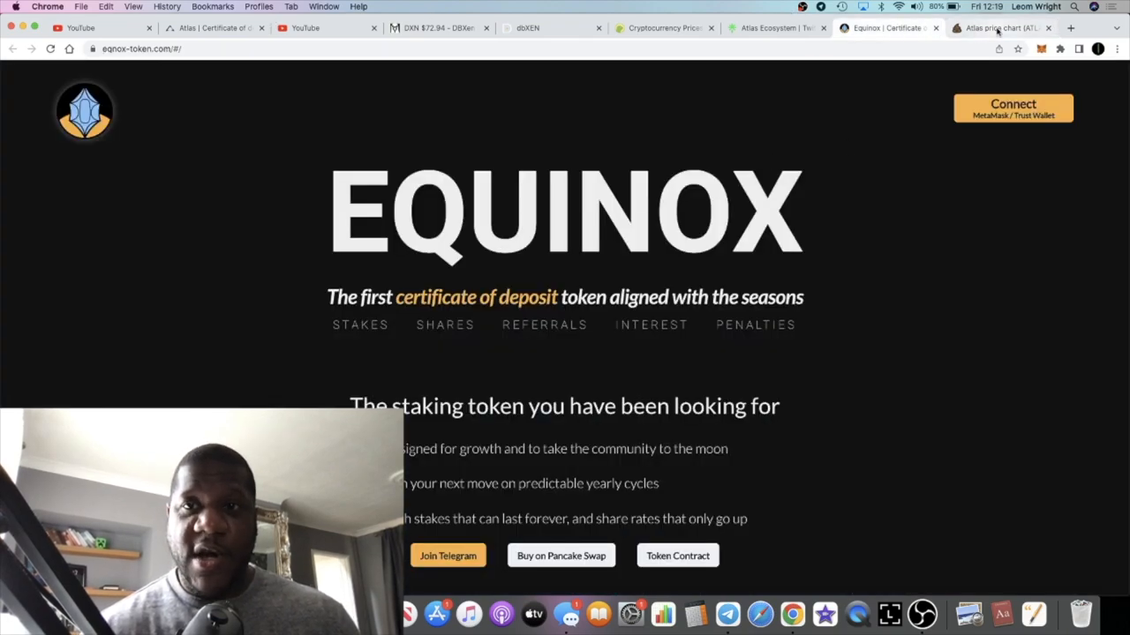
left_click(1002, 32)
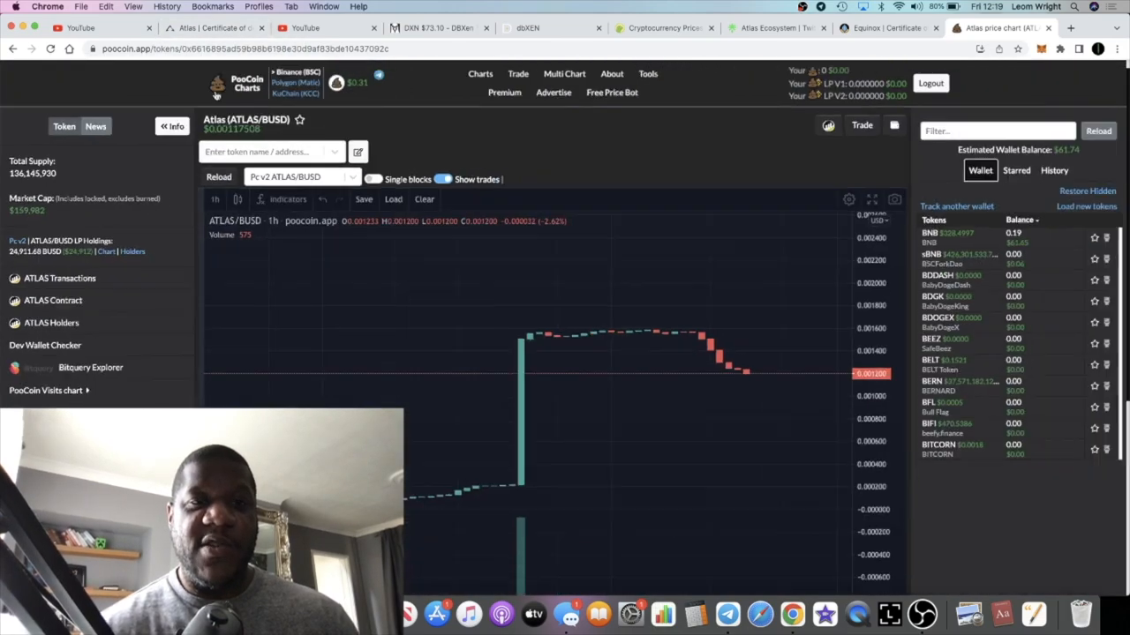
left_click(211, 28)
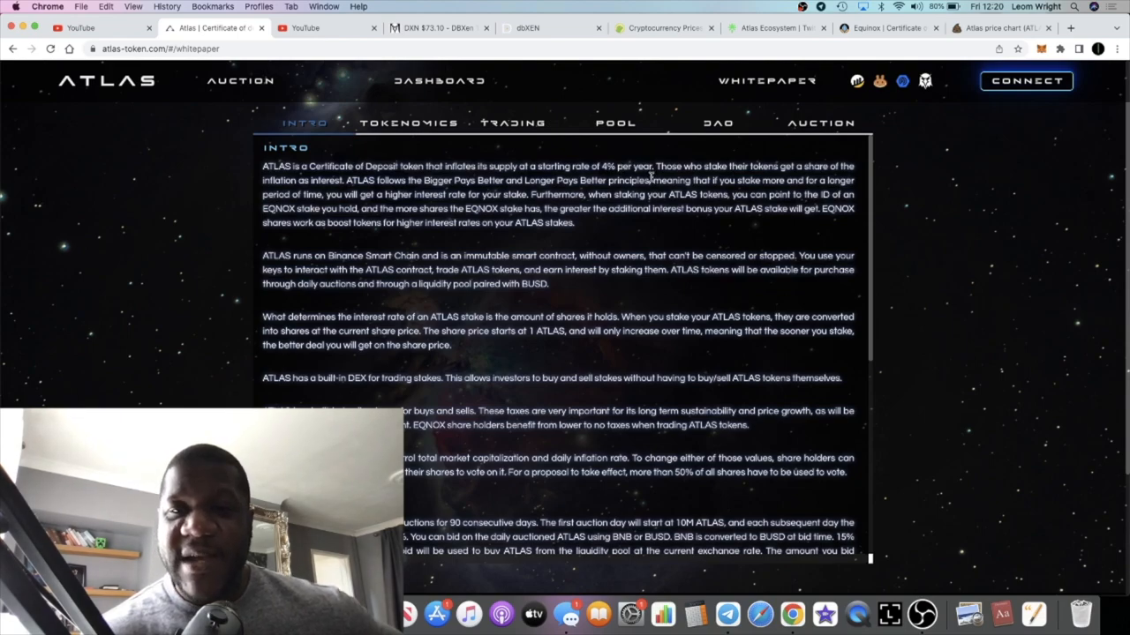
mouse_move(466, 205)
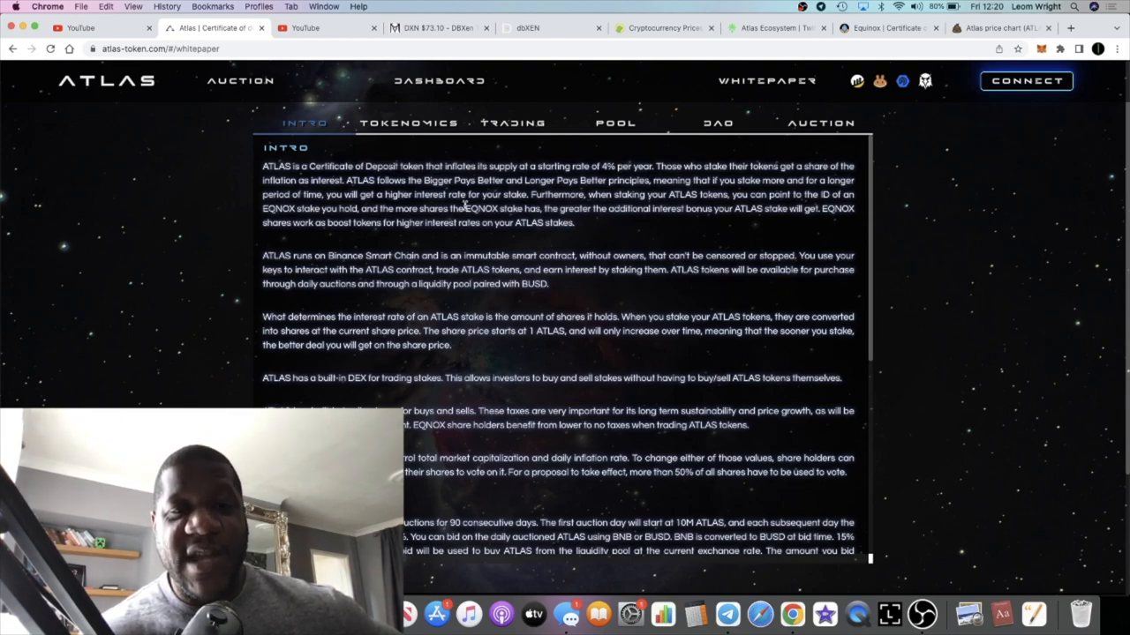
mouse_move(475, 189)
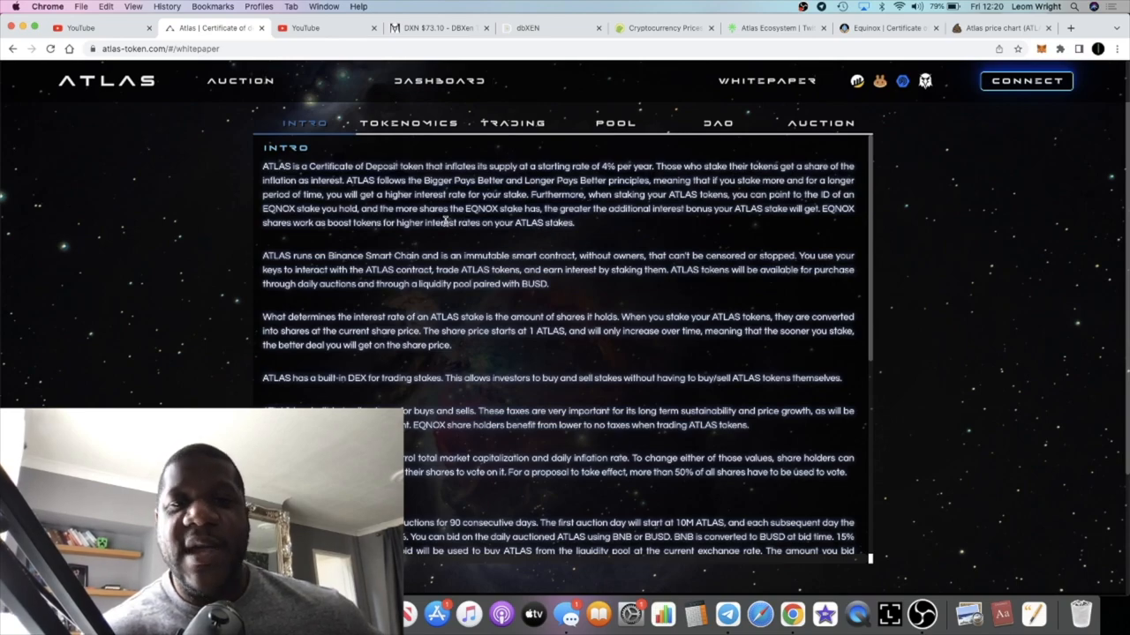
mouse_move(561, 222)
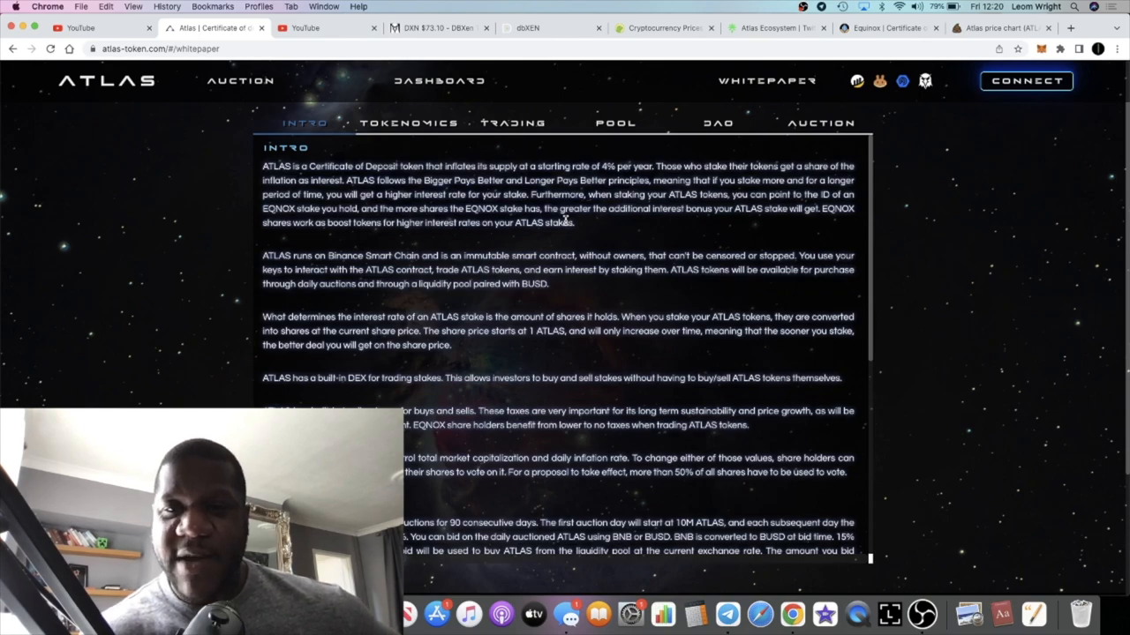
mouse_move(572, 231)
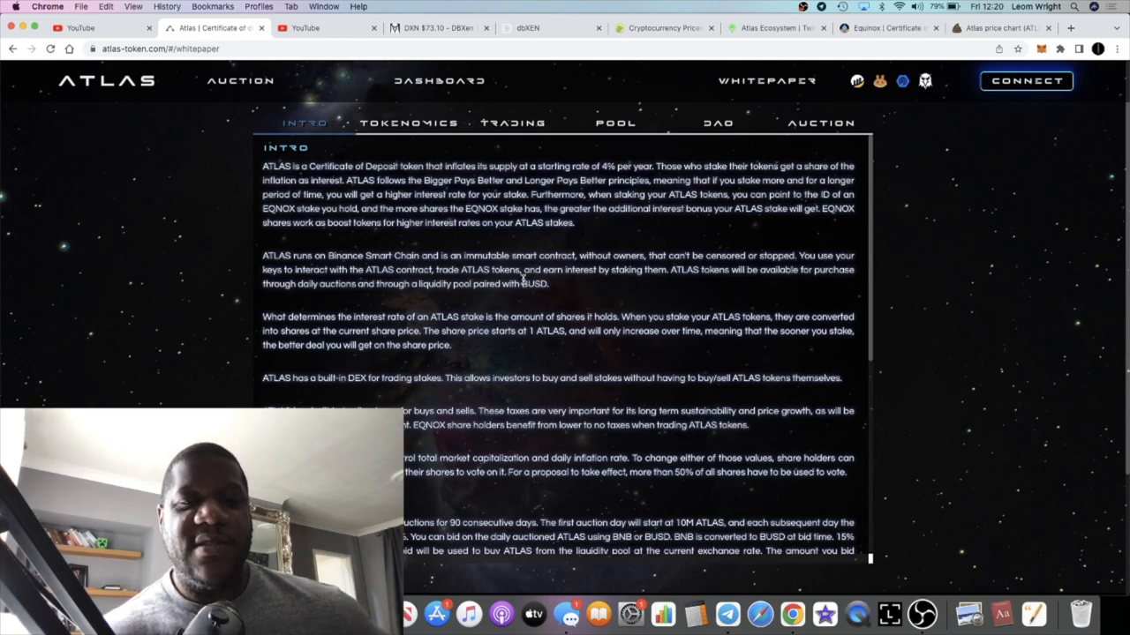
- Read the whitepaper's Atlas Auctions section and the BUSD distribution percentages, then back up to Tokenomics
scroll("down", 3)
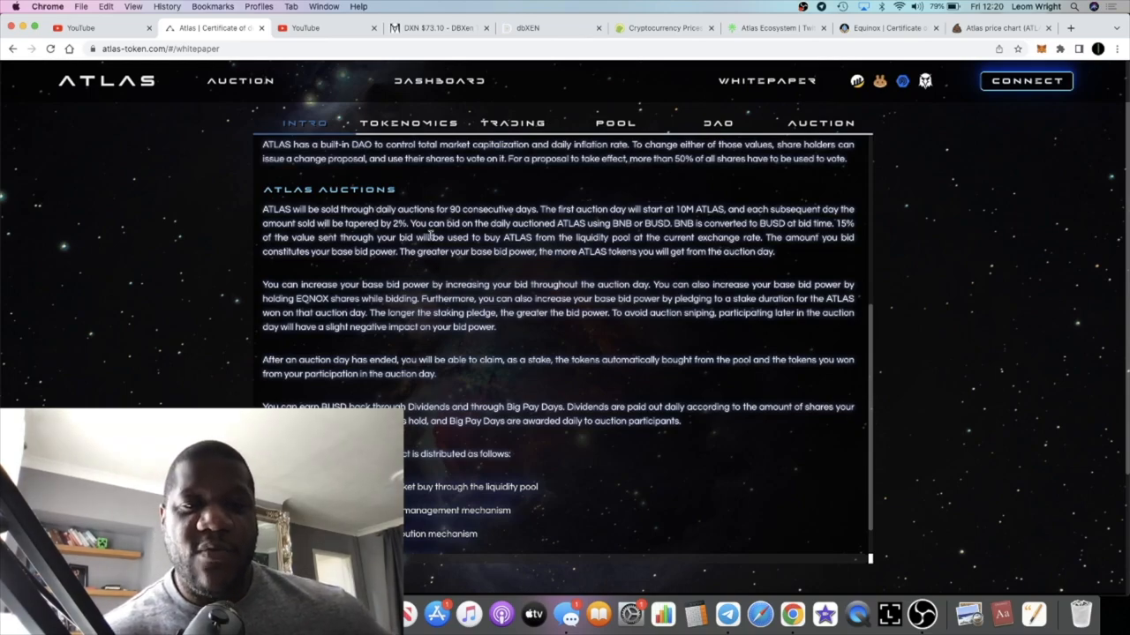
scroll("down", 3)
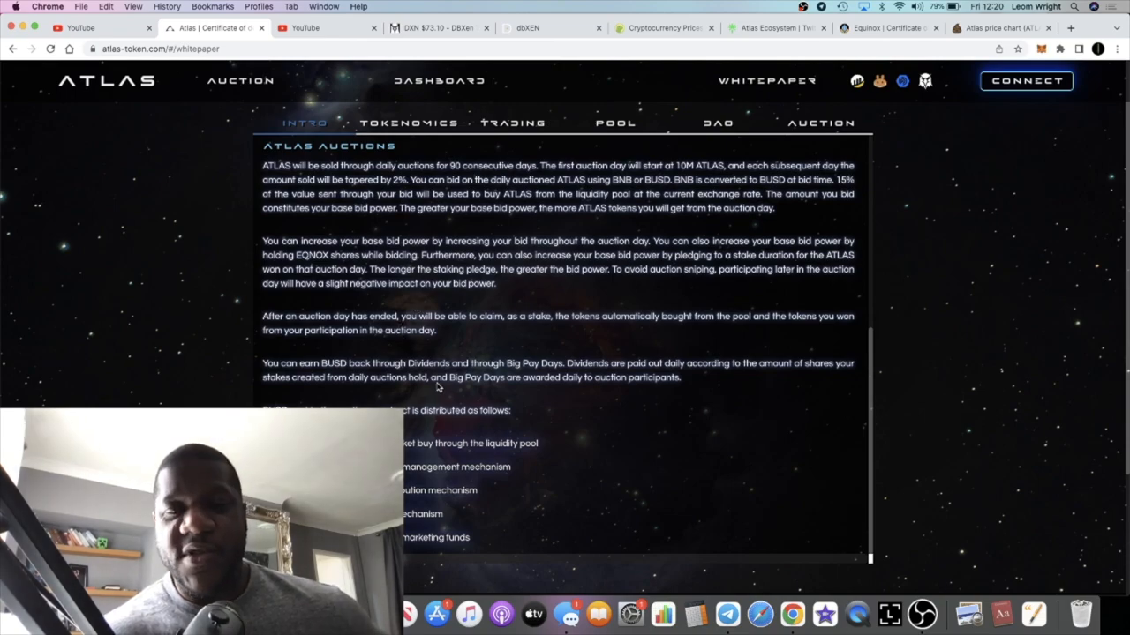
scroll("down", 3)
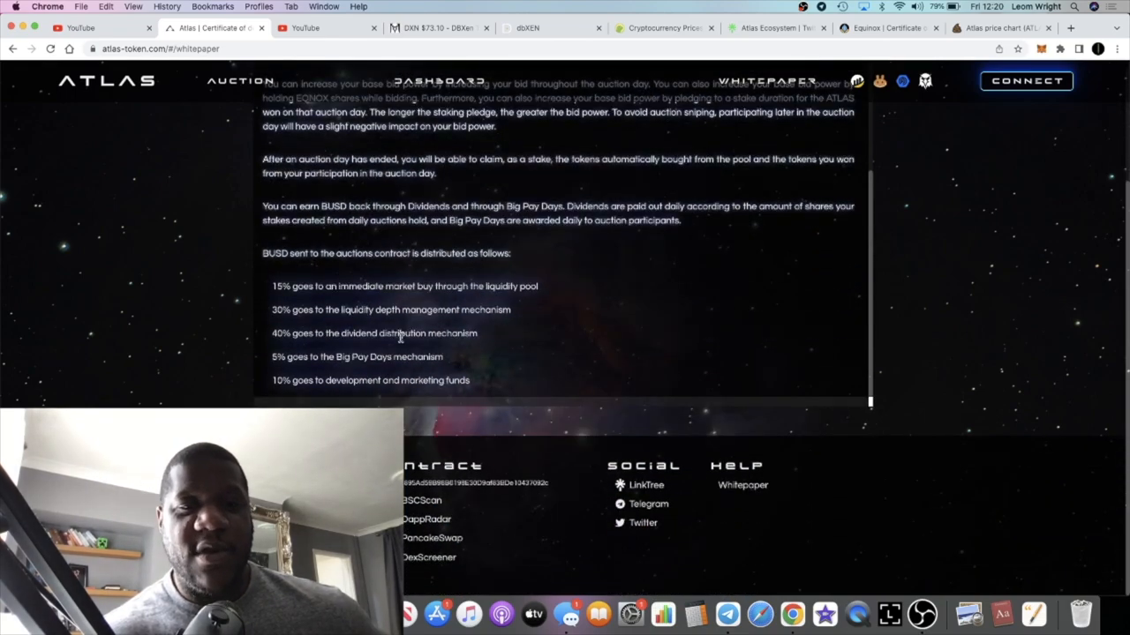
left_click_drag(273, 286, 392, 286)
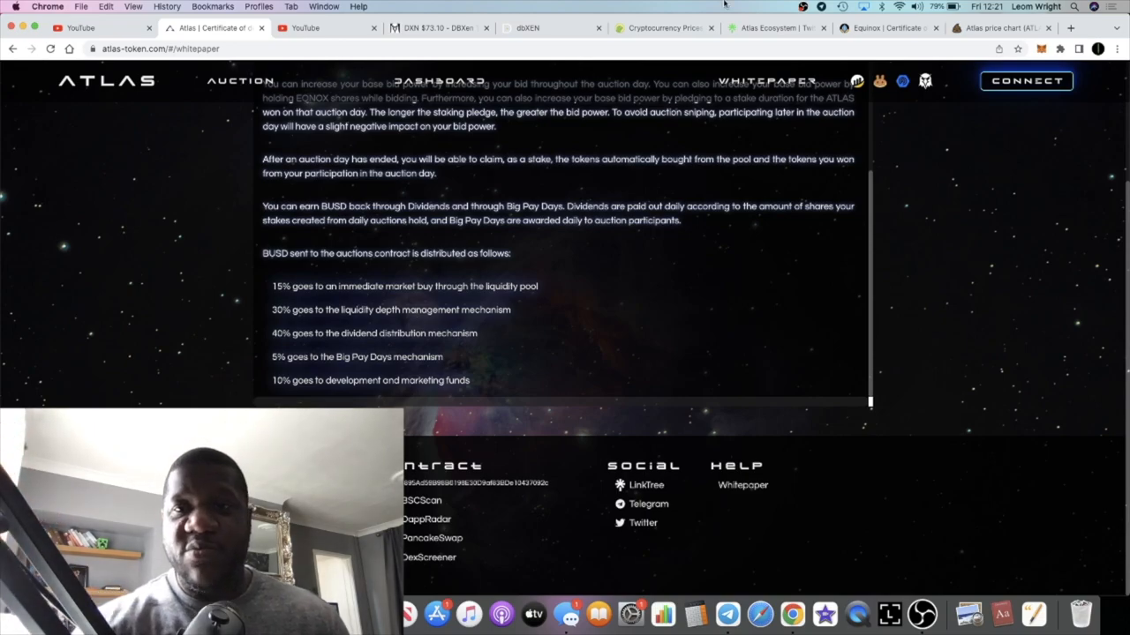
left_click(998, 30)
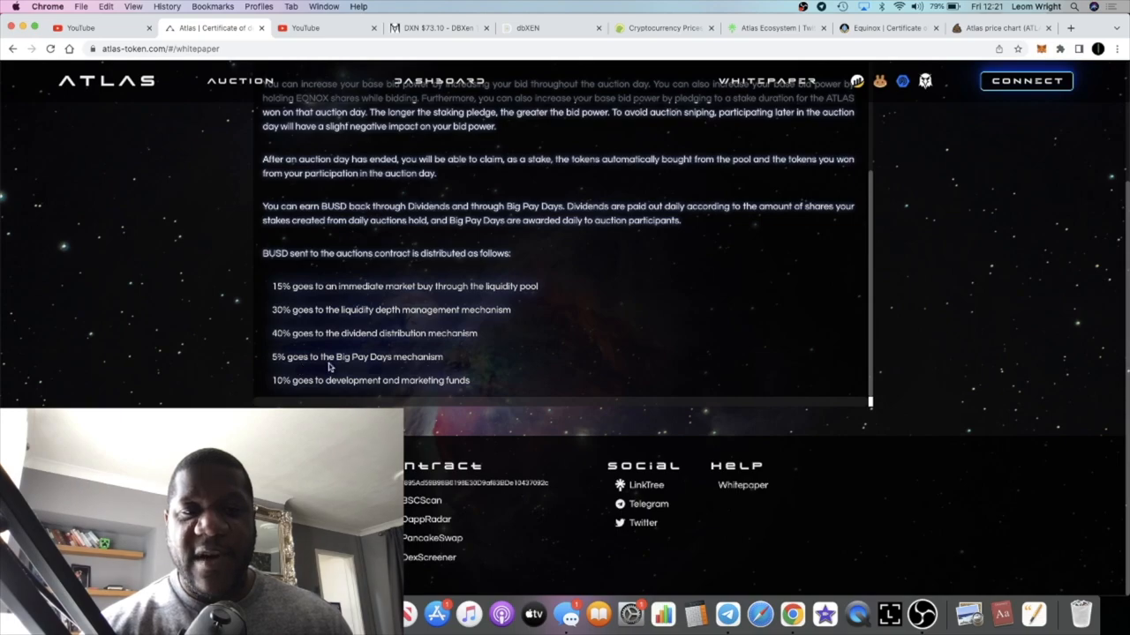
mouse_move(353, 353)
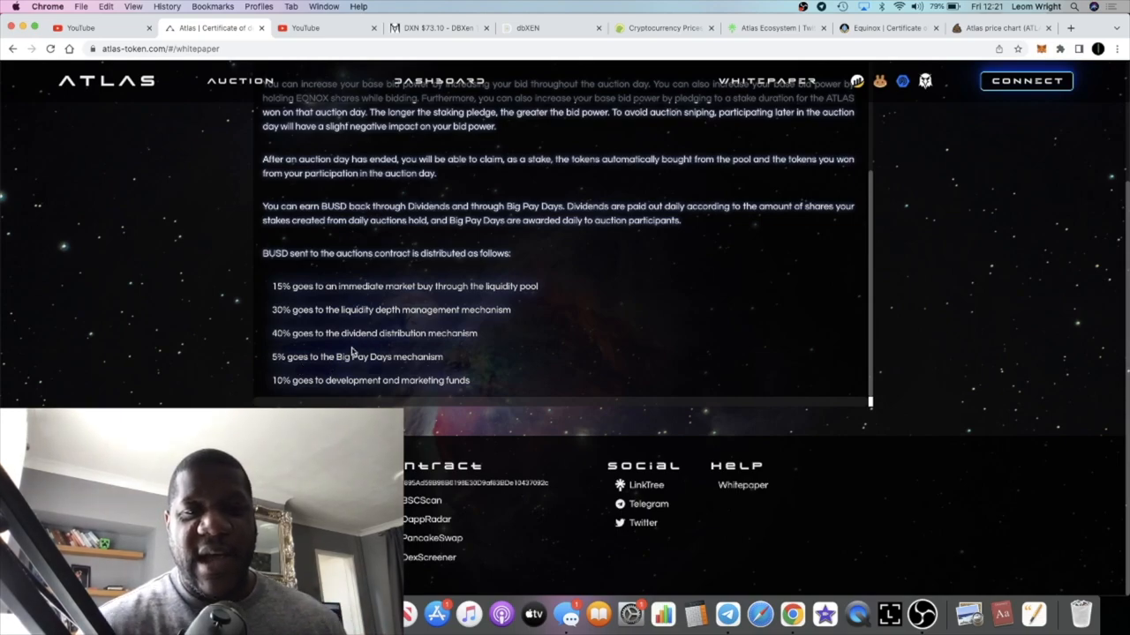
scroll("up", 3)
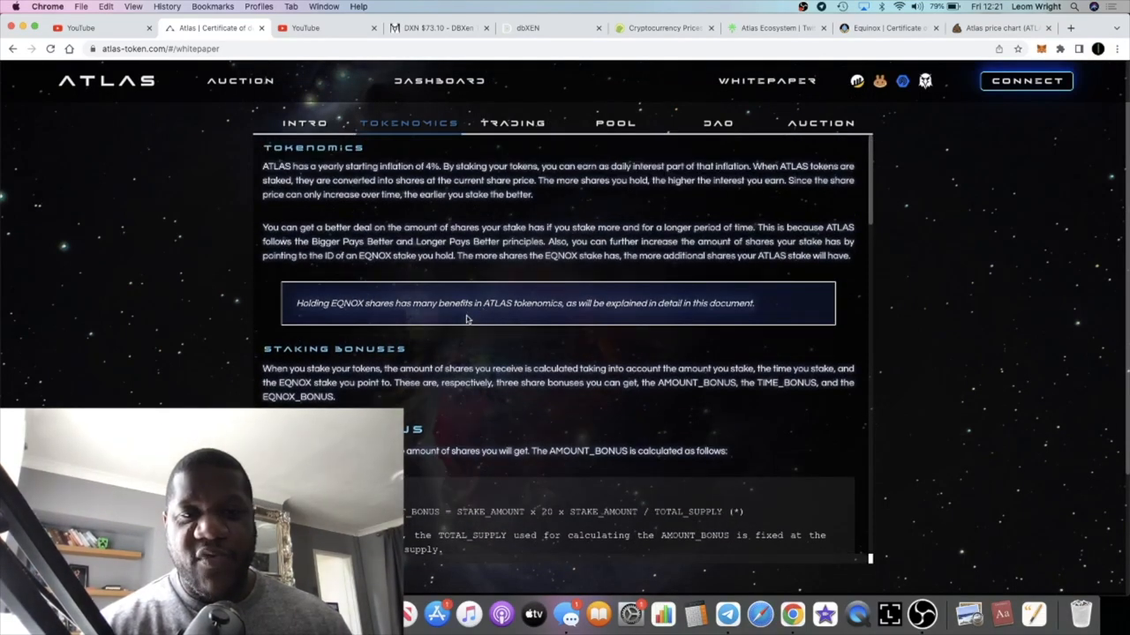
- Read through the Tokenomics rules on stake shares, staking durations and early-end penalties
scroll("down", 3)
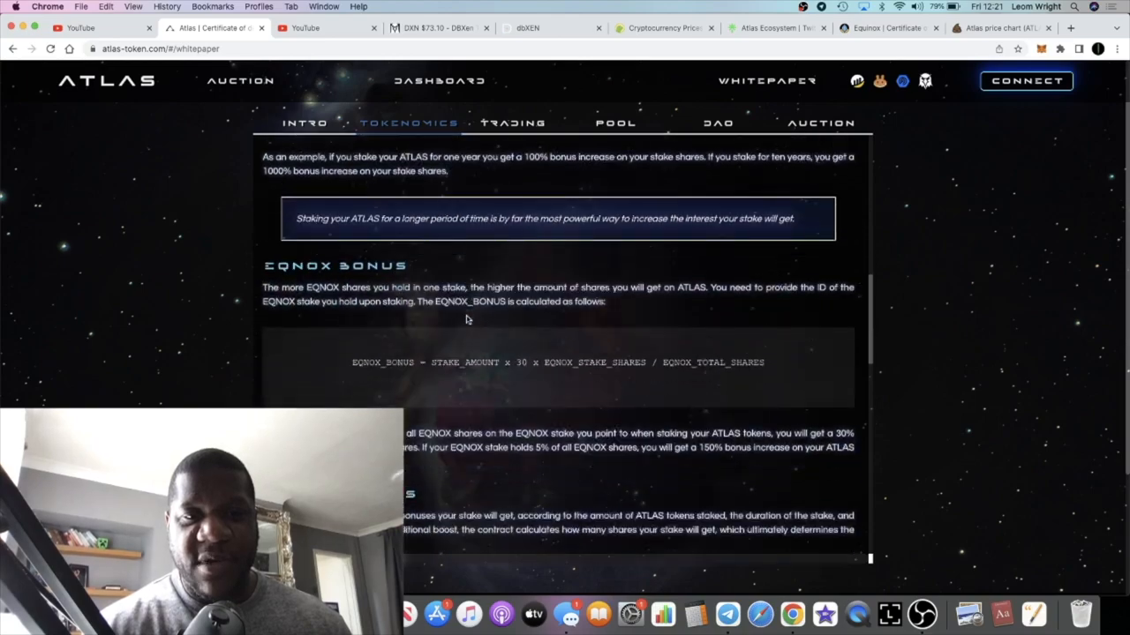
scroll("down", 3)
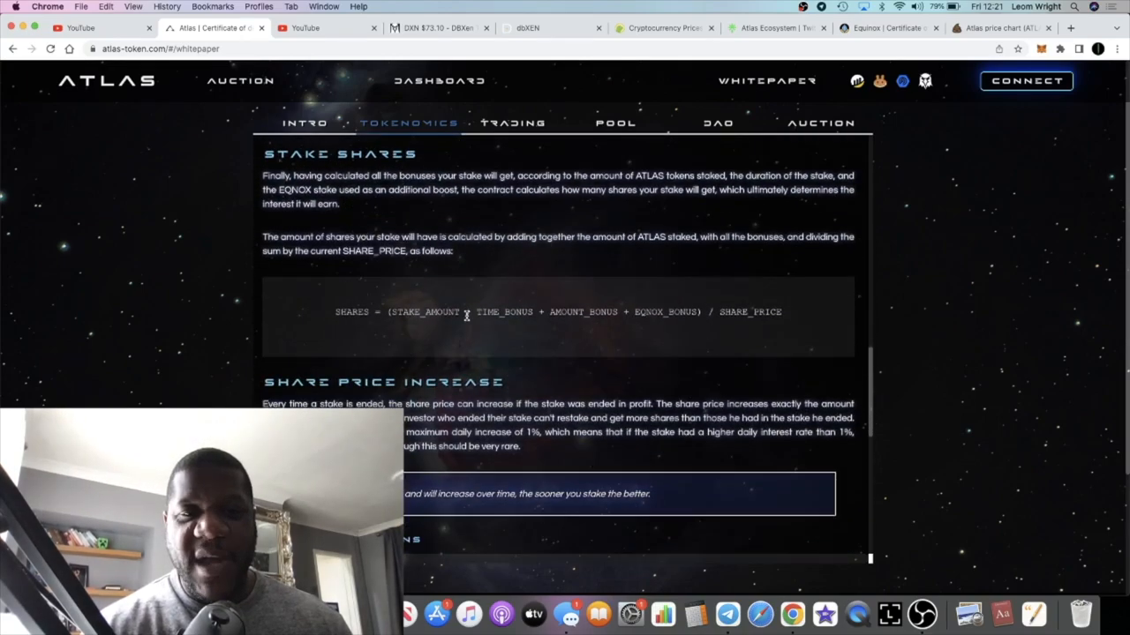
scroll("down", 3)
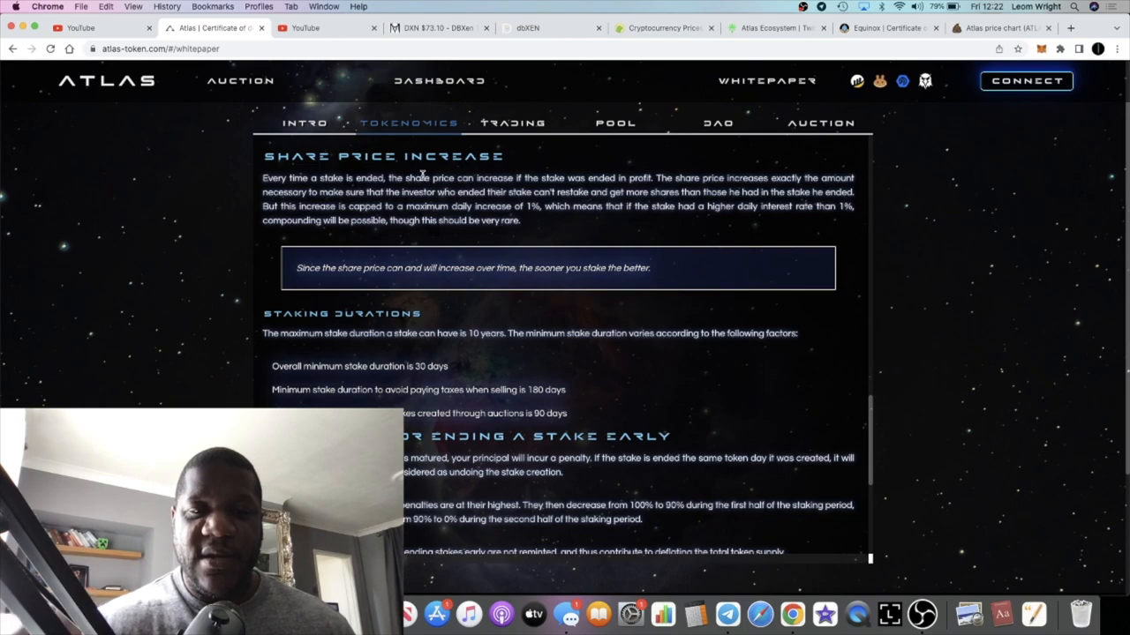
scroll("down", 3)
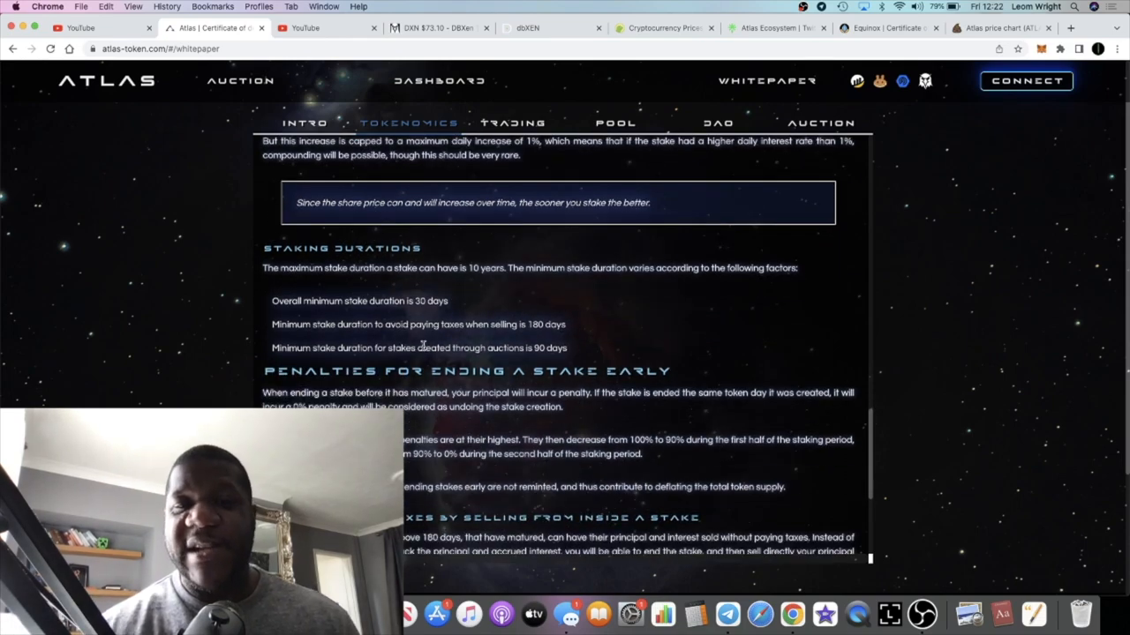
scroll("down", 3)
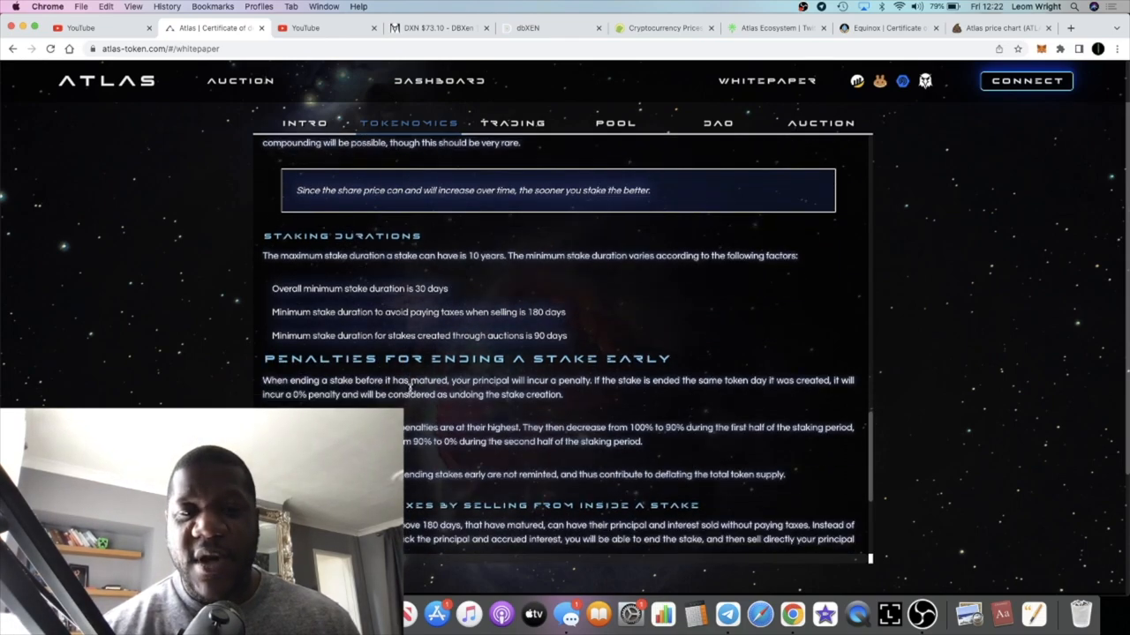
scroll("down", 3)
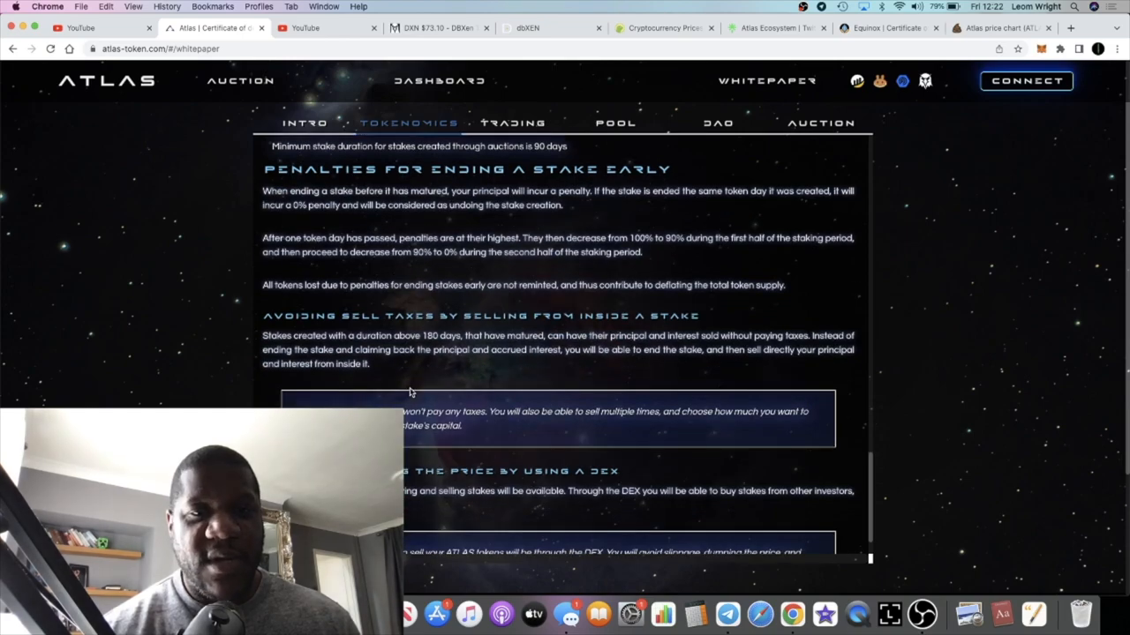
scroll("down", 3)
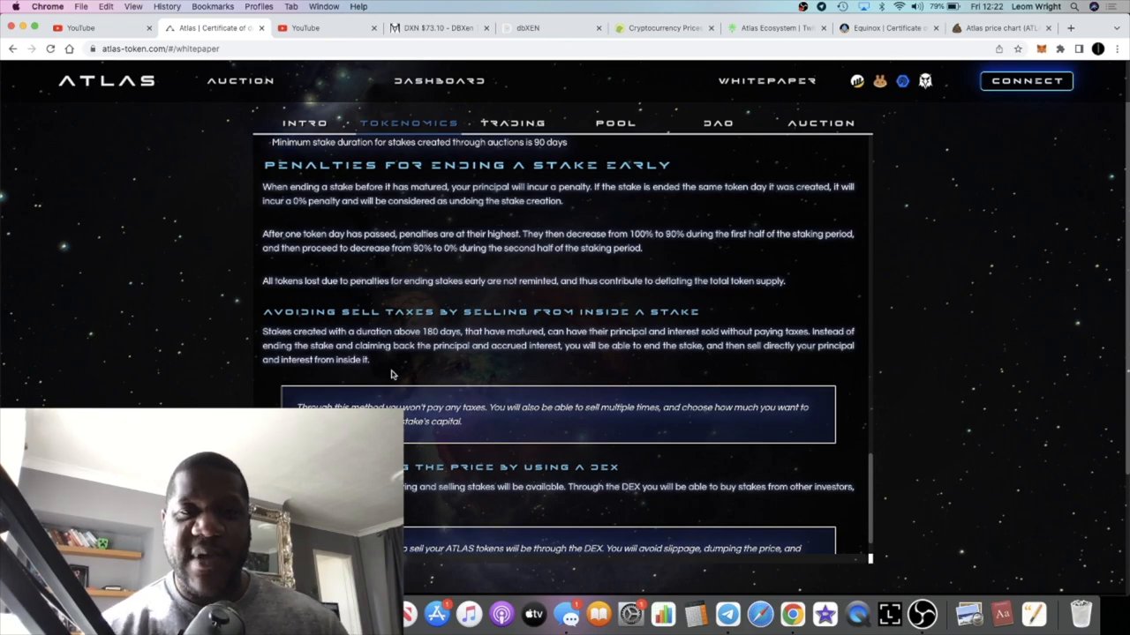
scroll("down", 3)
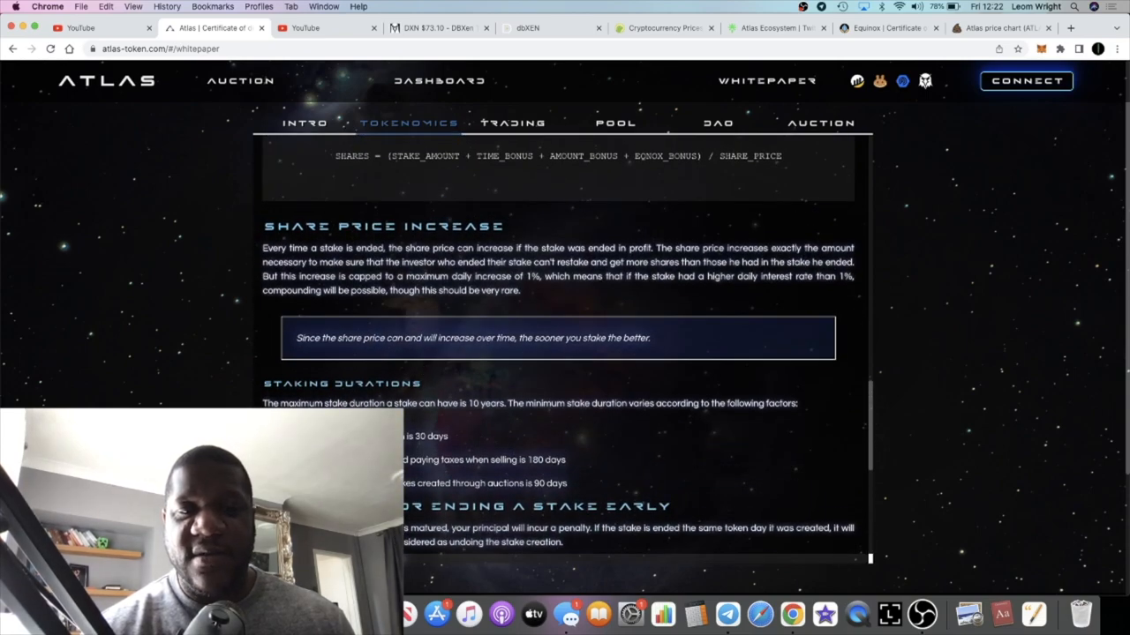
- Switch the whitepaper to its Trading section on fees and taxes
left_click(512, 124)
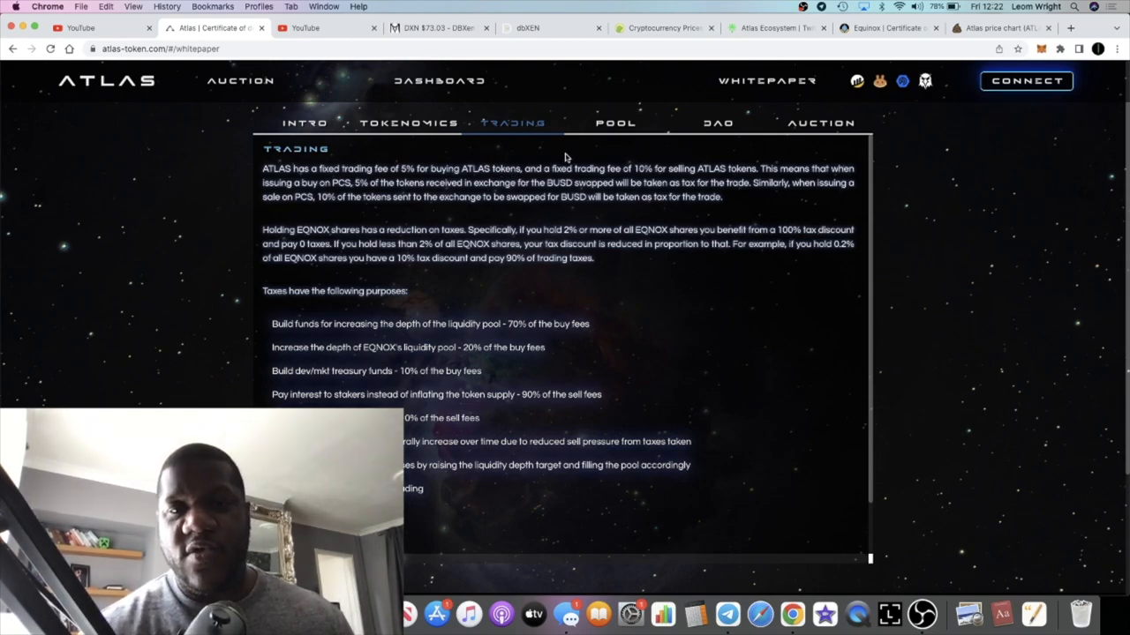
left_click_drag(621, 169, 667, 169)
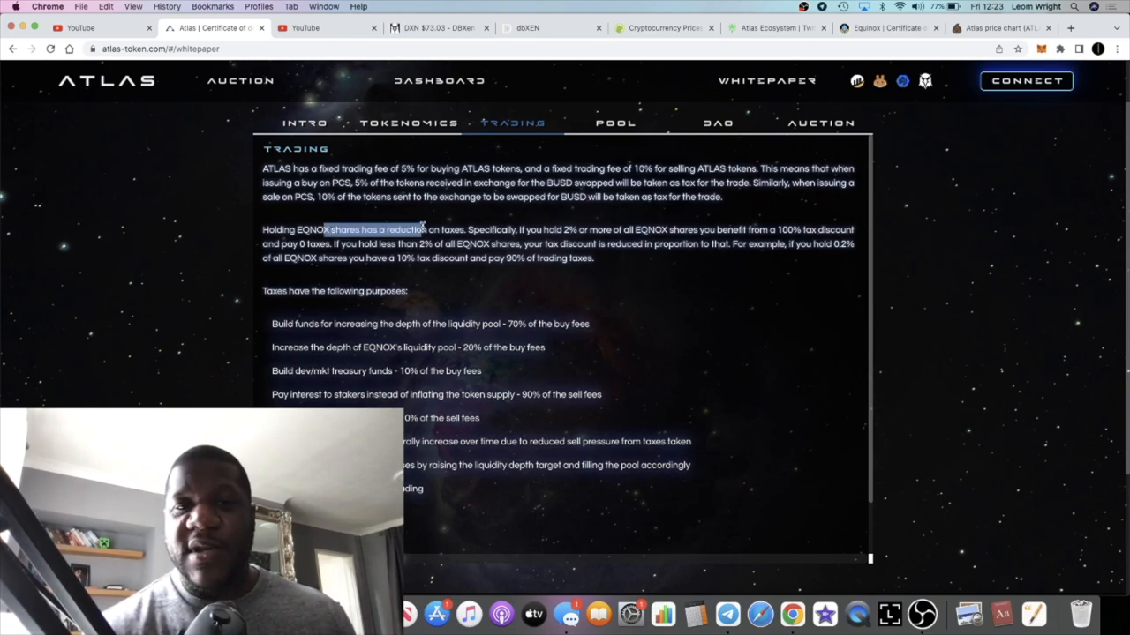
left_click(551, 262)
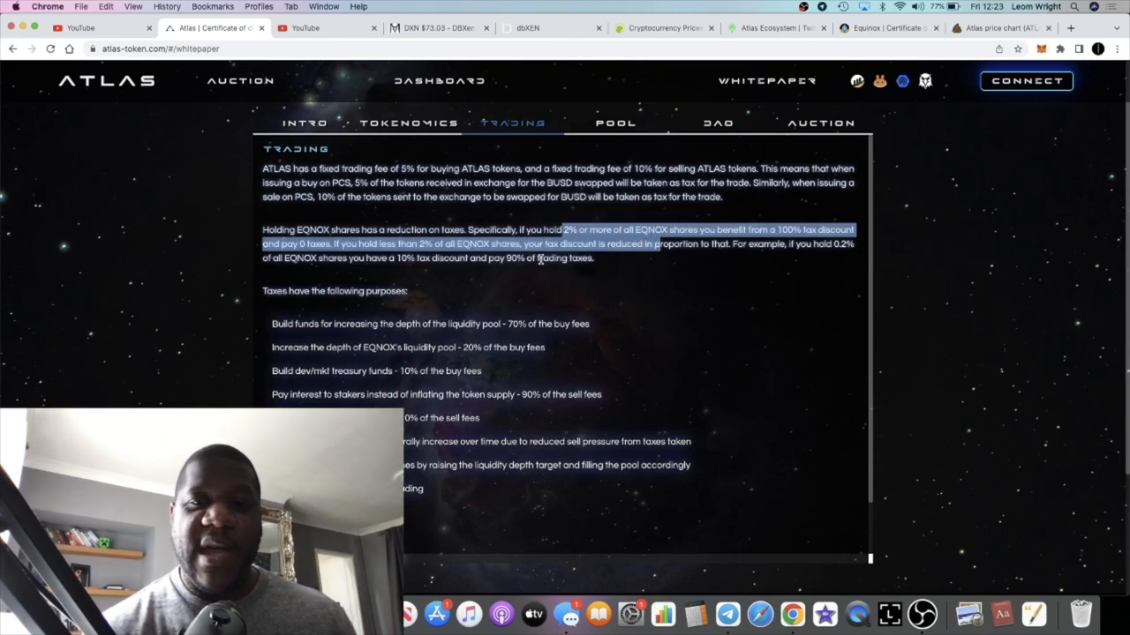
mouse_move(581, 257)
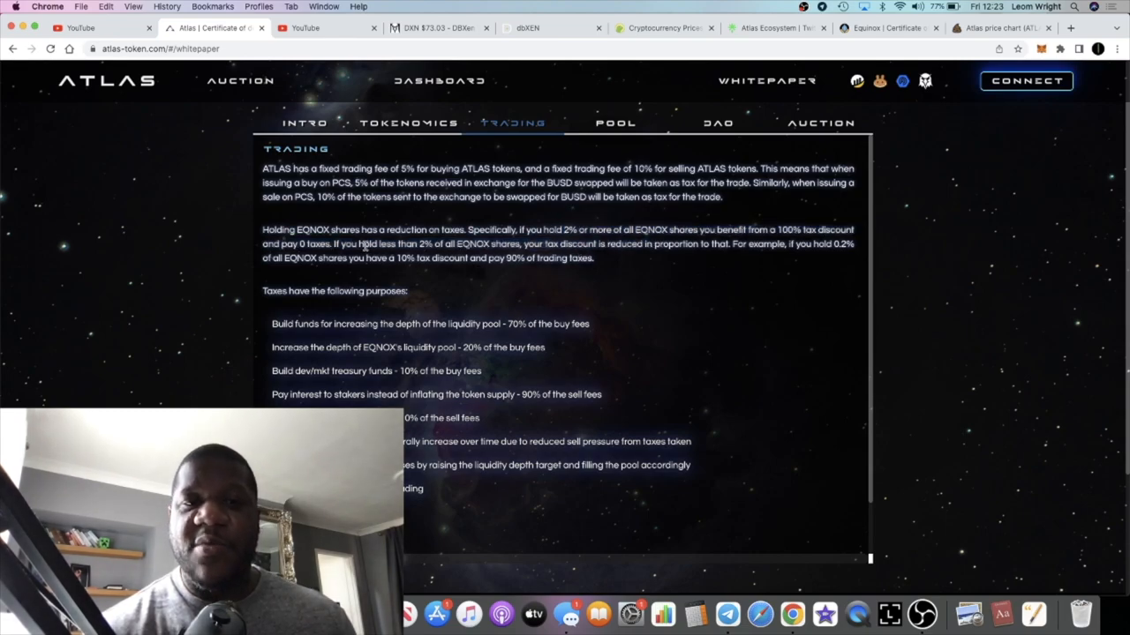
mouse_move(556, 262)
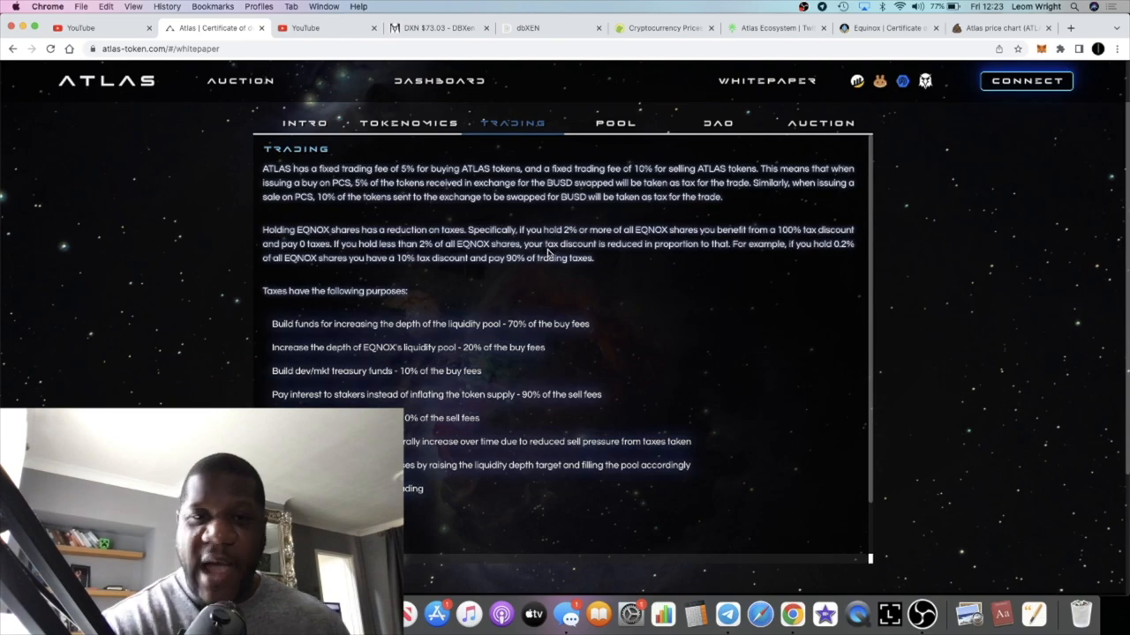
left_click(615, 123)
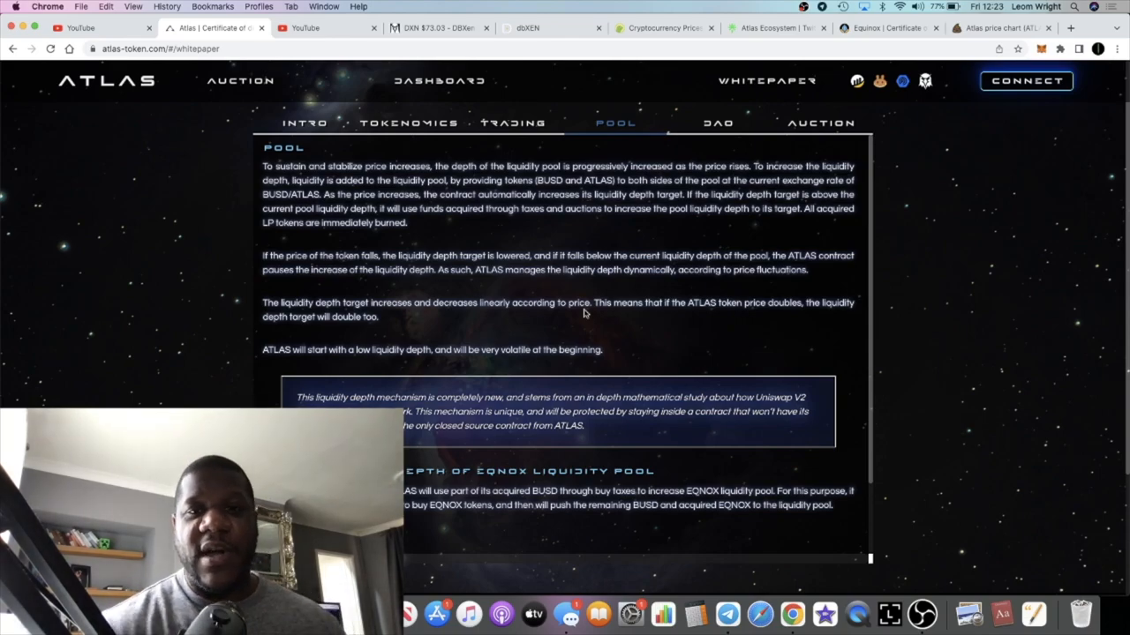
- View the whitepaper's DAO section, then go to the Dashboard of global stats
left_click(717, 124)
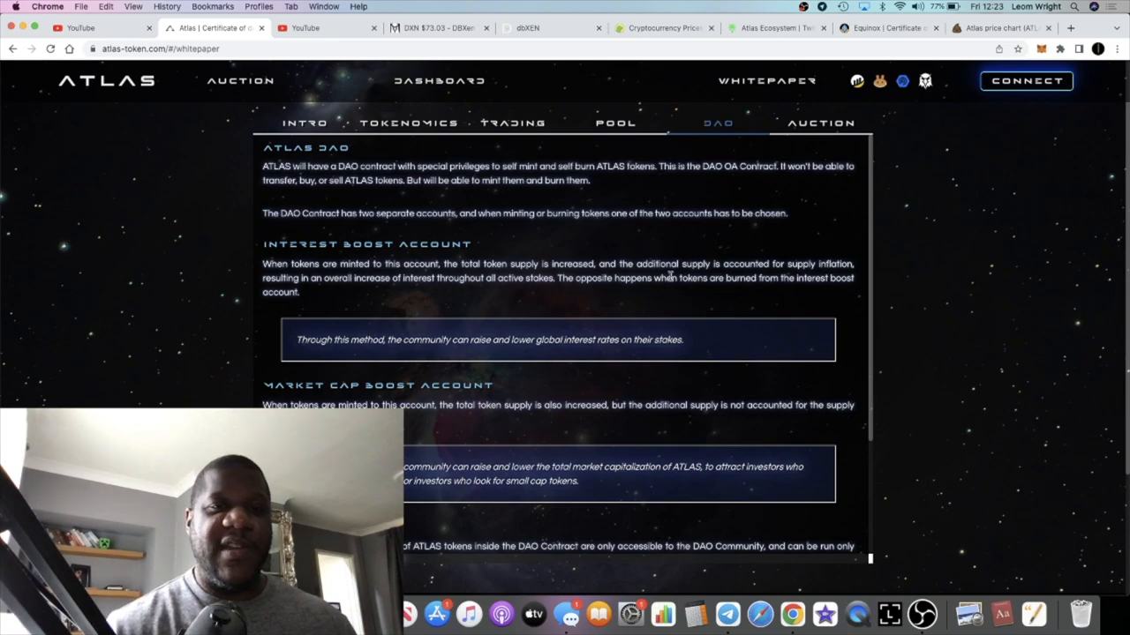
left_click(438, 81)
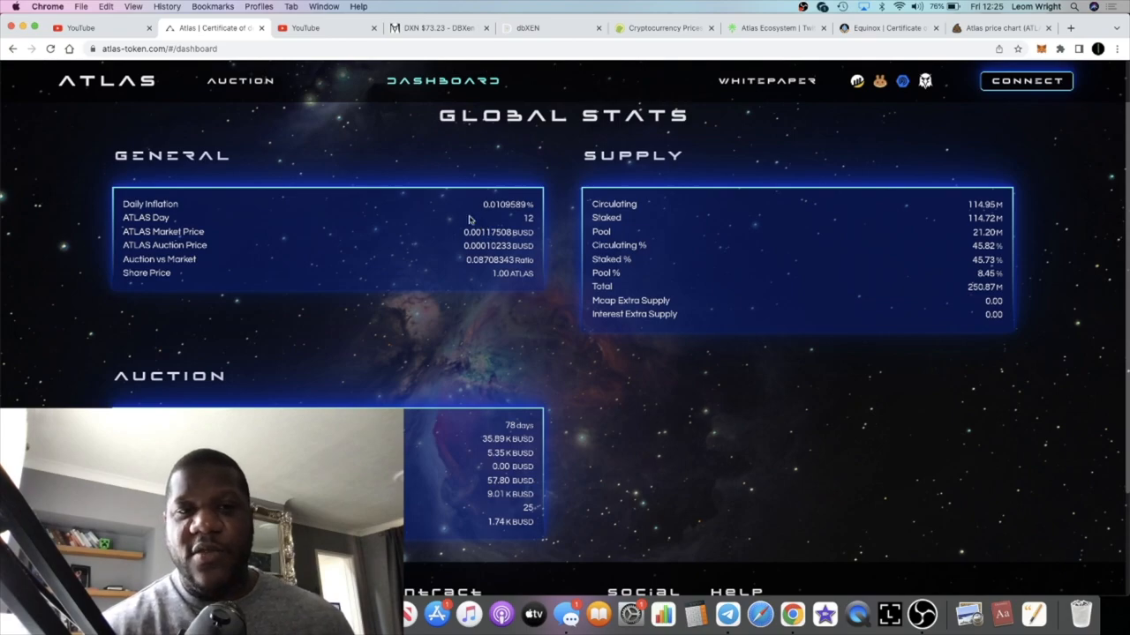
- Review the dashboard stats, then return to the Auction page's Day 12 of 90 countdown
scroll("down", 3)
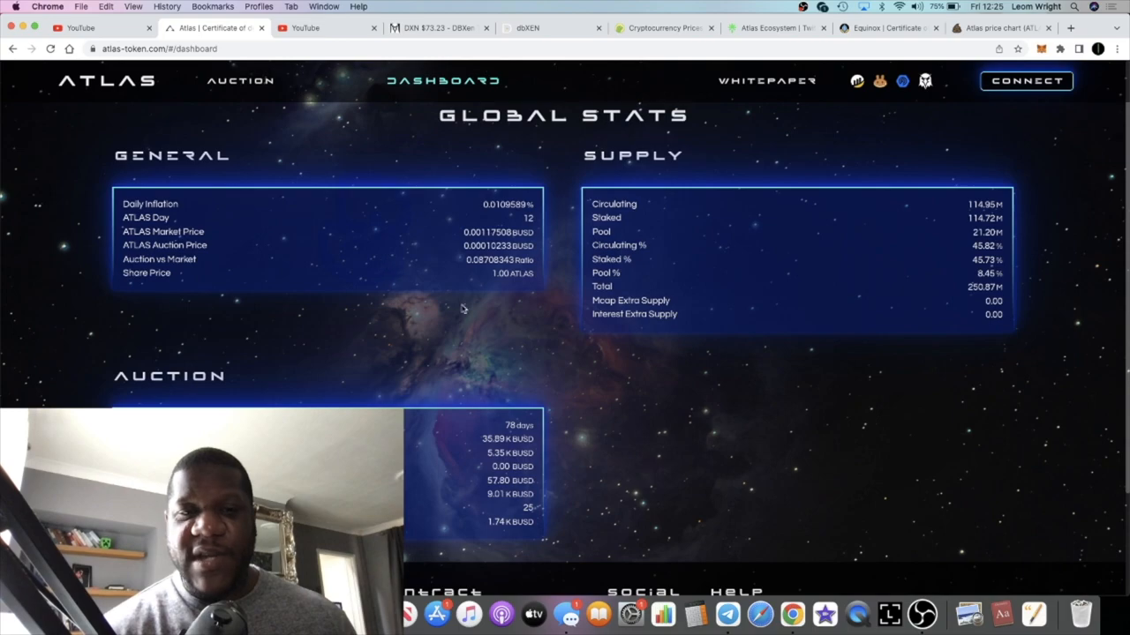
mouse_move(466, 369)
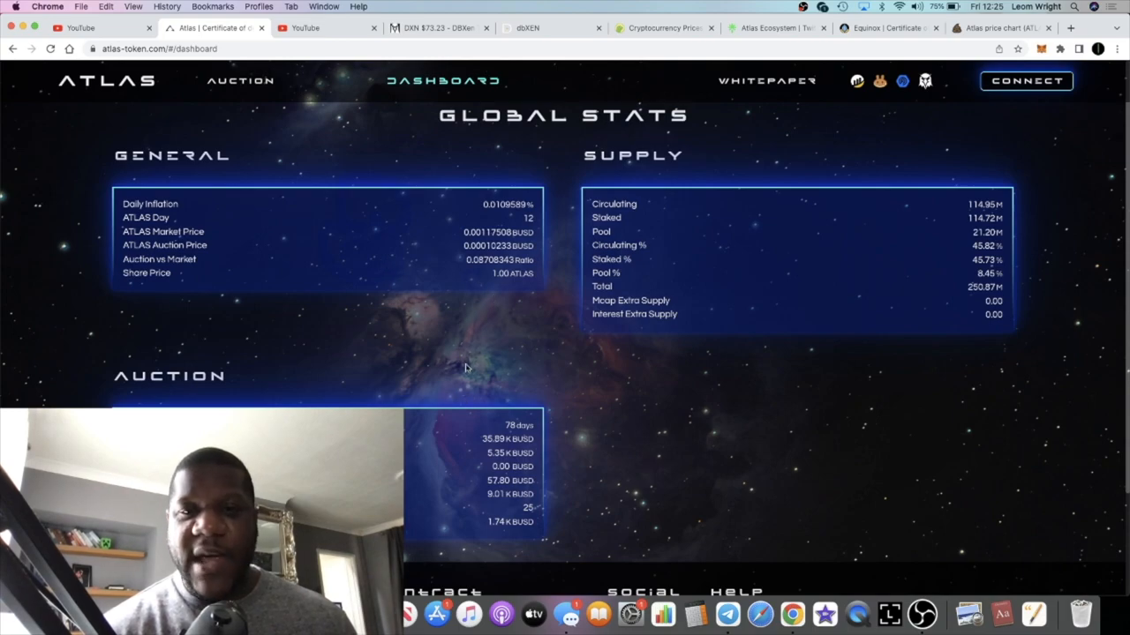
mouse_move(227, 86)
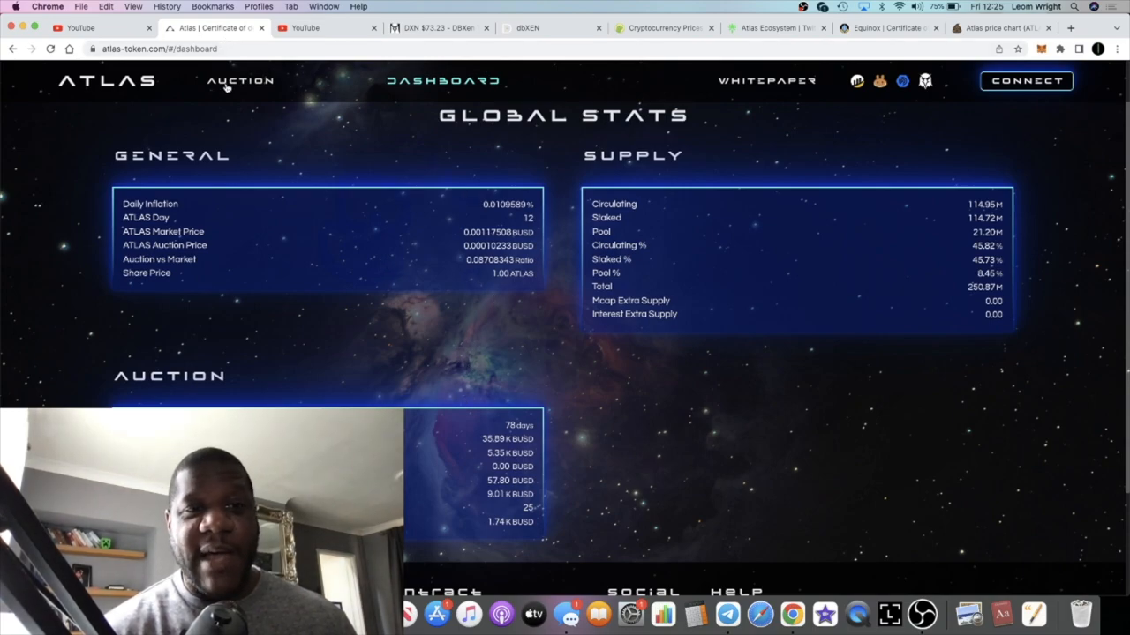
left_click(240, 81)
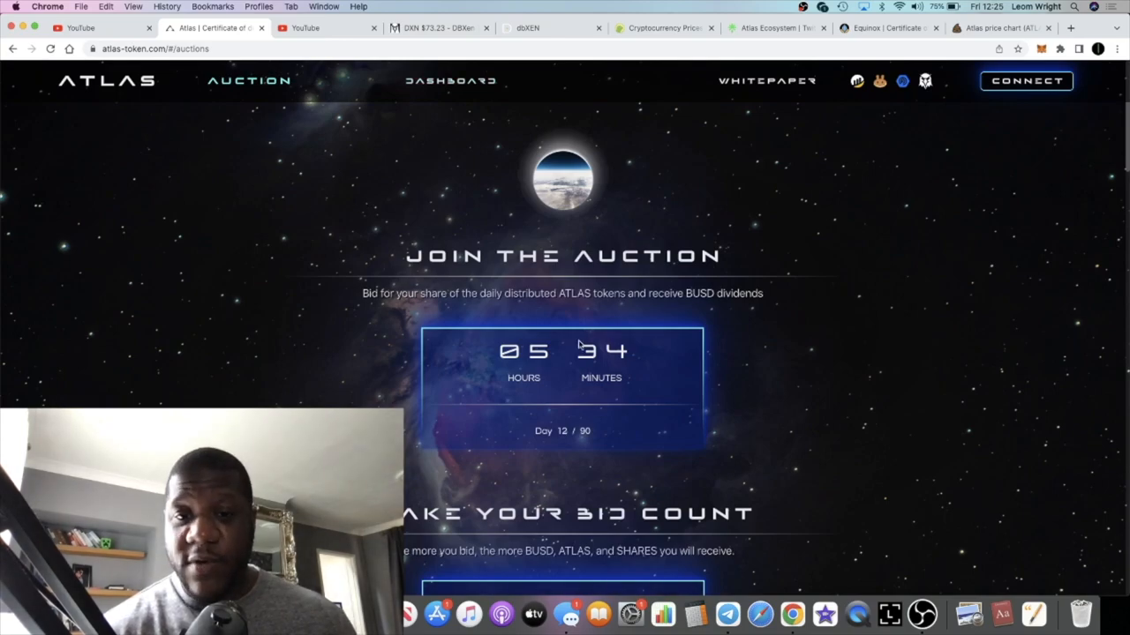
scroll("down", 3)
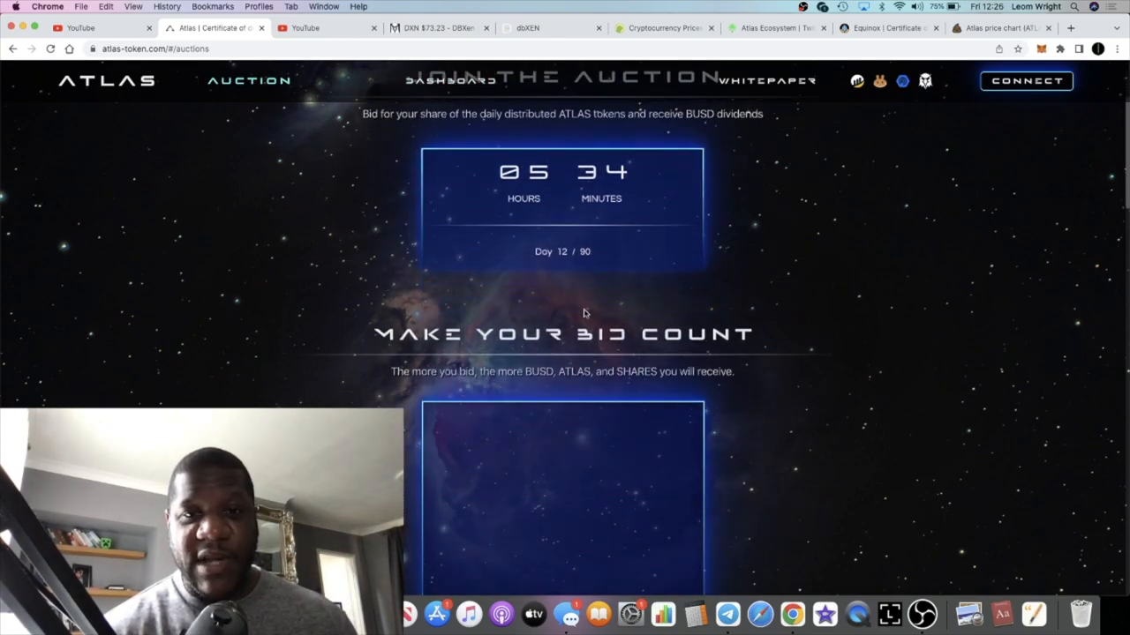
scroll("up", 3)
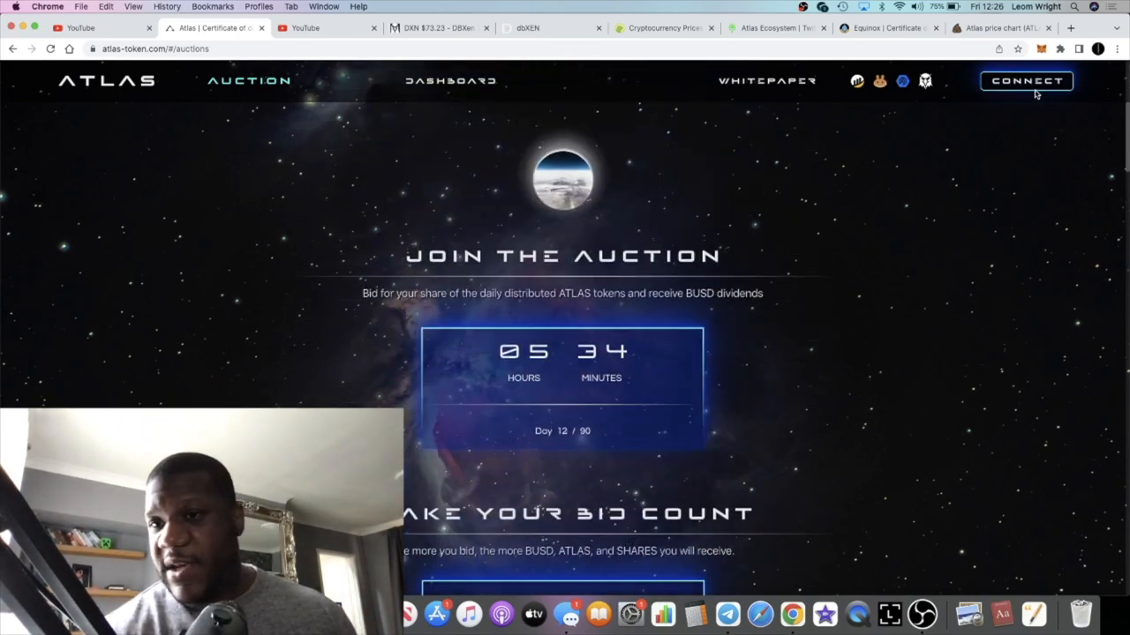
- Connect the MetaMask wallet account to the Atlas site
left_click(1048, 81)
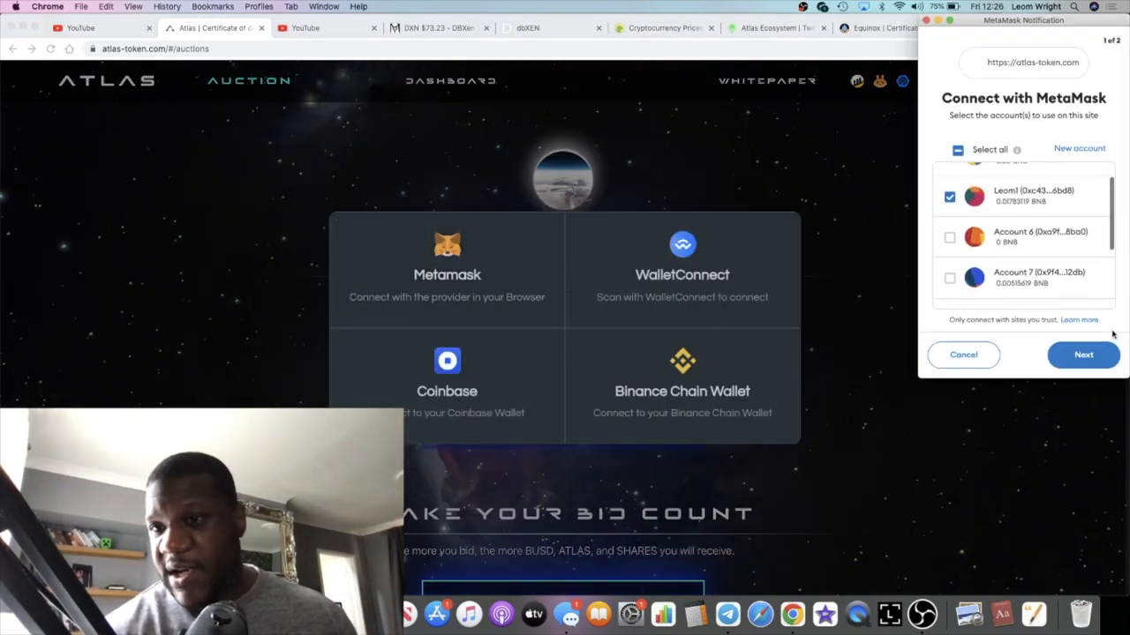
left_click(1084, 355)
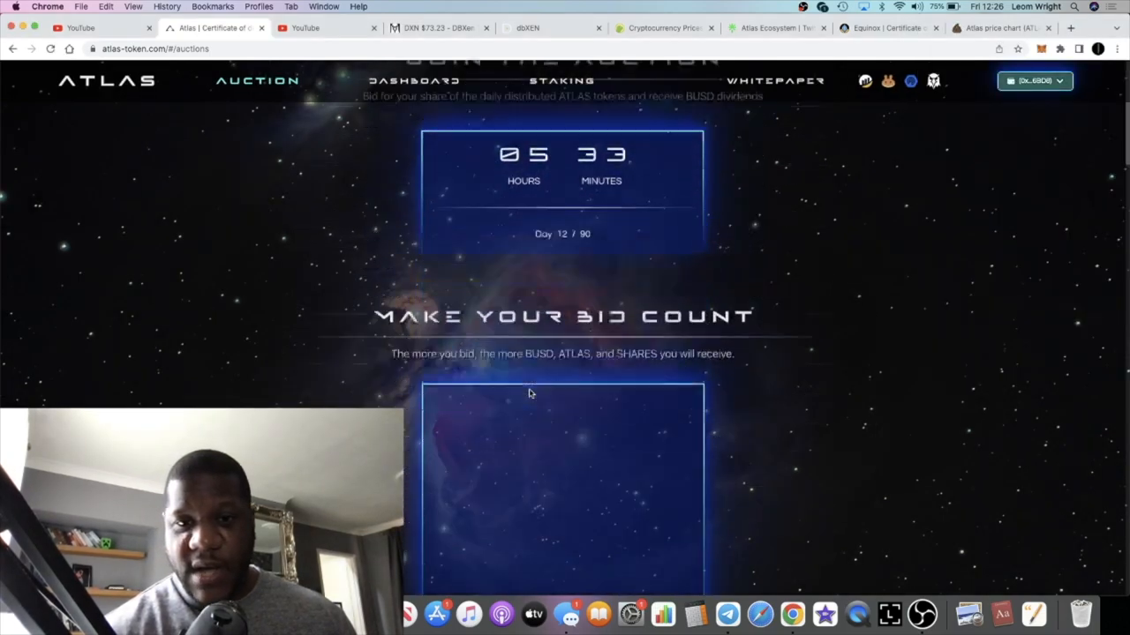
scroll("up", 3)
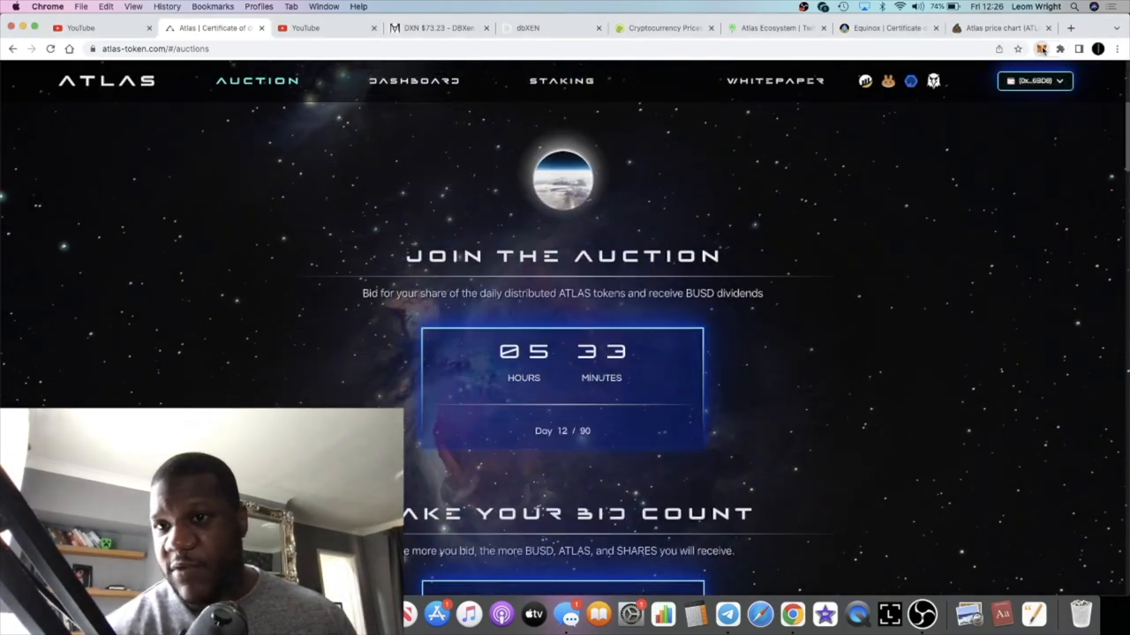
- Check the wallet's token balances, then view the auction bid form
left_click(1050, 50)
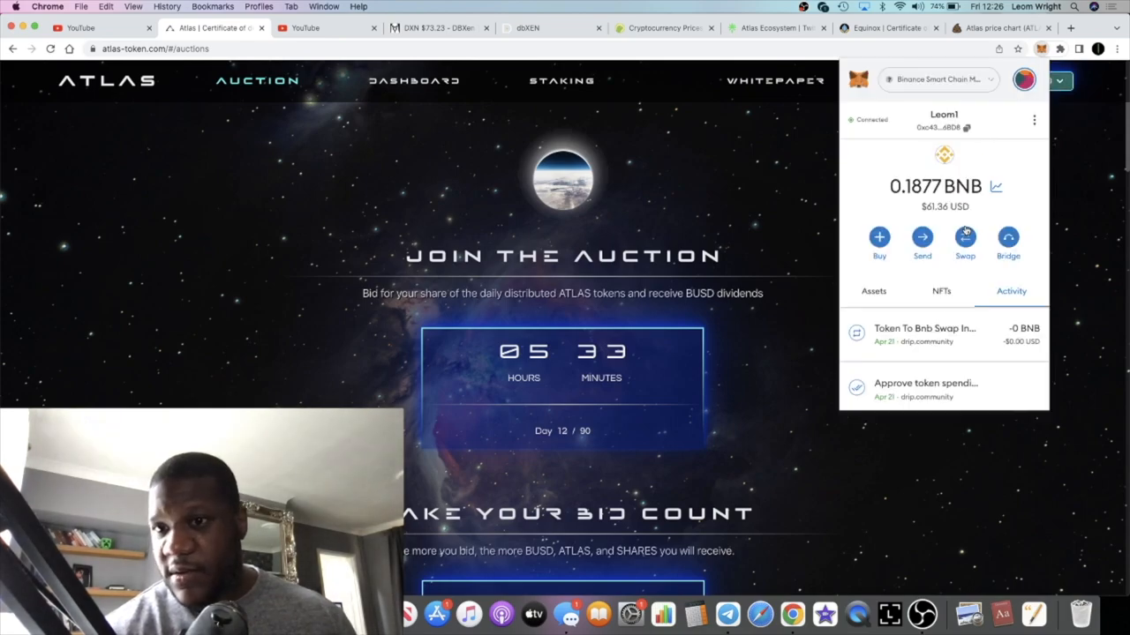
left_click(872, 291)
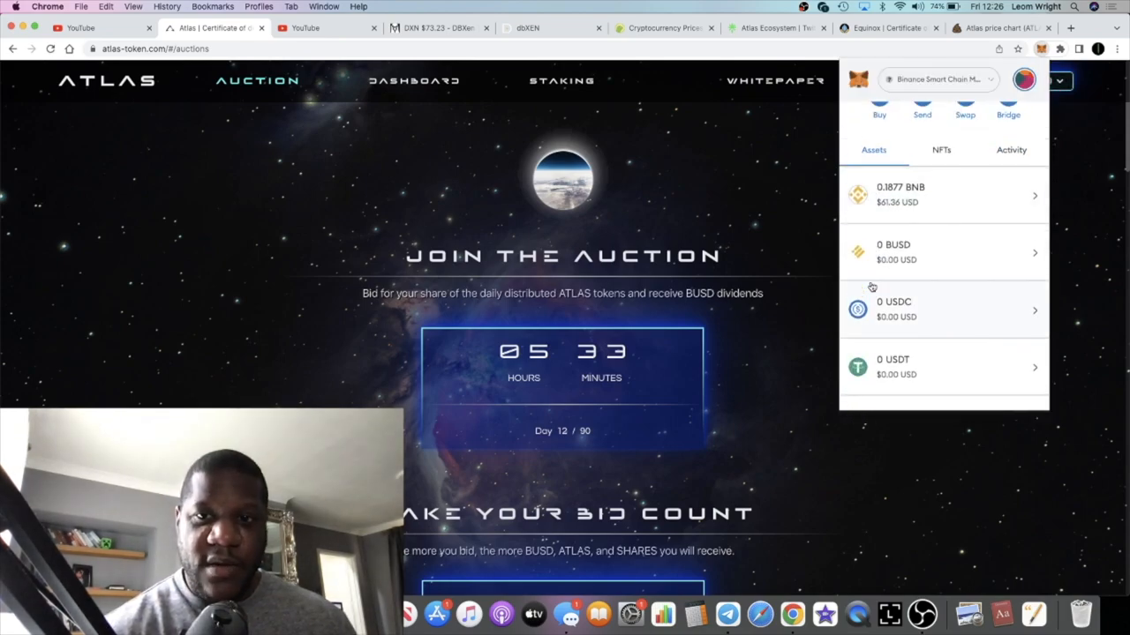
left_click(750, 353)
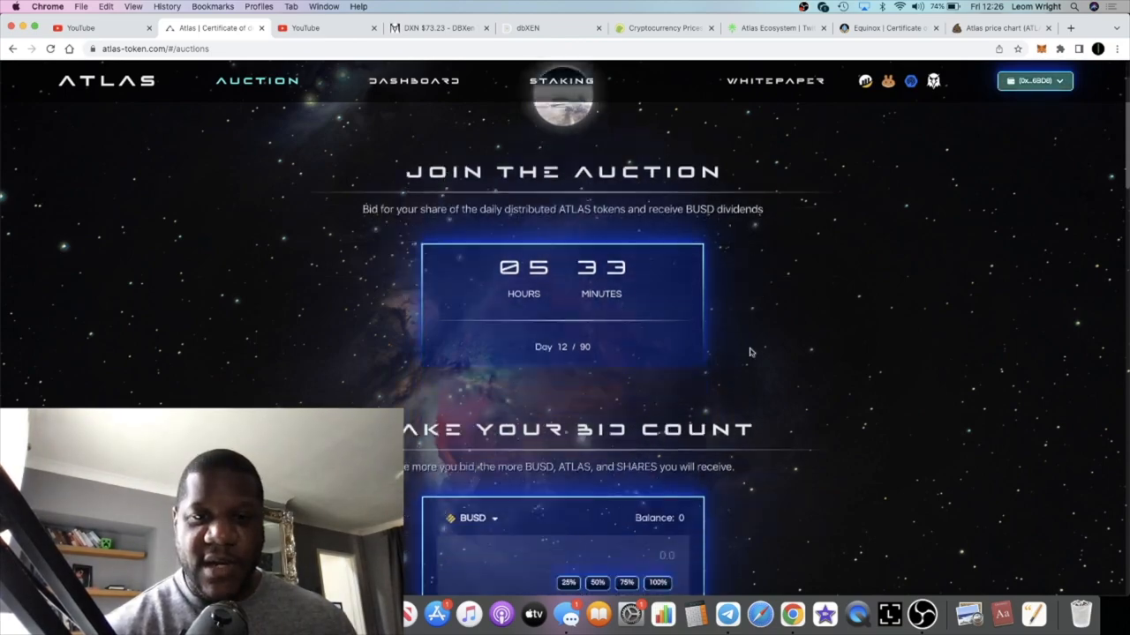
scroll("down", 3)
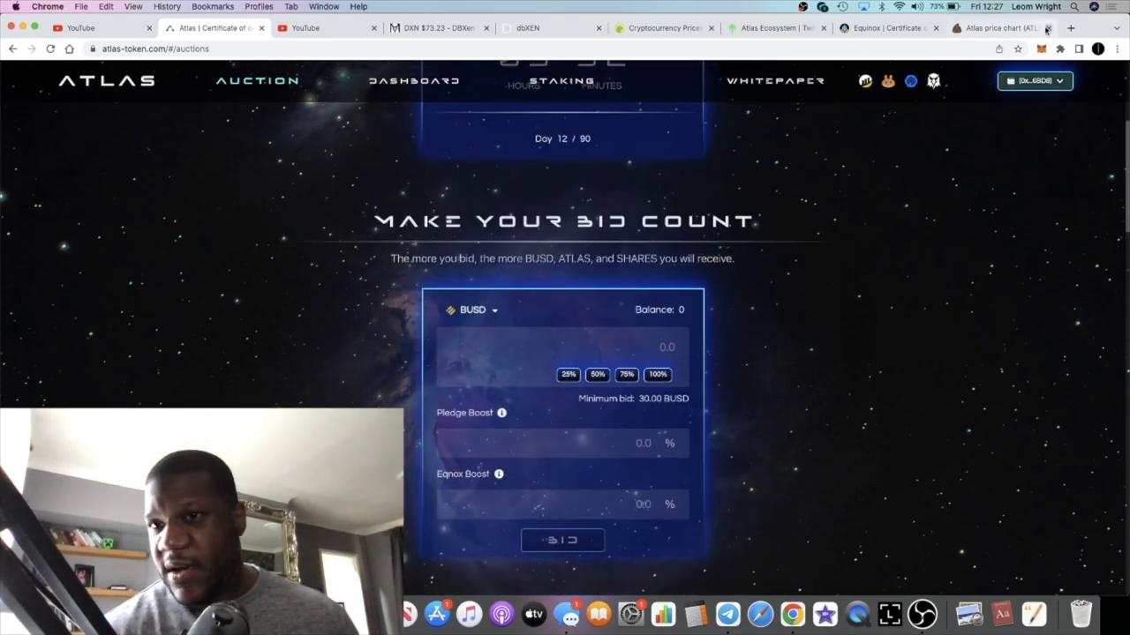
- Look at the PooCoin ATLAS chart, then return to the Atlas auction bid form showing about 54.66 BUSD
left_click(999, 30)
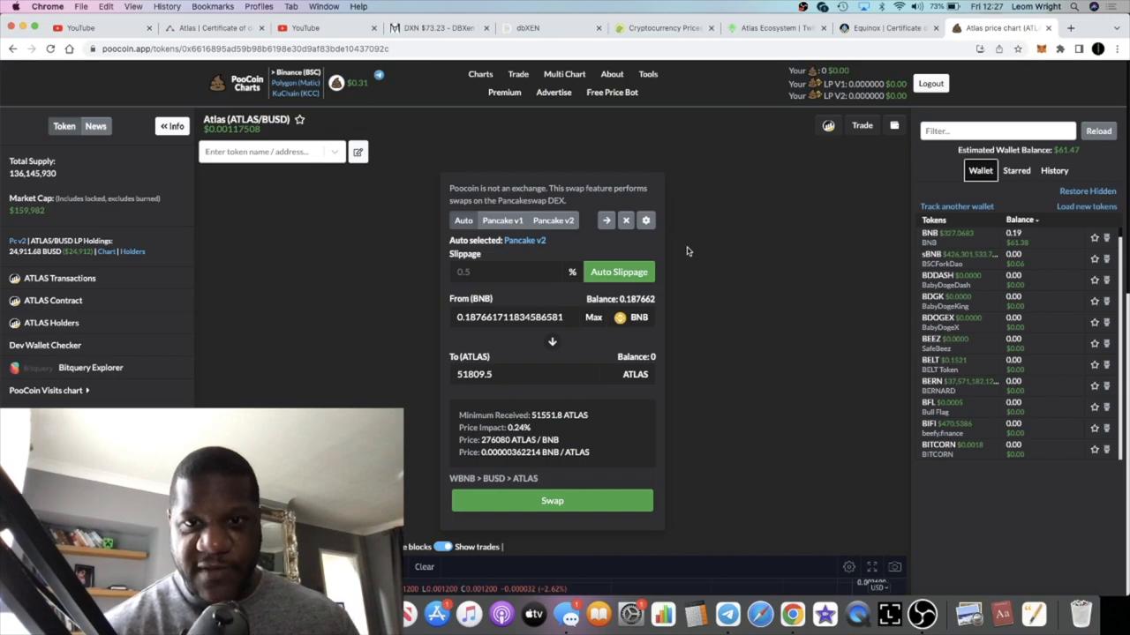
left_click(203, 29)
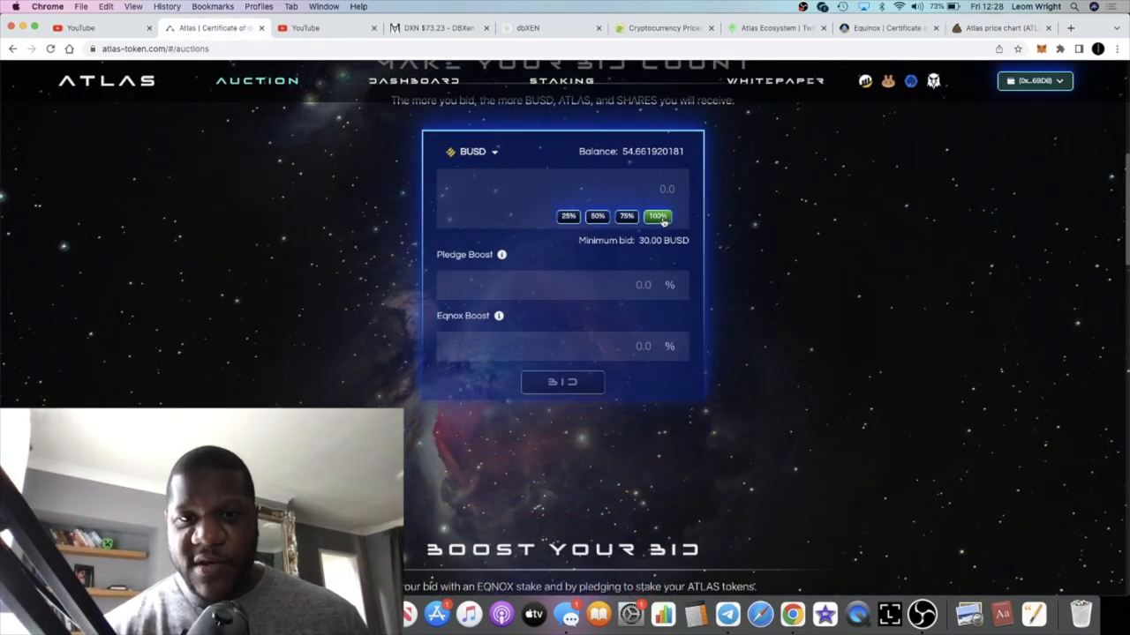
- Fill the bid with the full 54.661920180543323692 BUSD balance and submit it
left_click(657, 217)
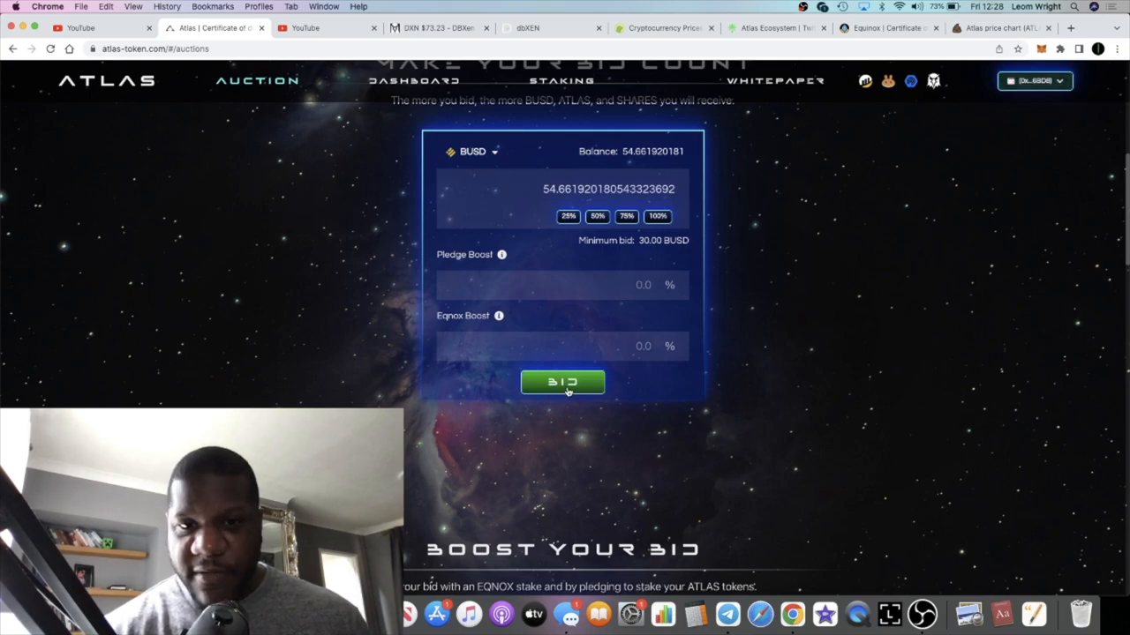
left_click(561, 381)
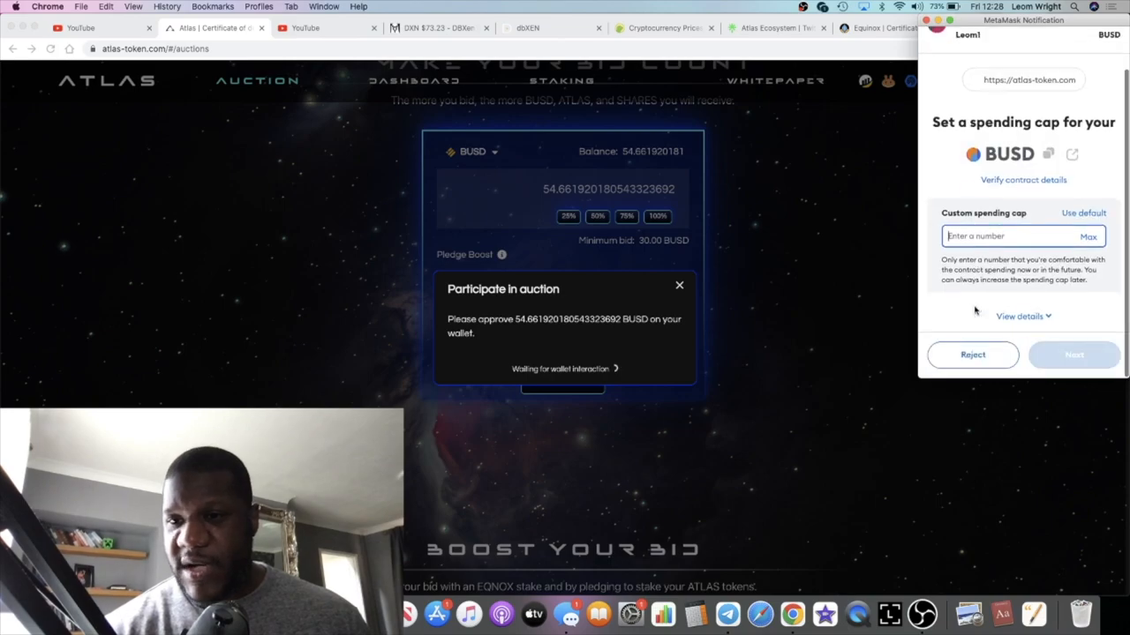
- Reject the MetaMask spending cap request and dismiss the 'Operation cancelled' notice
left_click(971, 355)
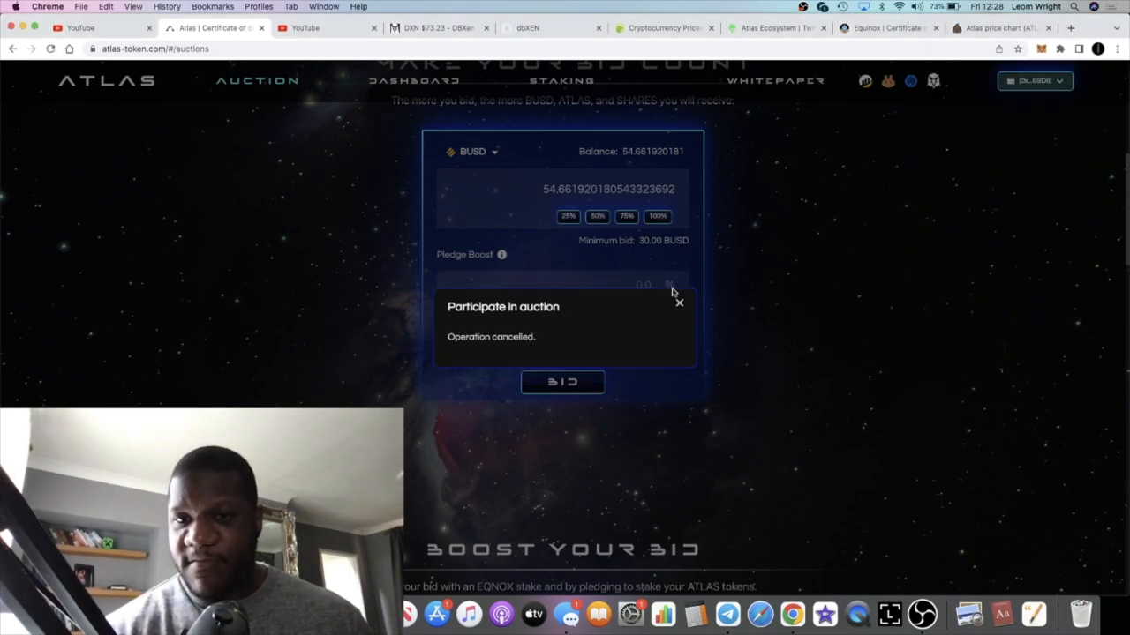
left_click(678, 304)
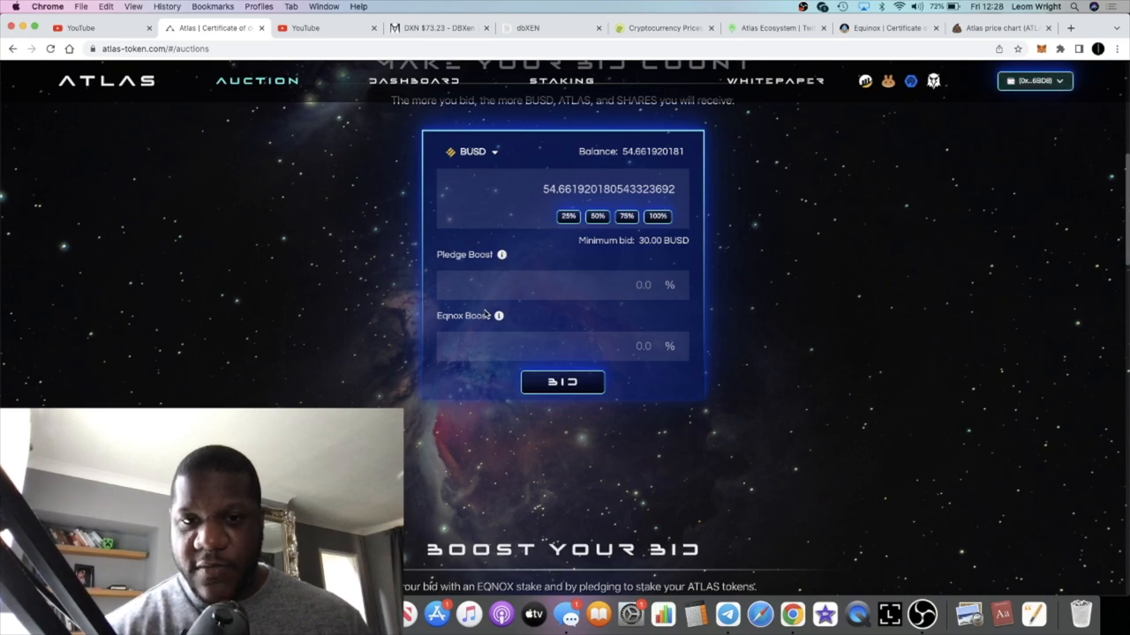
mouse_move(509, 297)
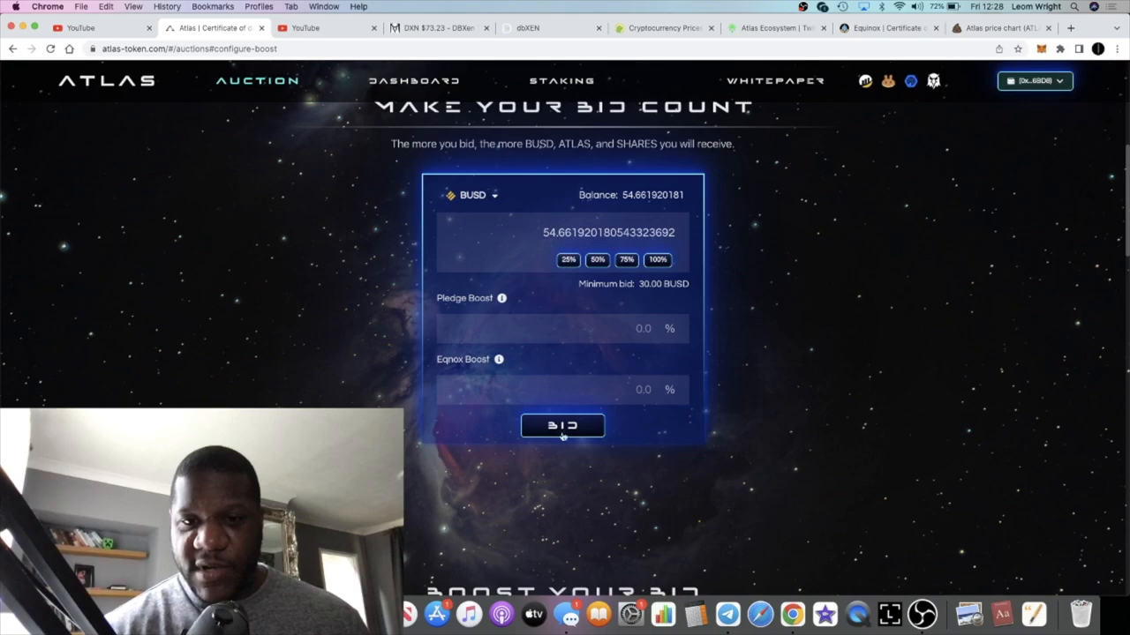
- Resubmit the bid and approve the Max BUSD spending cap in MetaMask
left_click(562, 426)
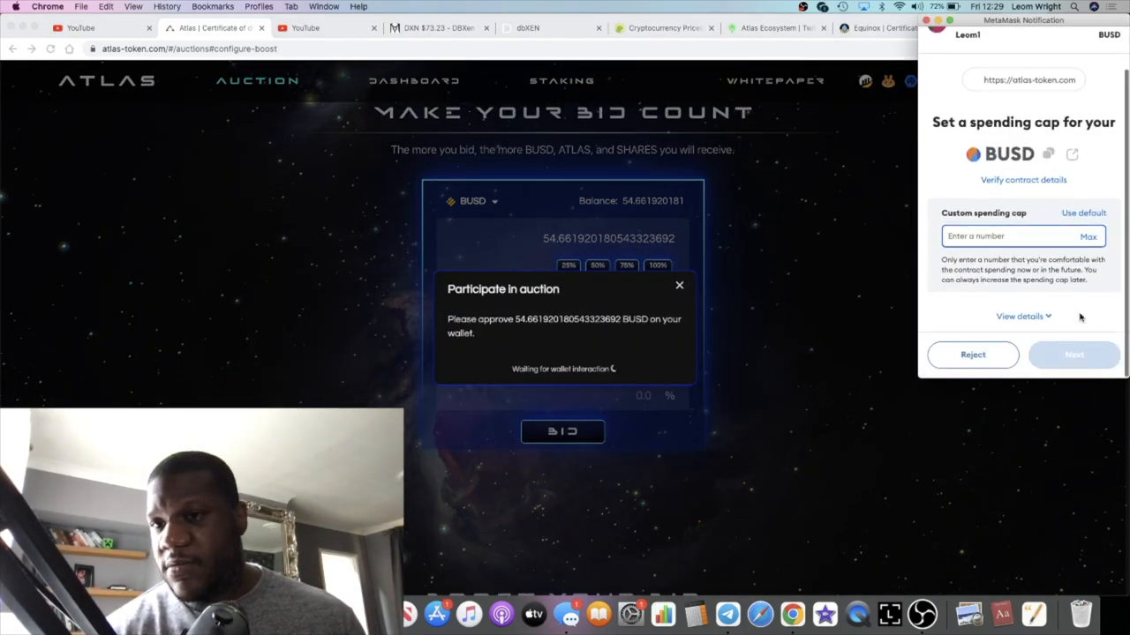
left_click(1073, 354)
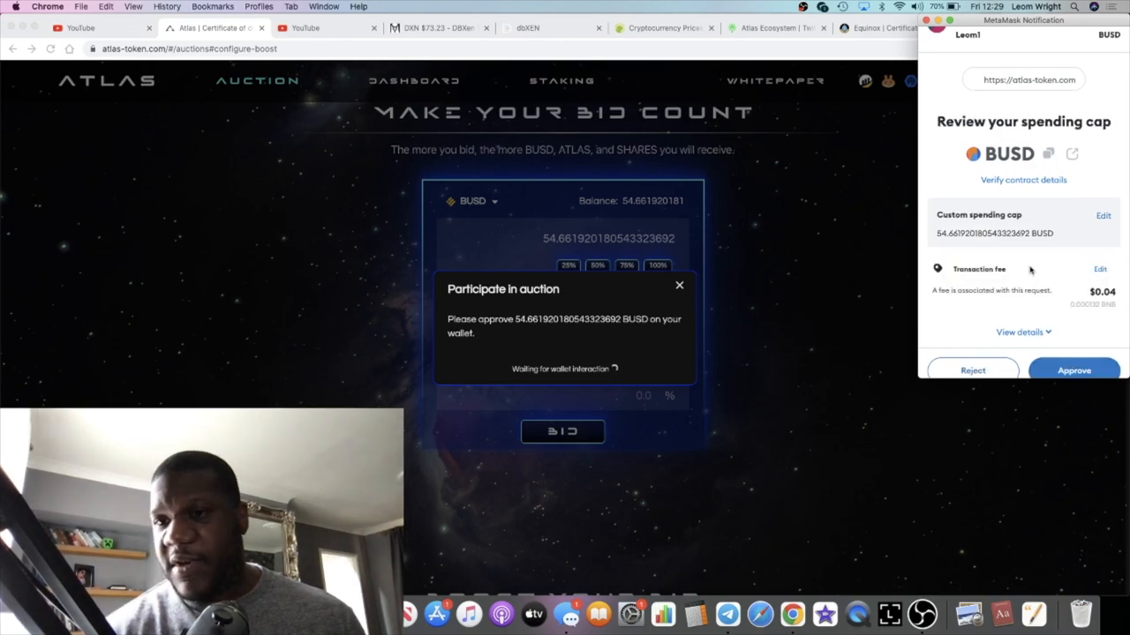
left_click(1073, 369)
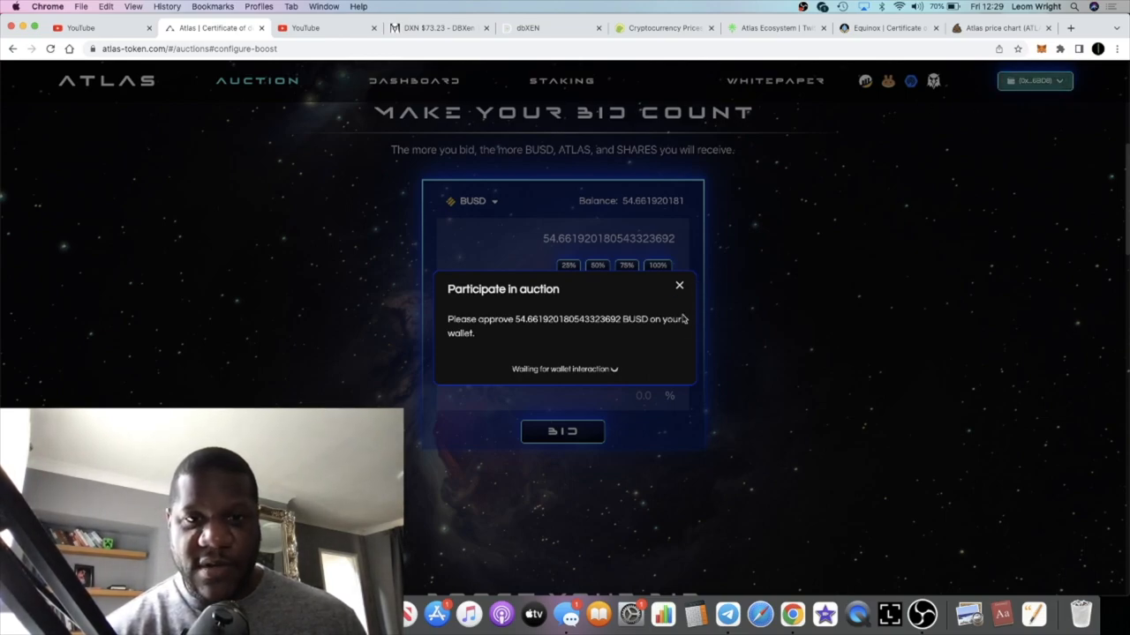
mouse_move(696, 305)
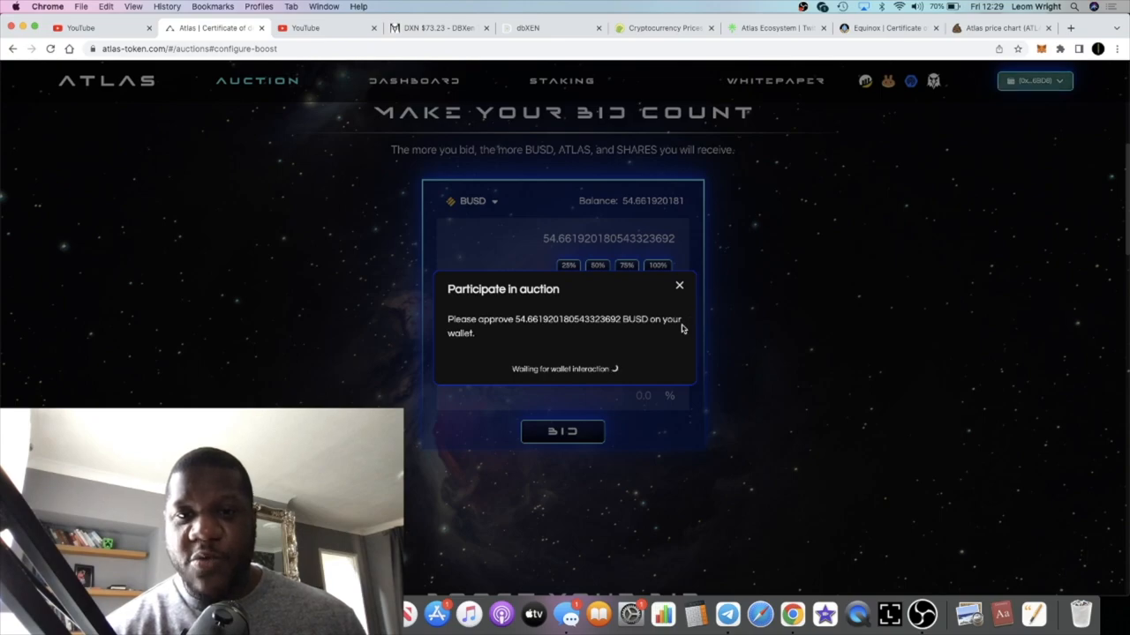
mouse_move(650, 357)
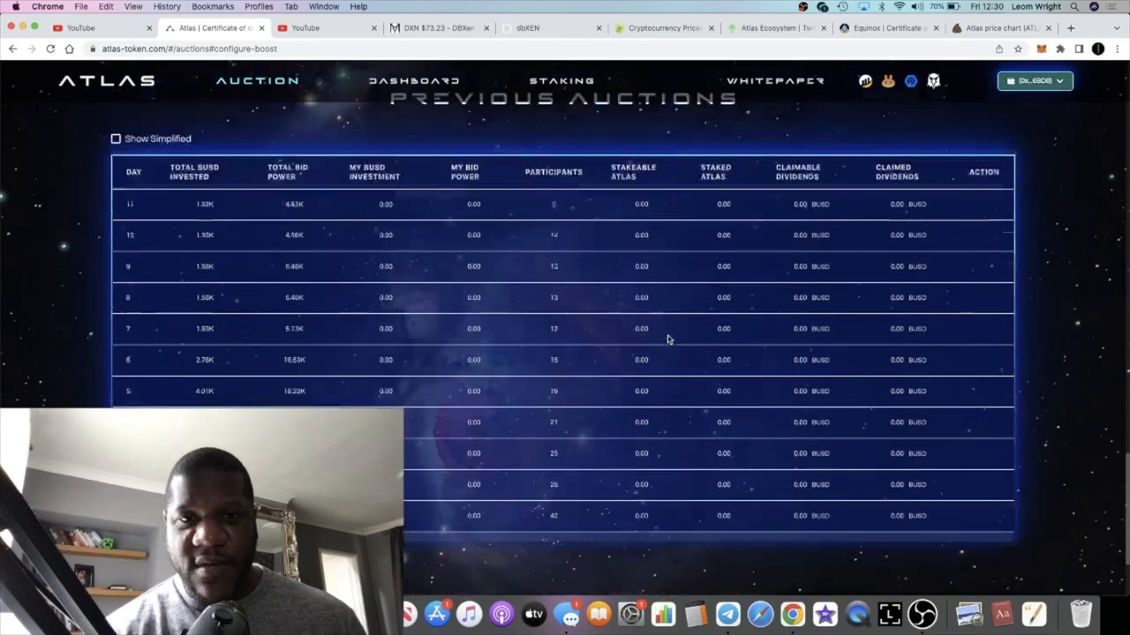
scroll("up", 3)
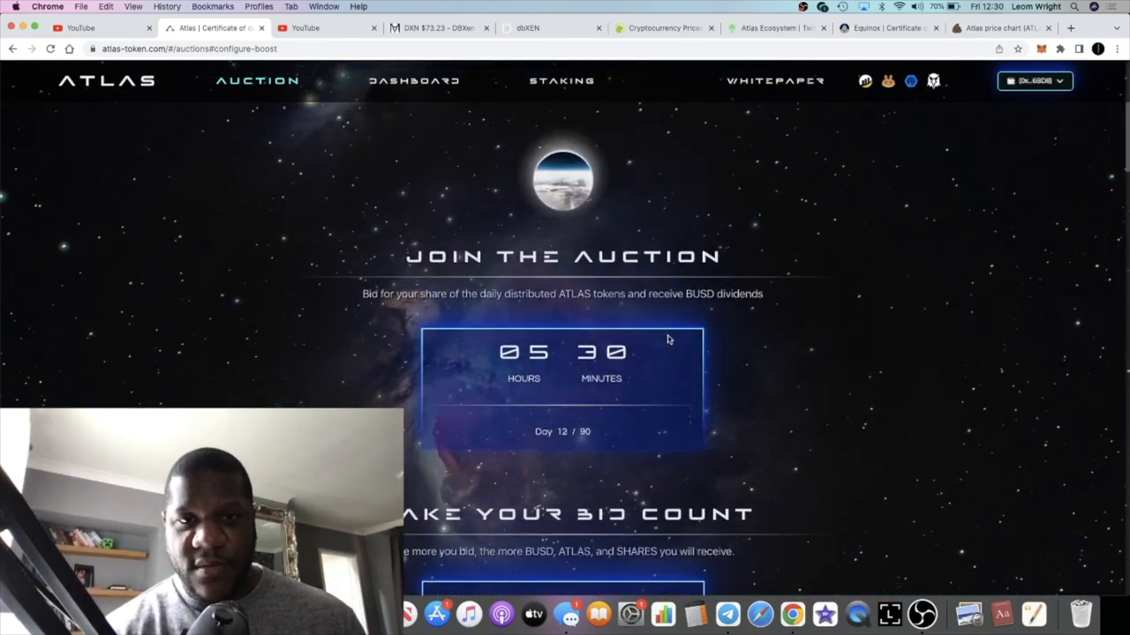
scroll("down", 3)
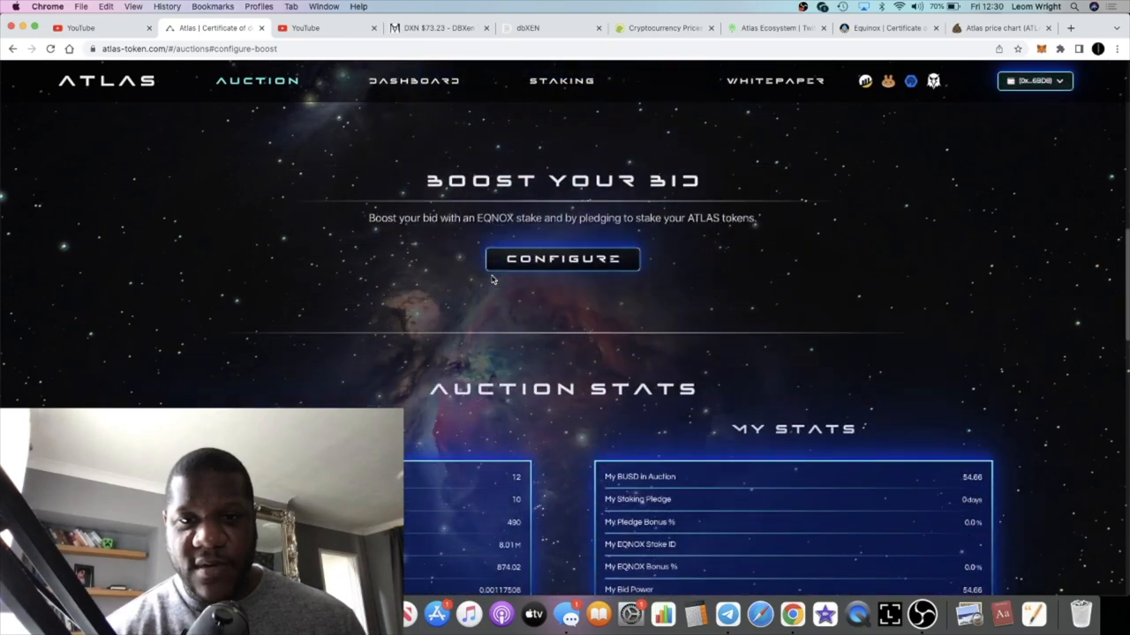
scroll("down", 3)
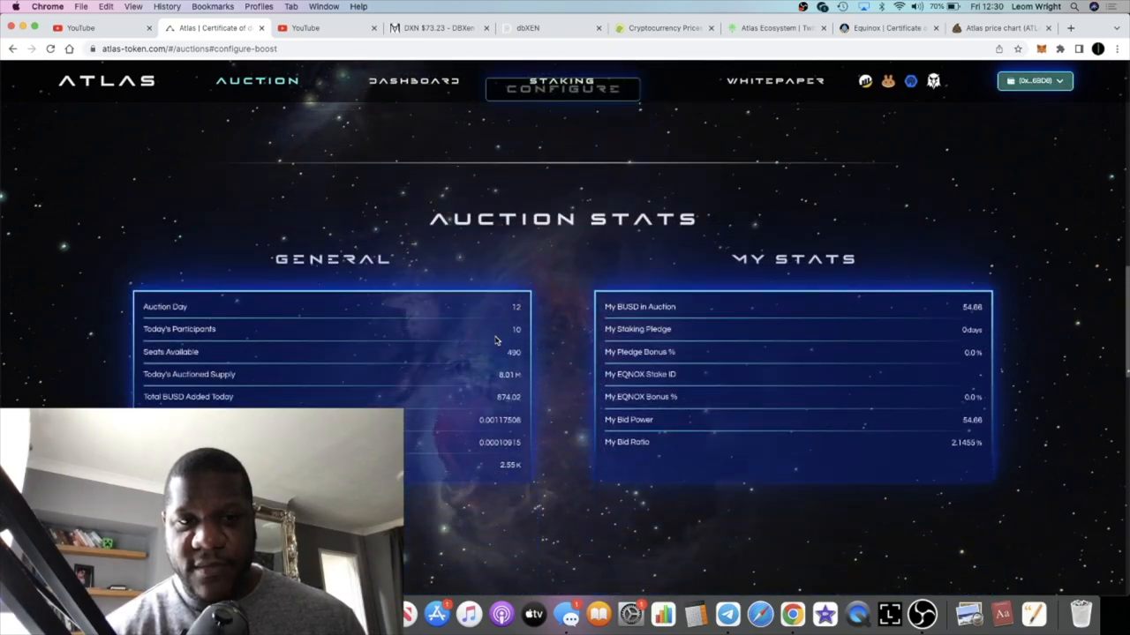
scroll("down", 3)
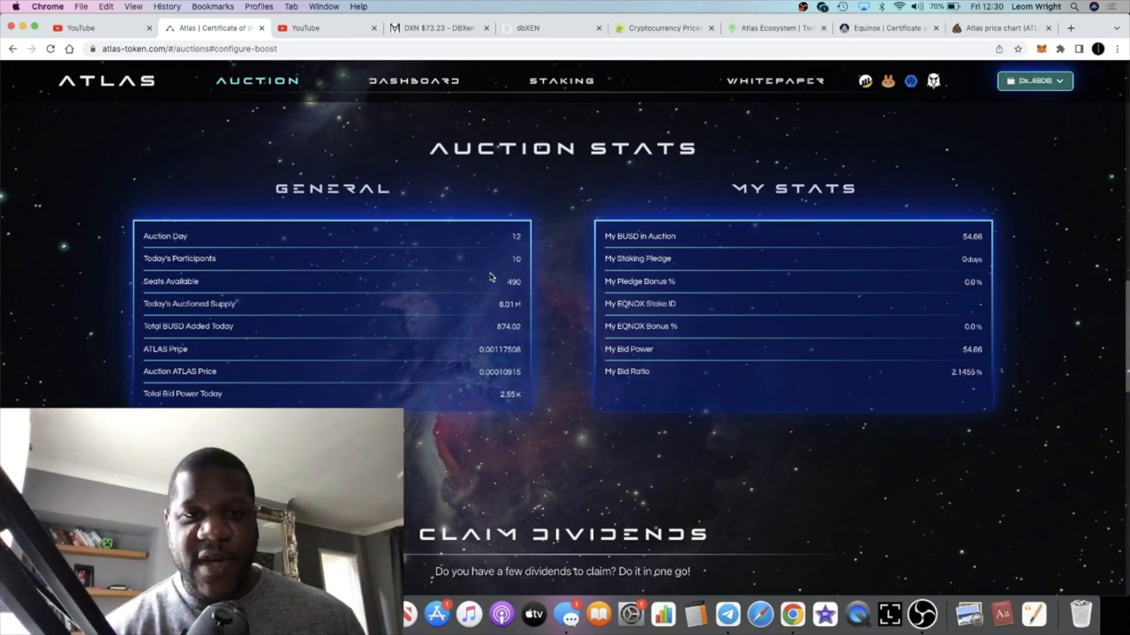
mouse_move(473, 339)
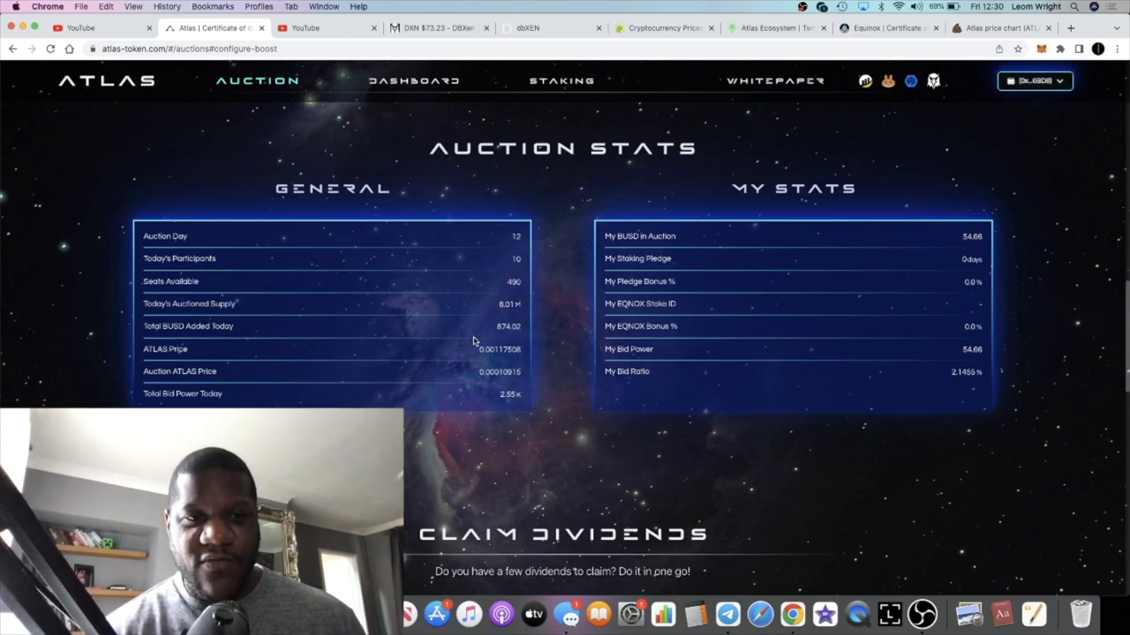
scroll("down", 3)
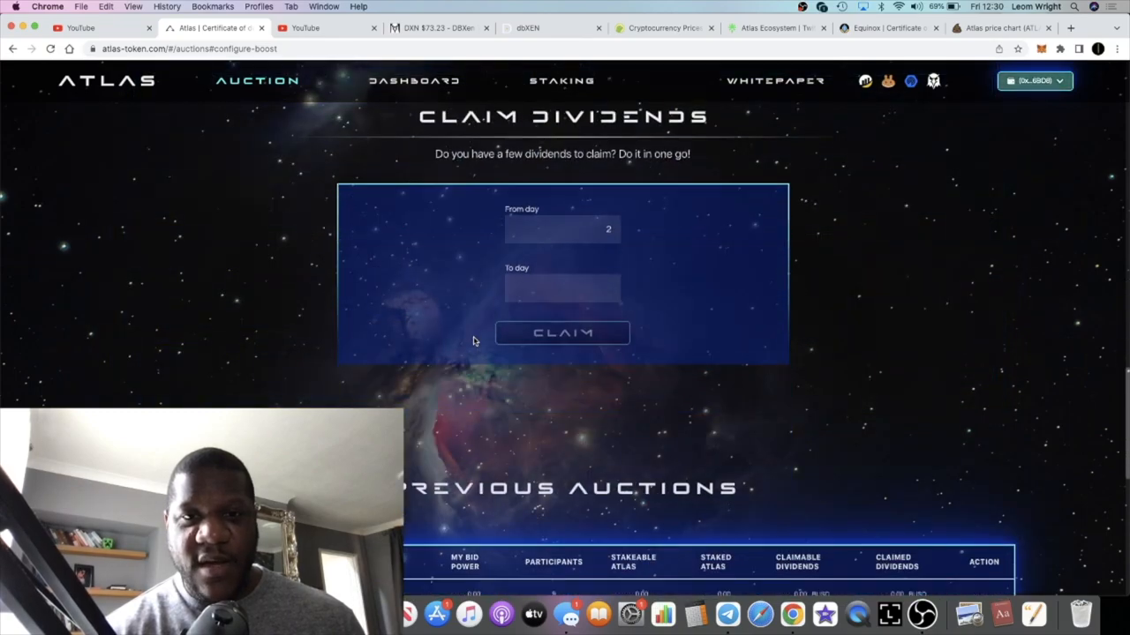
scroll("down", 3)
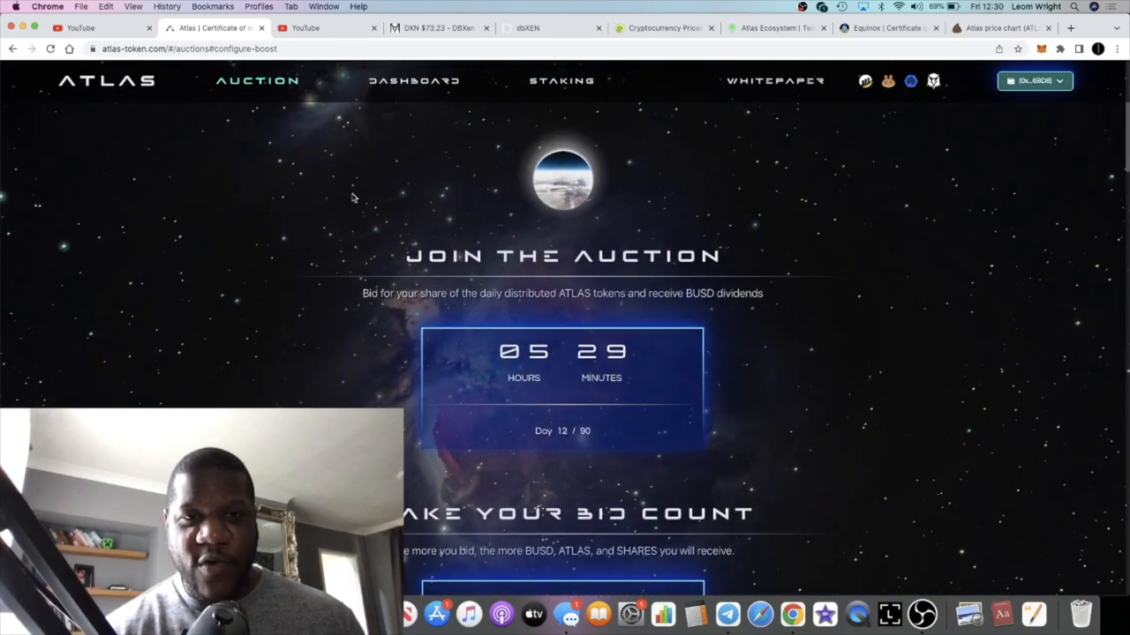
mouse_move(671, 275)
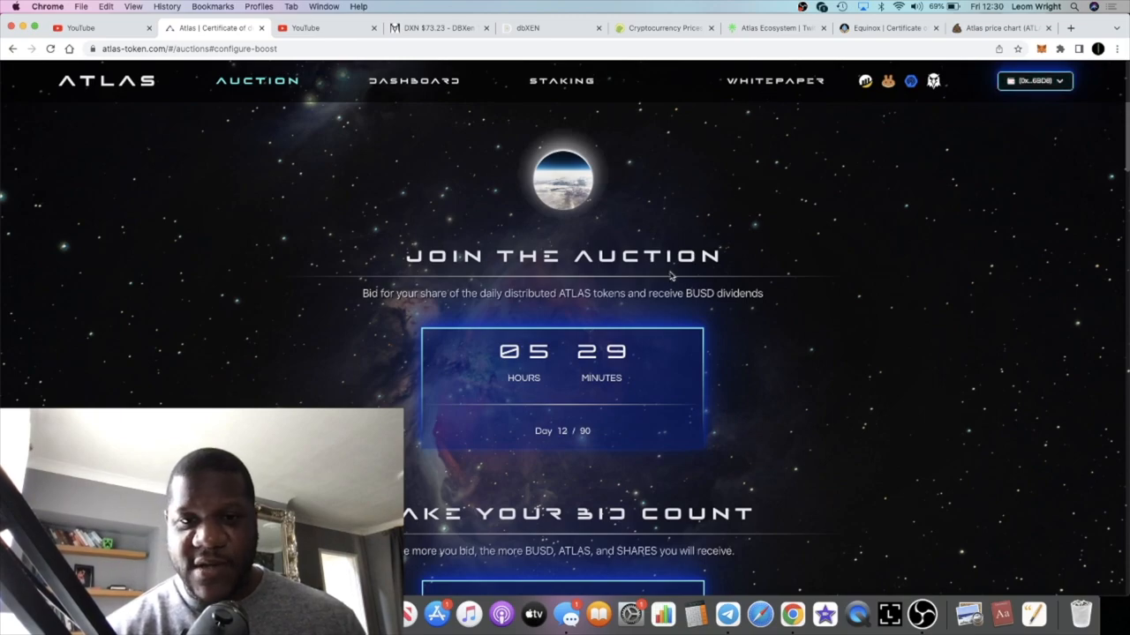
scroll("down", 3)
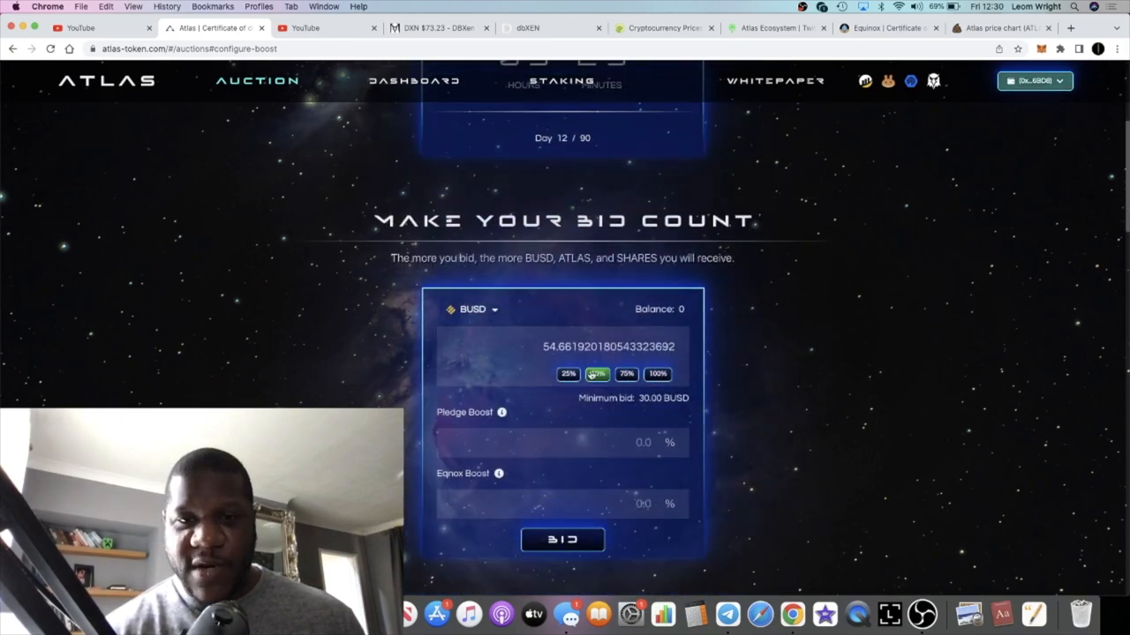
scroll("up", 3)
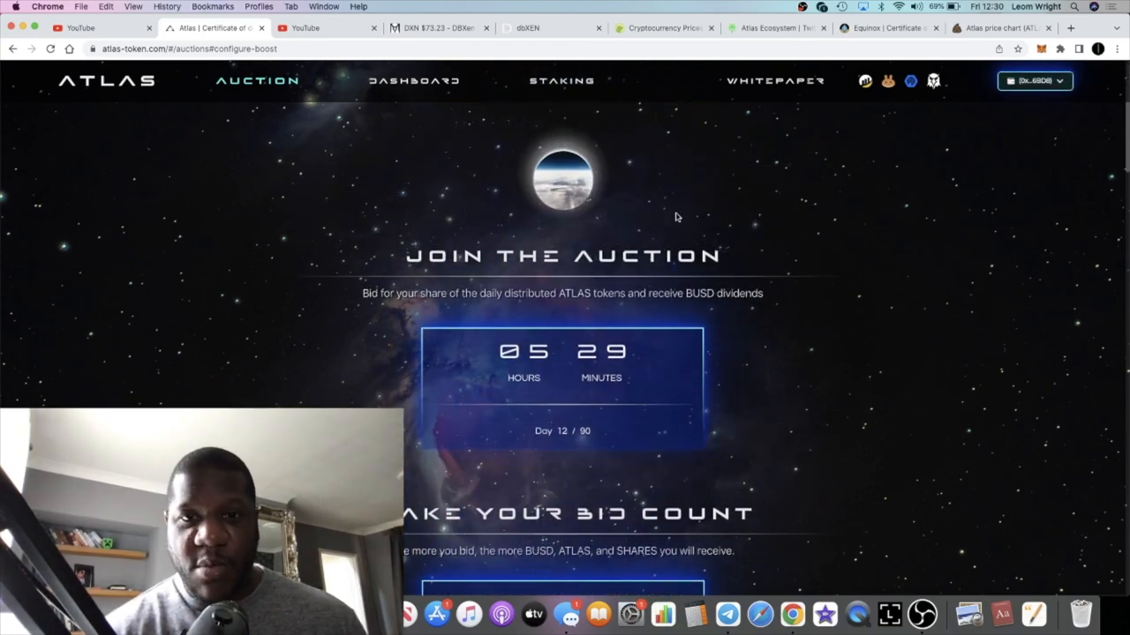
mouse_move(498, 192)
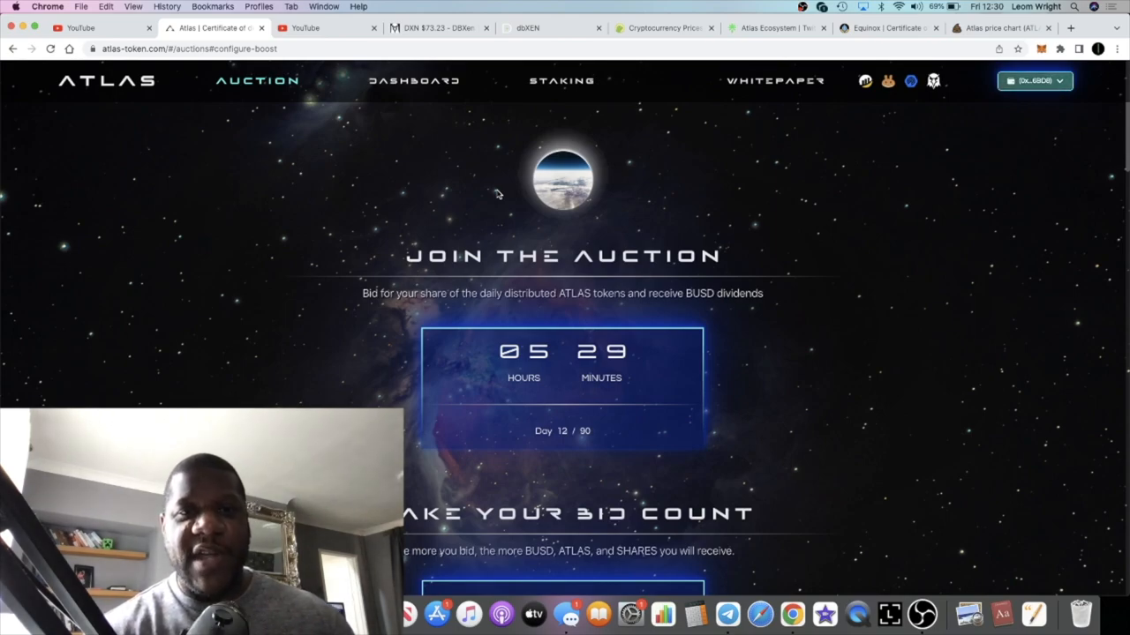
mouse_move(452, 231)
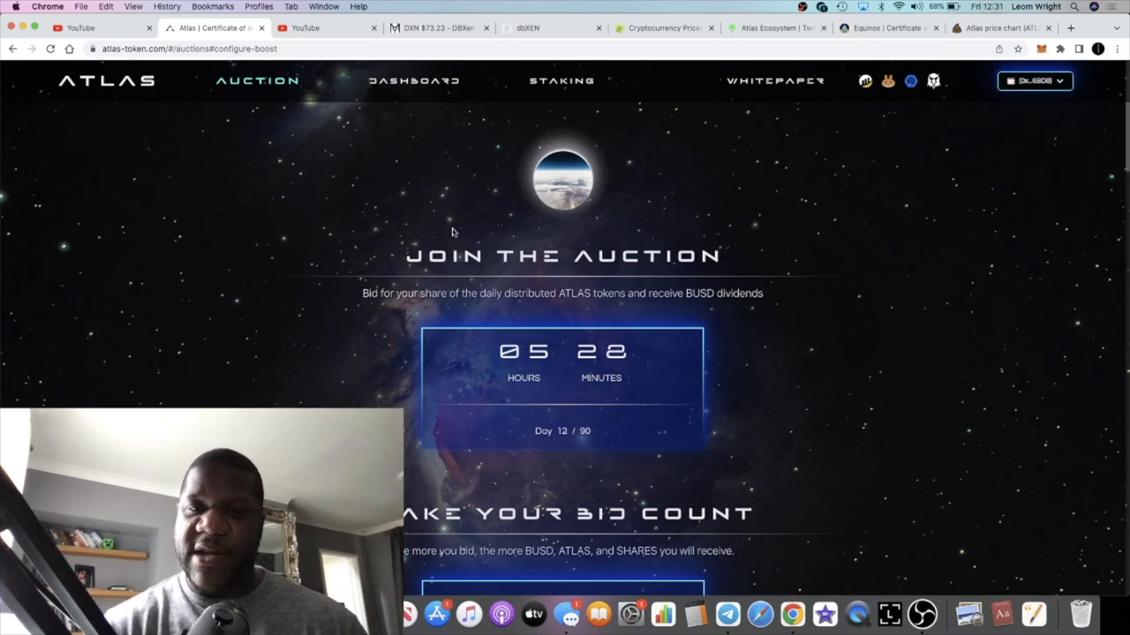